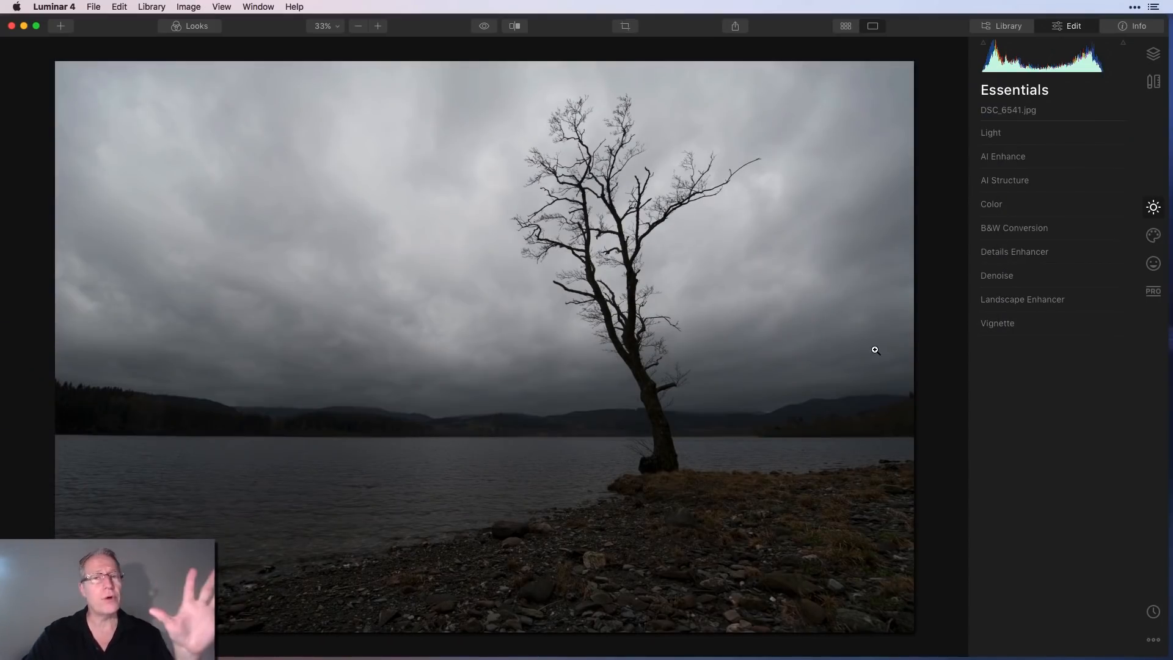
pyautogui.moveTo(1027, 268)
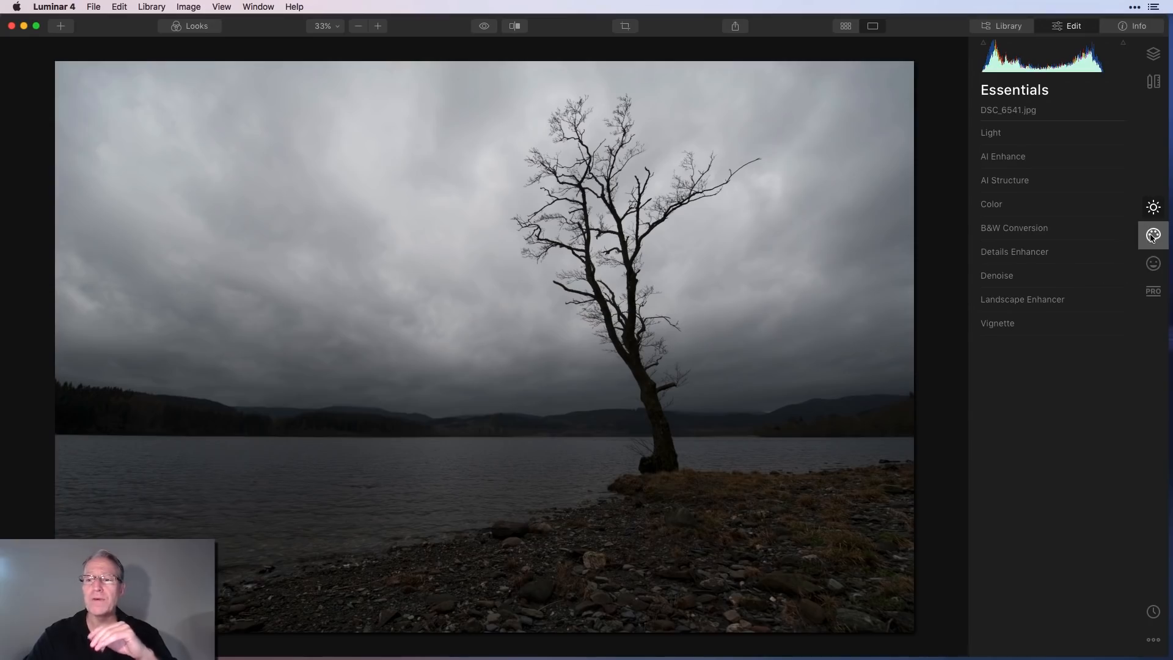
# Step: Show the Creative tools list for the lakeside tree photo
pyautogui.click(1153, 235)
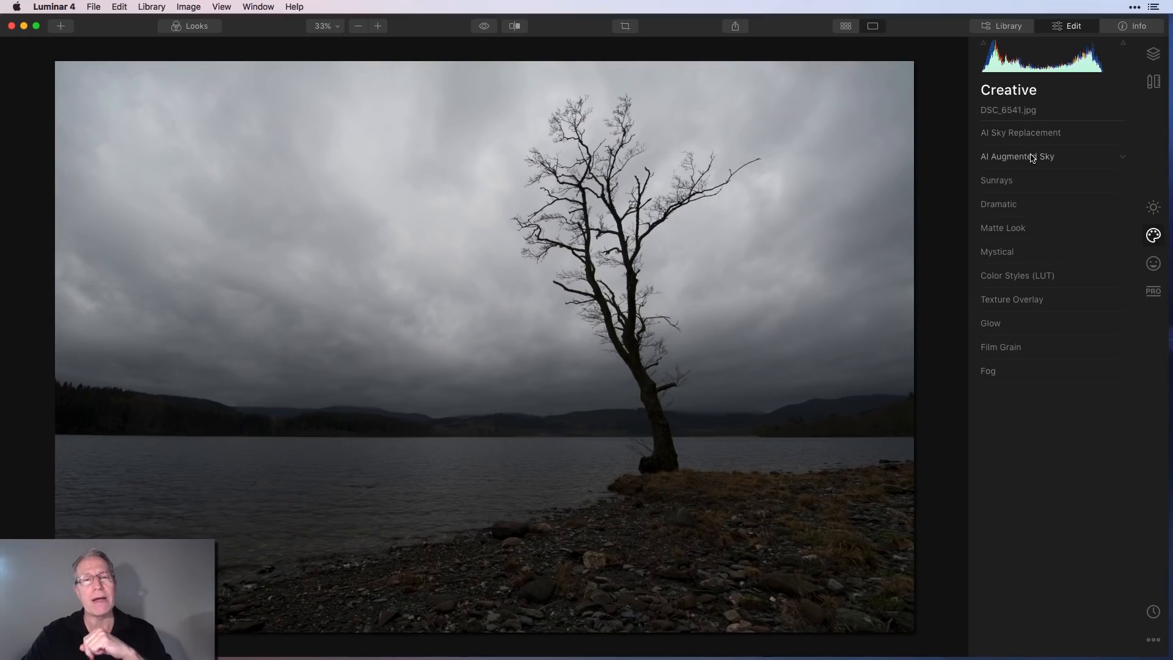
# Step: Expand AI Augmented Sky and list its sky objects in Object Selection
pyautogui.click(1017, 156)
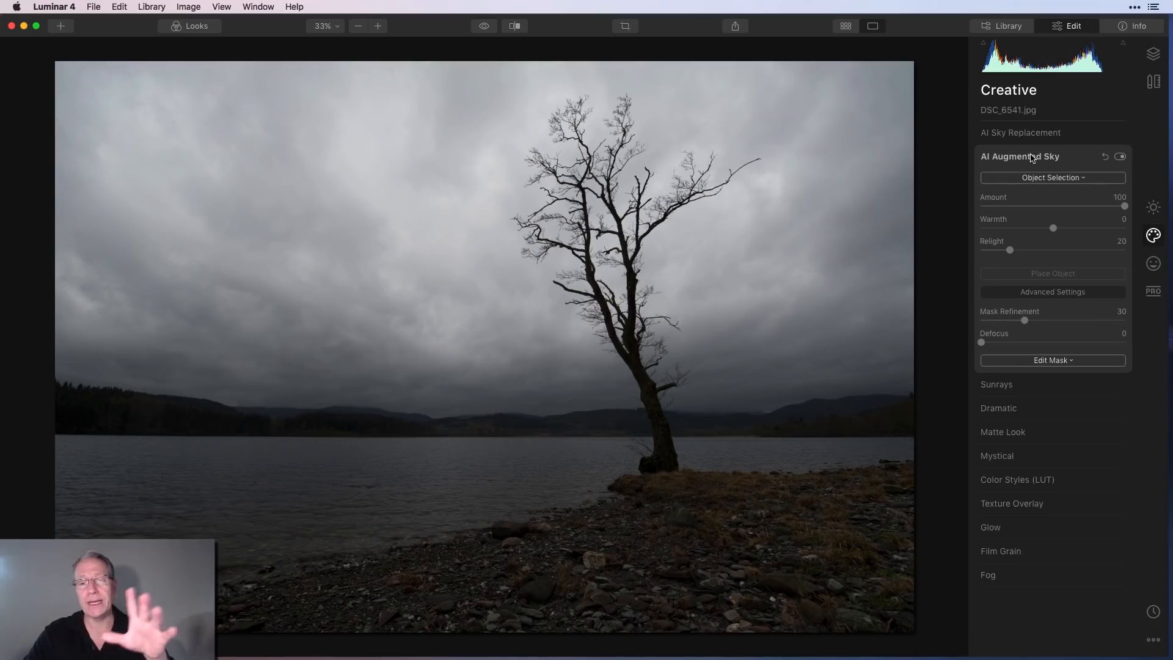
pyautogui.moveTo(1060, 227)
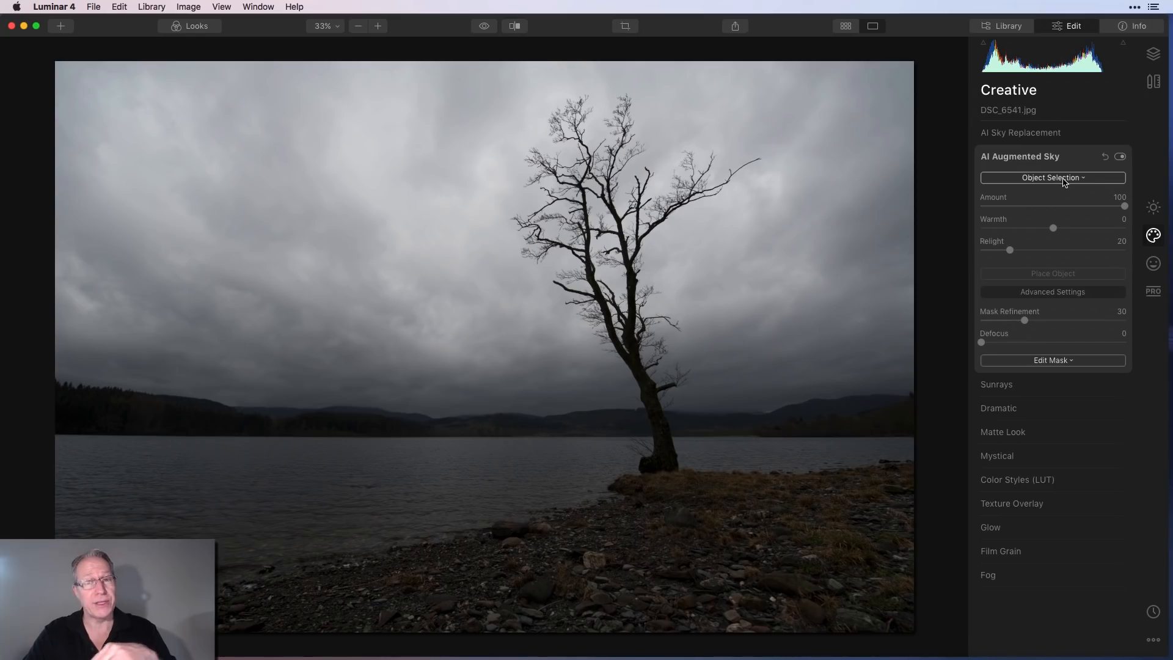
pyautogui.click(1052, 178)
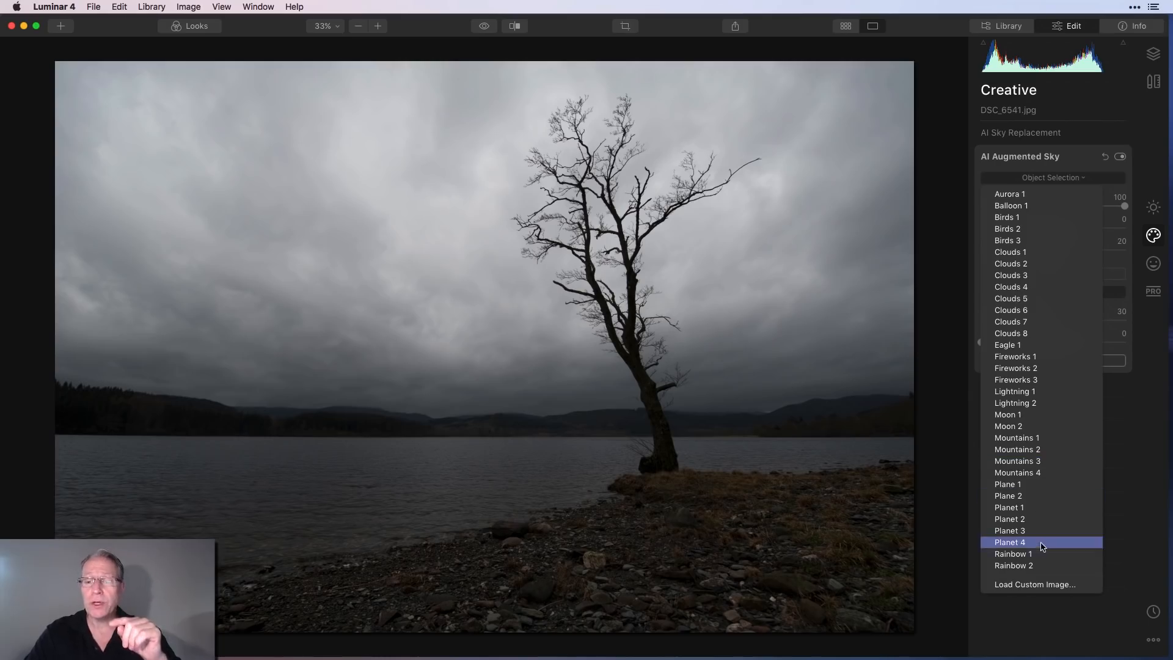
pyautogui.moveTo(1041, 584)
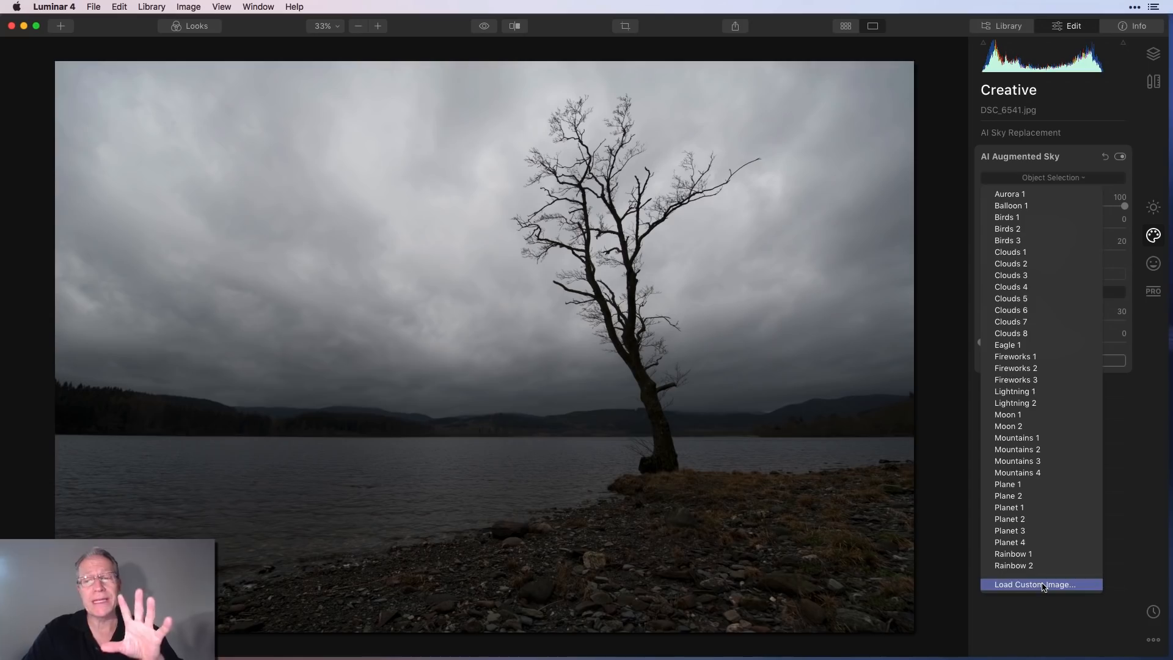
pyautogui.moveTo(1028, 322)
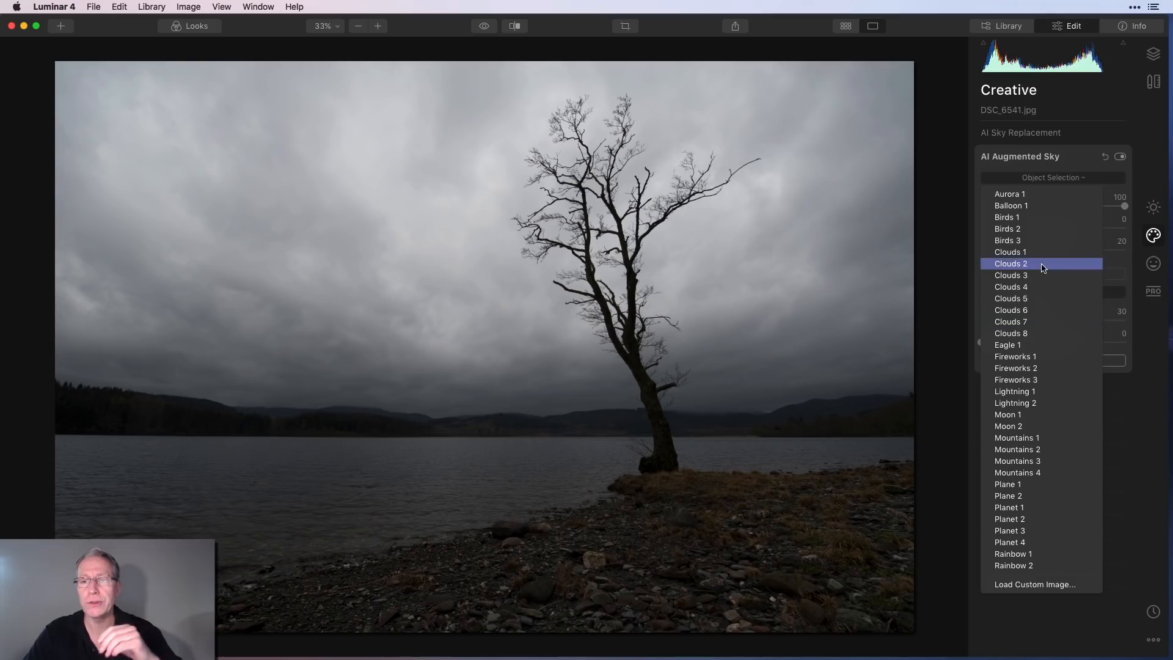
# Step: Add the Birds 3 flock, shrinking and moving it into the upper-left sky
pyautogui.click(1006, 217)
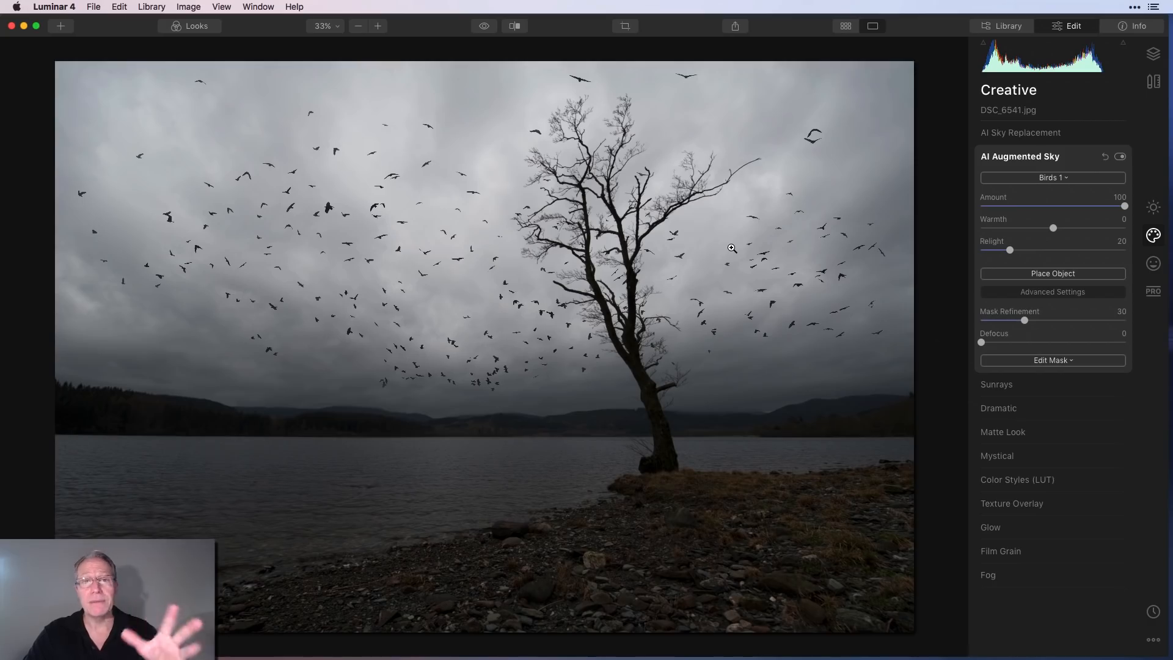
pyautogui.moveTo(977, 315)
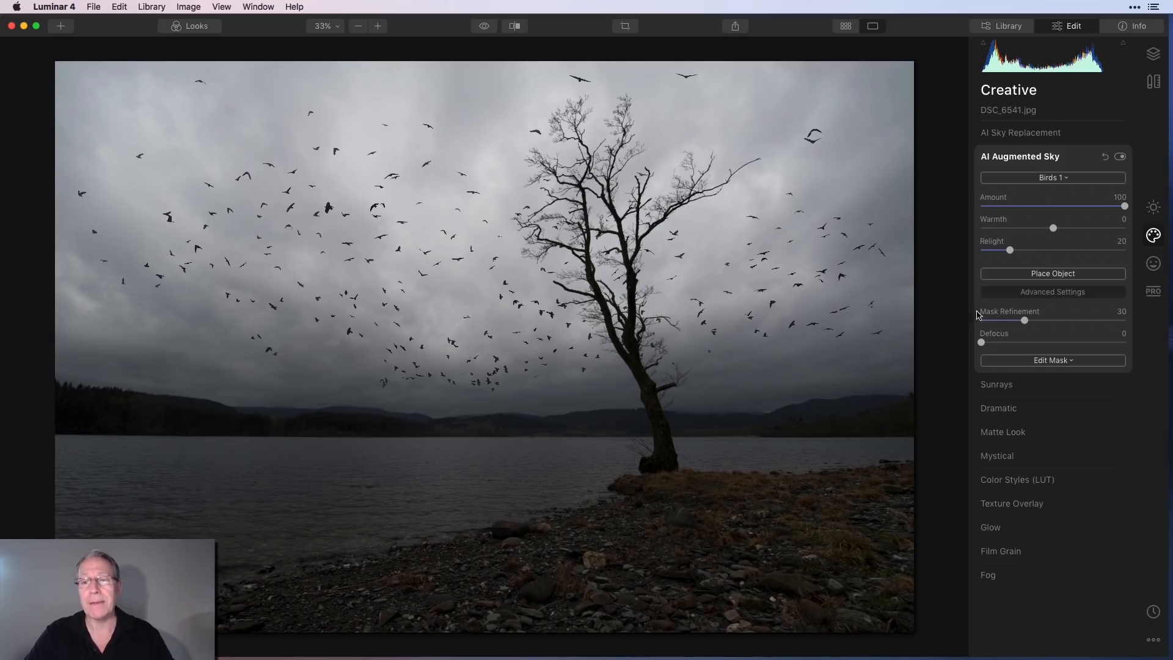
pyautogui.click(1052, 178)
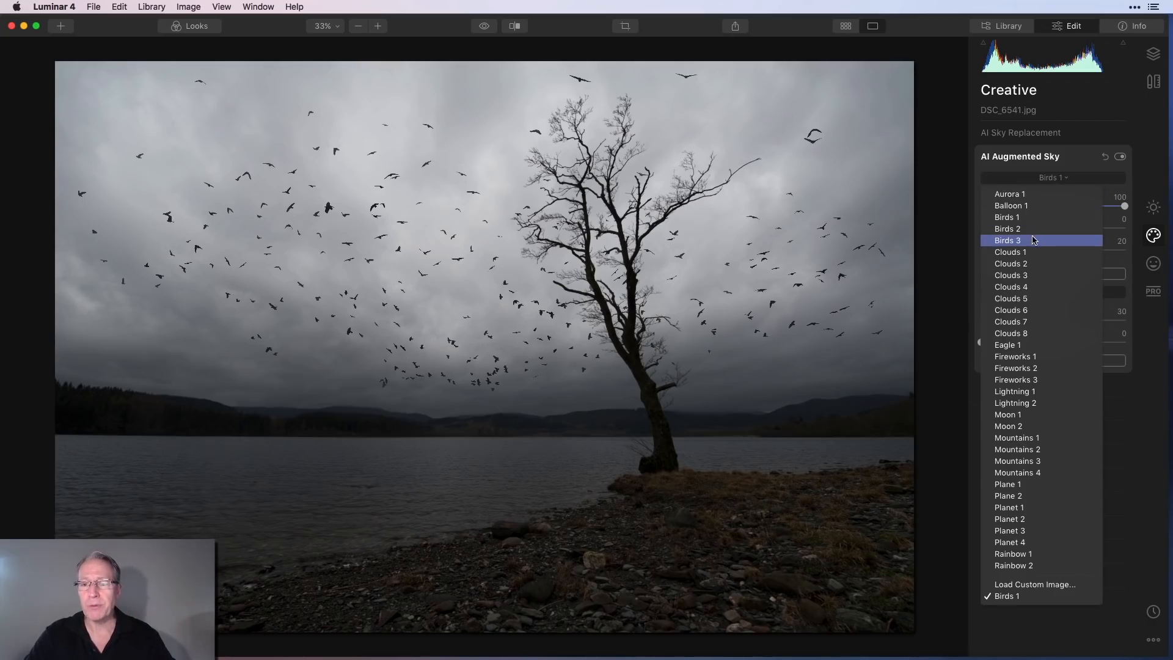
pyautogui.click(1008, 240)
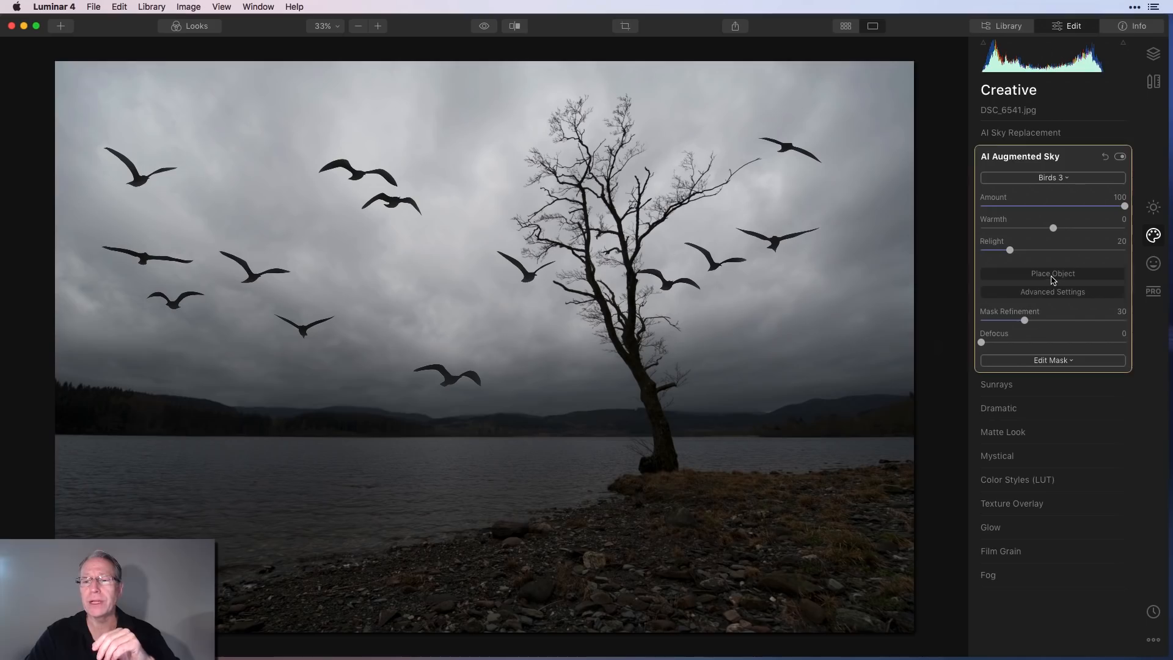
pyautogui.click(1052, 273)
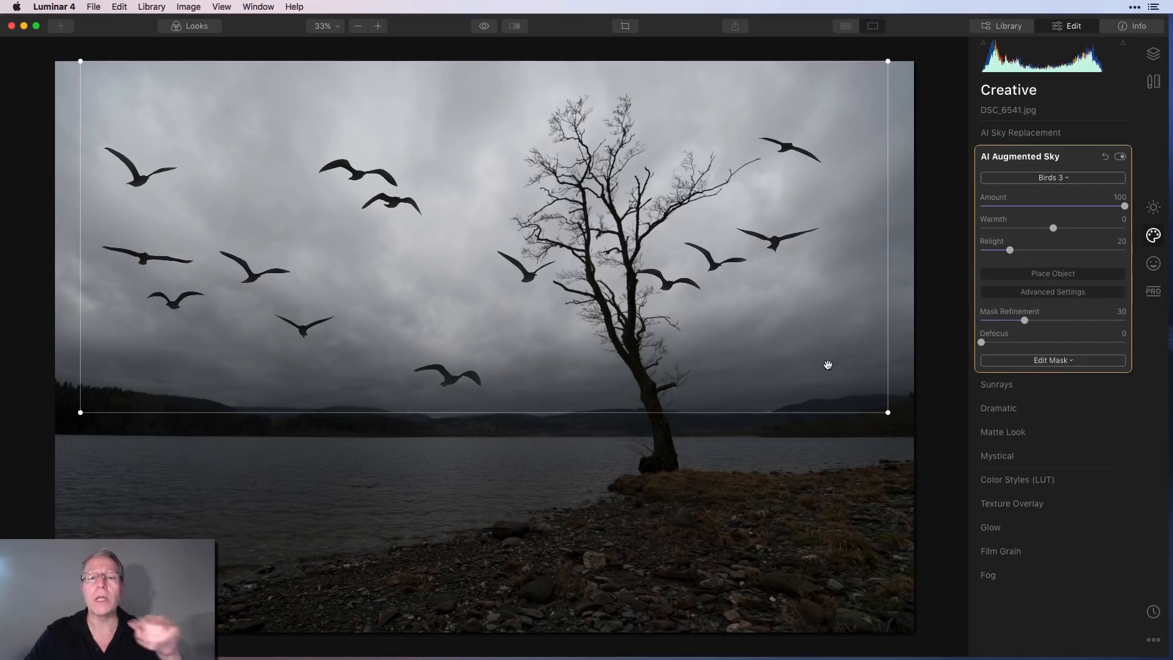
pyautogui.moveTo(887, 411); pyautogui.dragTo(647, 308)
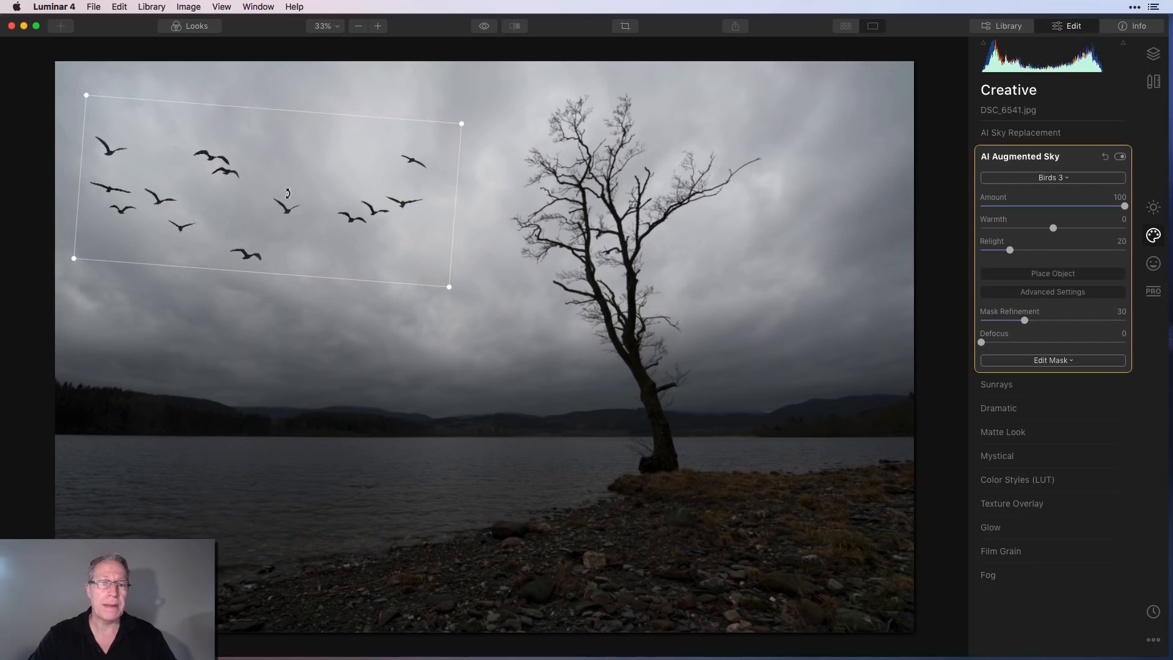
pyautogui.moveTo(288, 194); pyautogui.dragTo(327, 207)
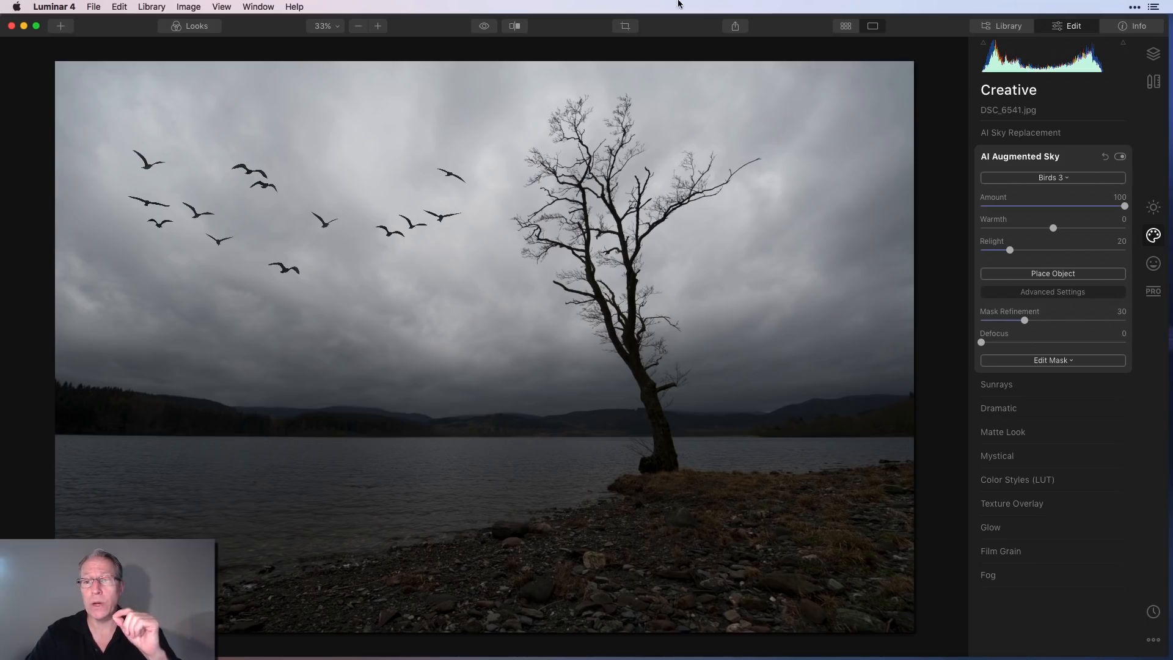
# Step: Swap the birds for Fireworks 1 and move it left of the tree
pyautogui.click(1050, 177)
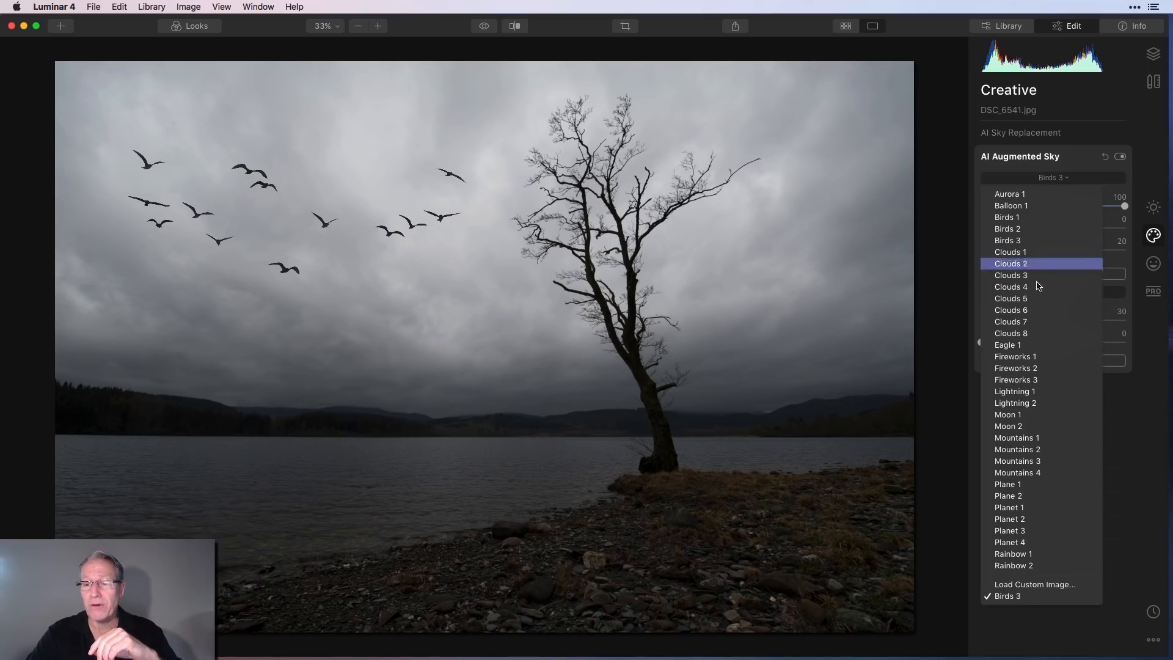
pyautogui.click(1015, 356)
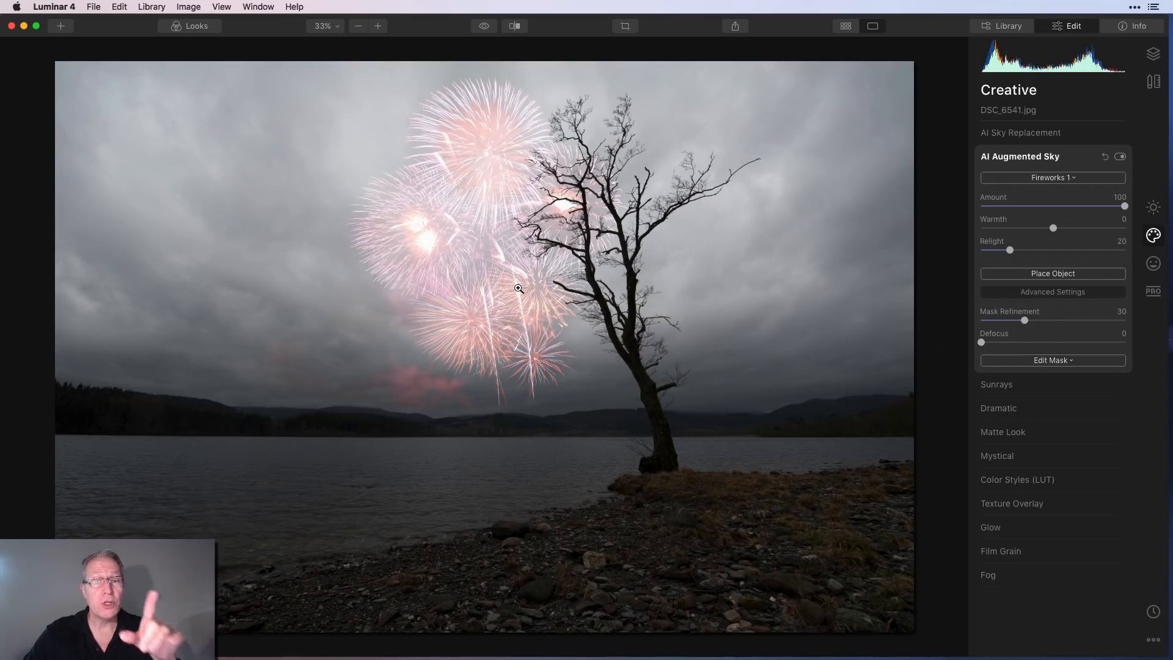
pyautogui.click(1052, 273)
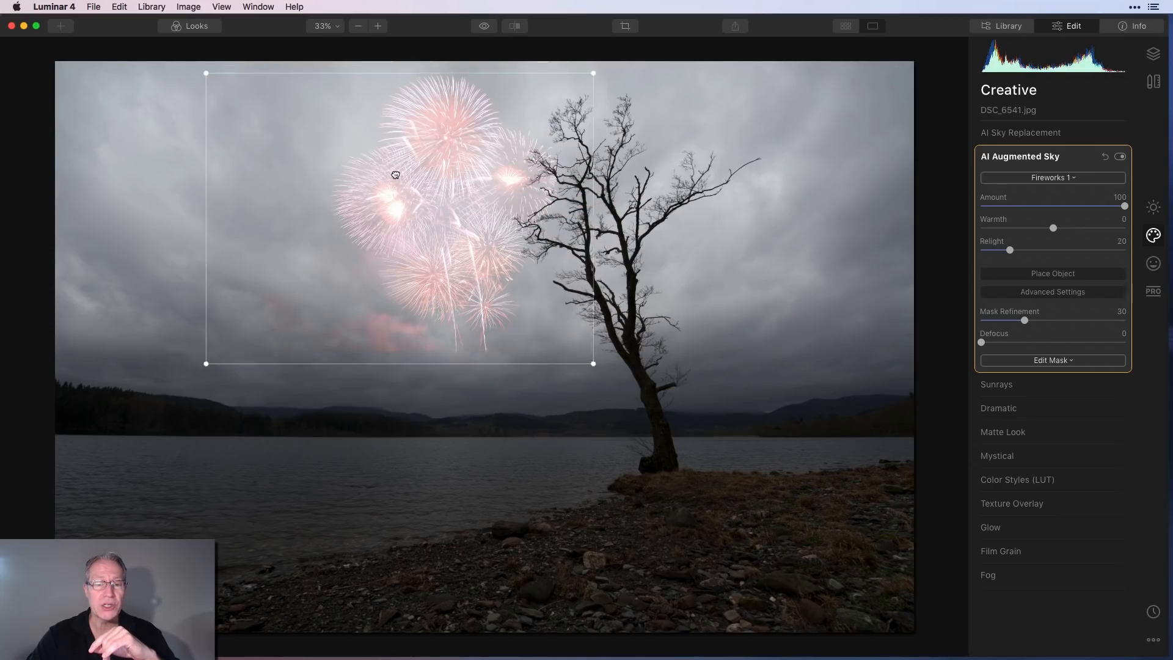
pyautogui.moveTo(395, 175); pyautogui.dragTo(337, 214)
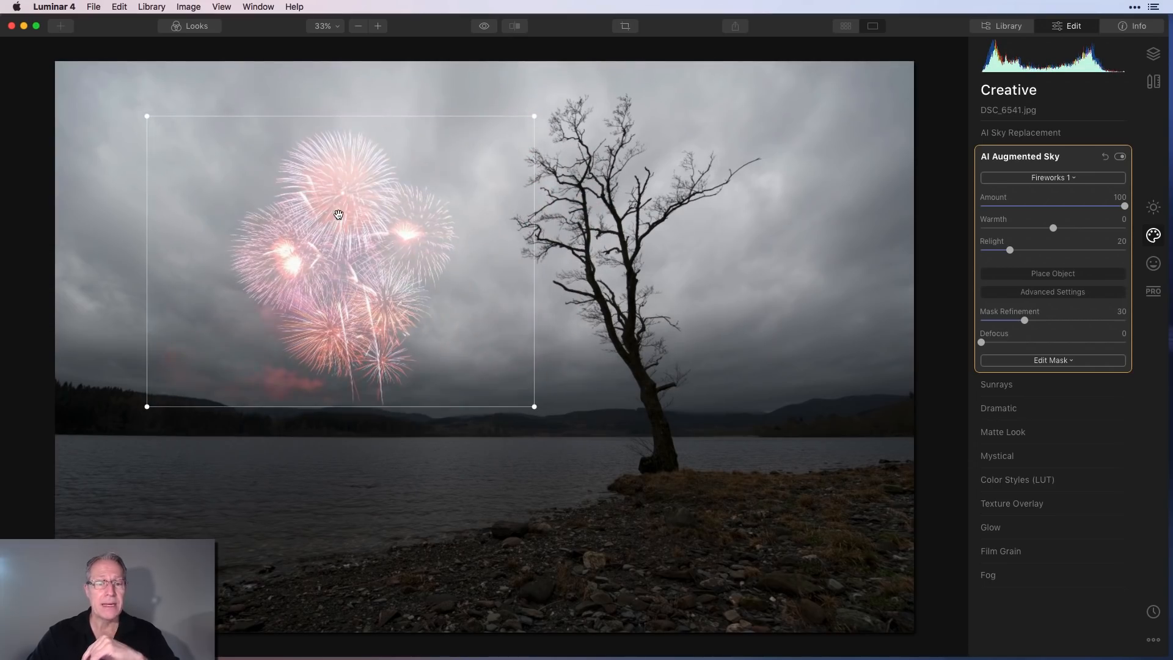
pyautogui.click(1052, 273)
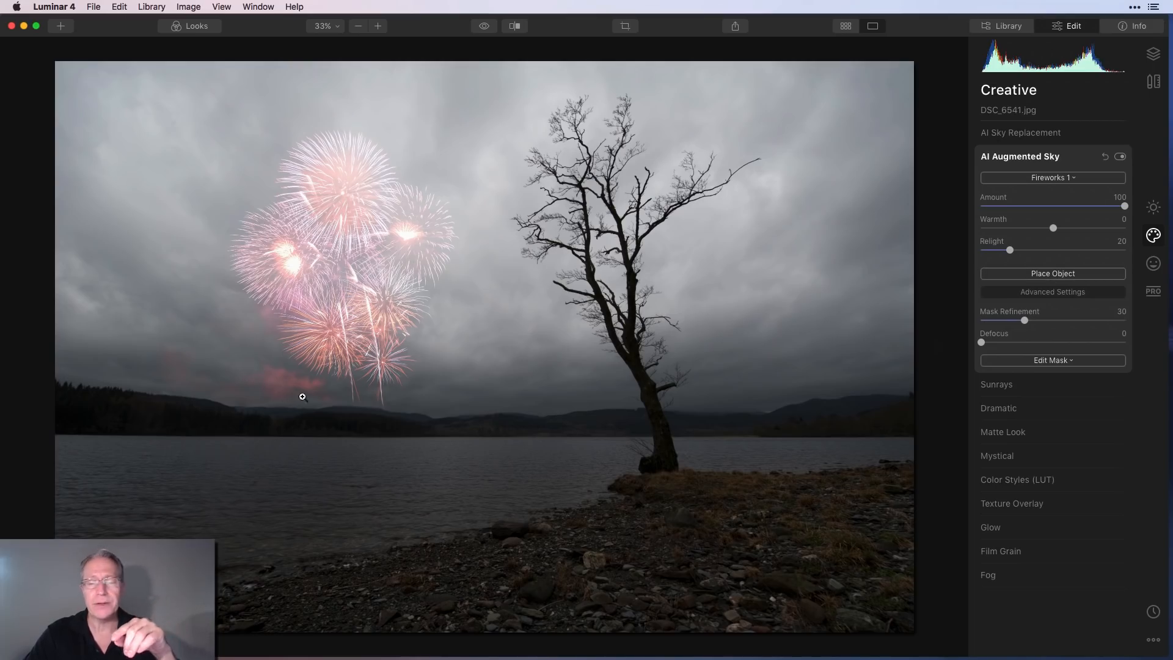
# Step: Choose Brush under Edit Mask for the fireworks, then switch photos
pyautogui.click(1052, 360)
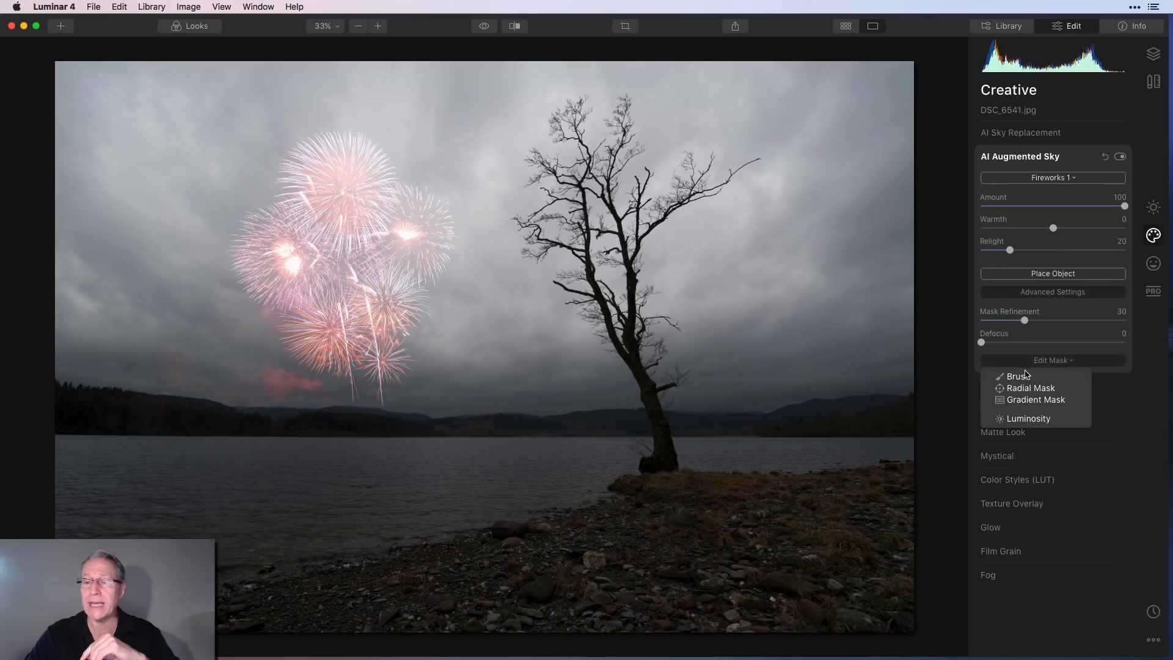
pyautogui.click(1018, 376)
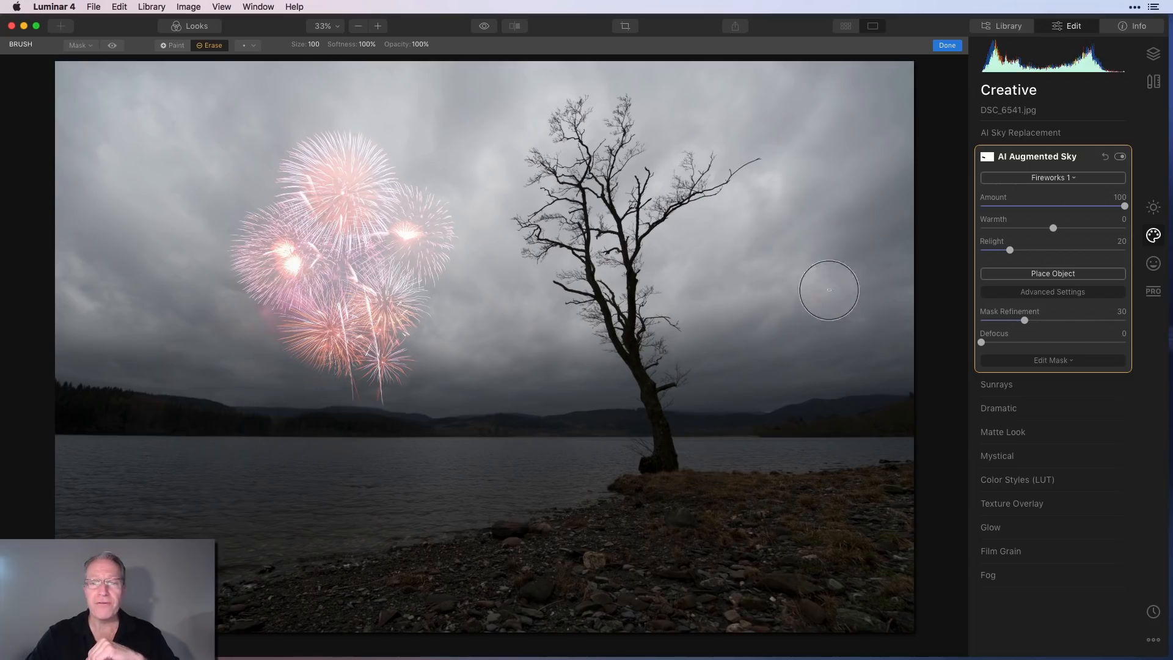
pyautogui.click(946, 44)
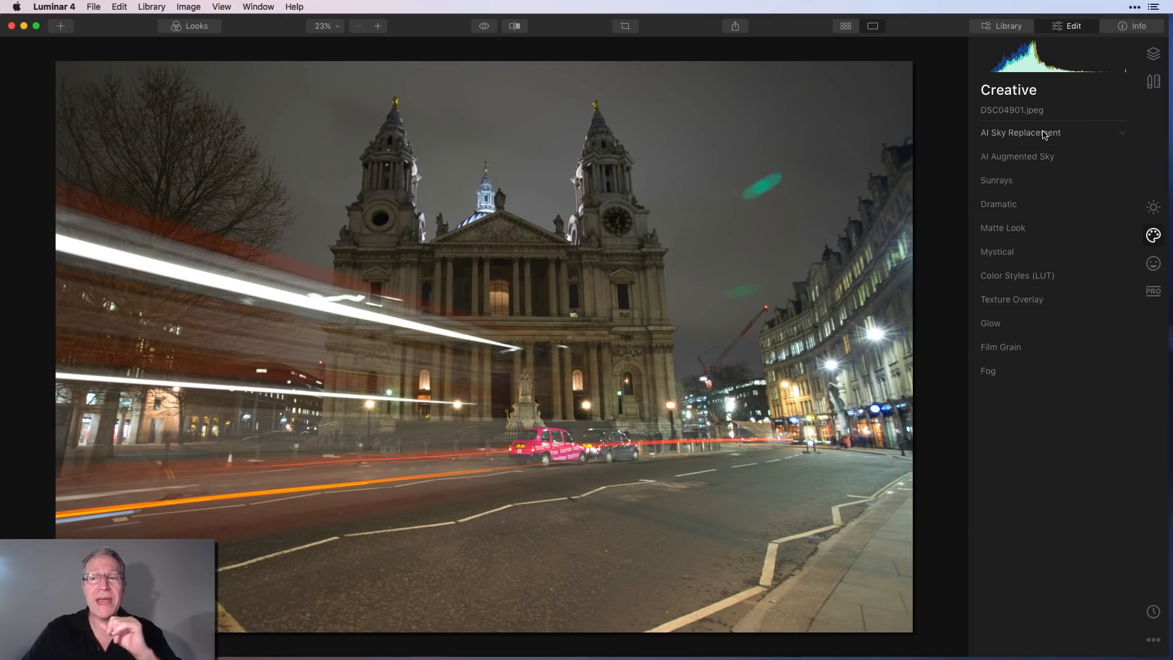
# Step: Replace the cathedral photo's night sky with Galaxy 2 via AI Sky Replacement
pyautogui.click(1020, 133)
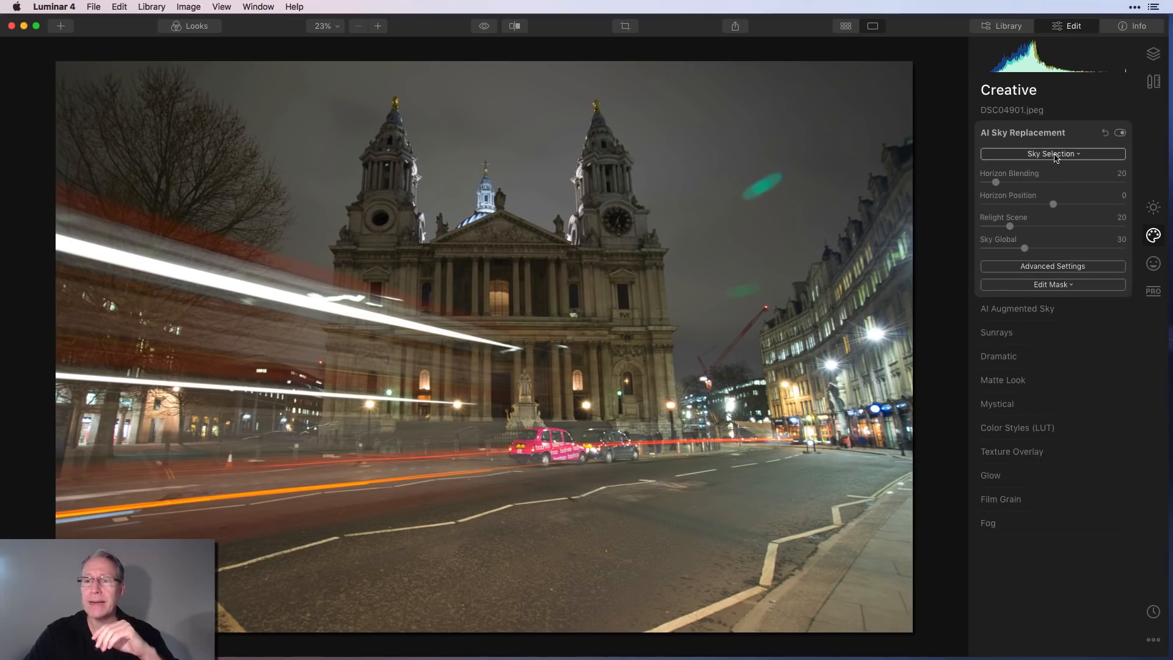
pyautogui.click(1052, 154)
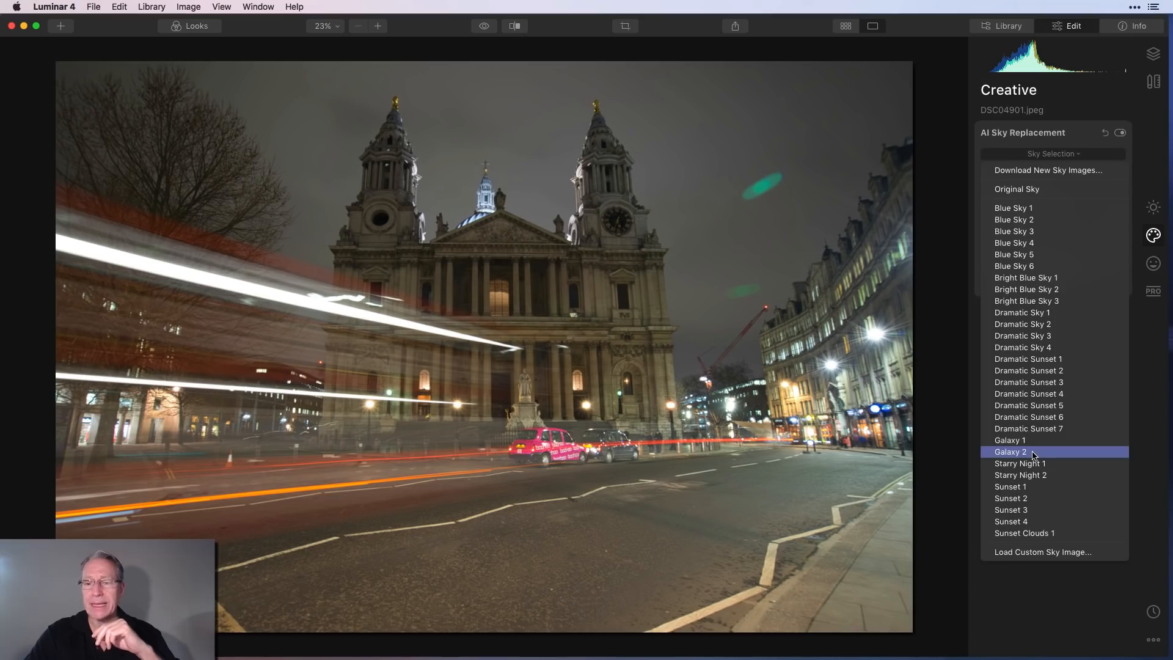
pyautogui.click(1011, 452)
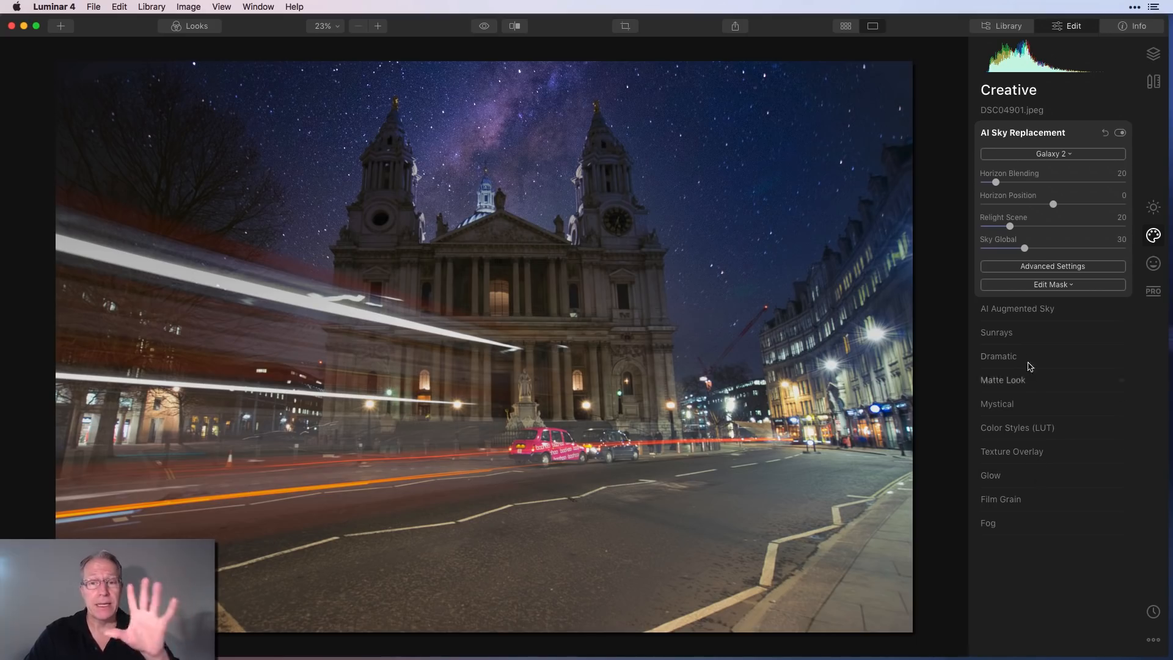
# Step: Add Moon 2 and position it in the upper-right sky
pyautogui.click(1017, 307)
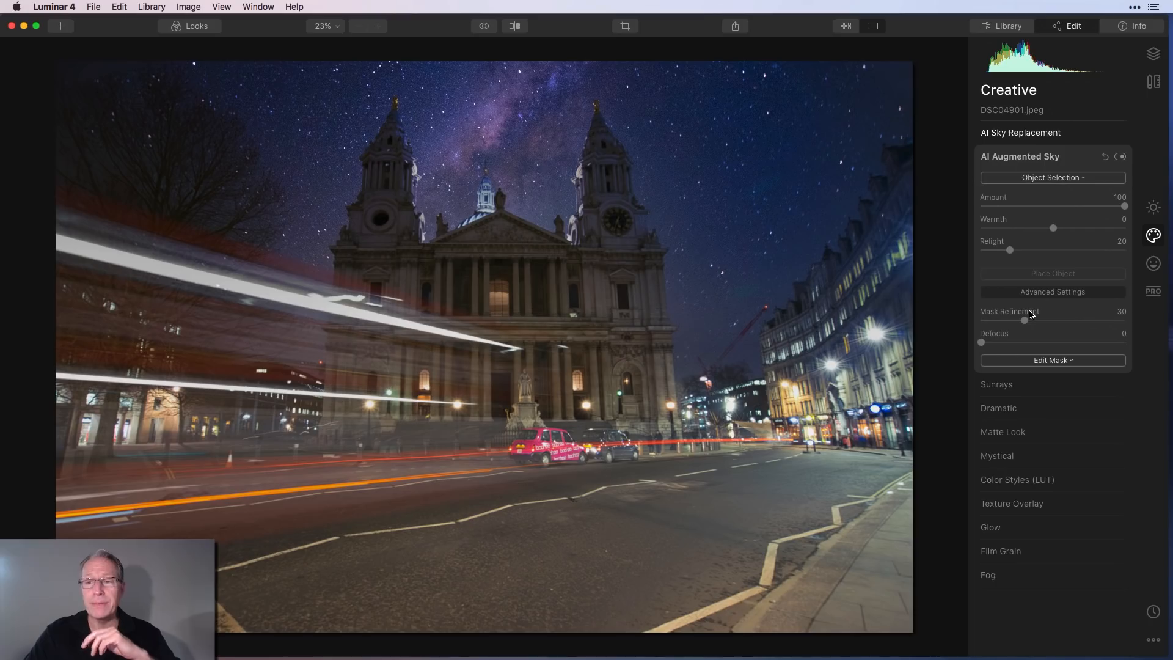
pyautogui.click(1052, 177)
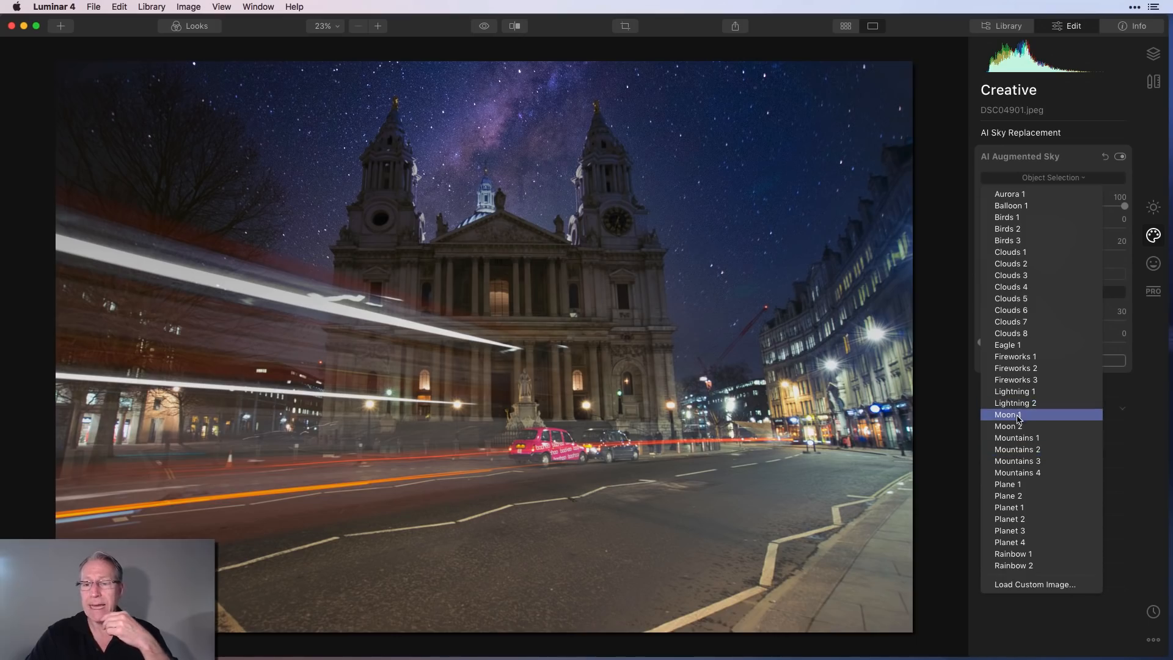
pyautogui.click(1007, 426)
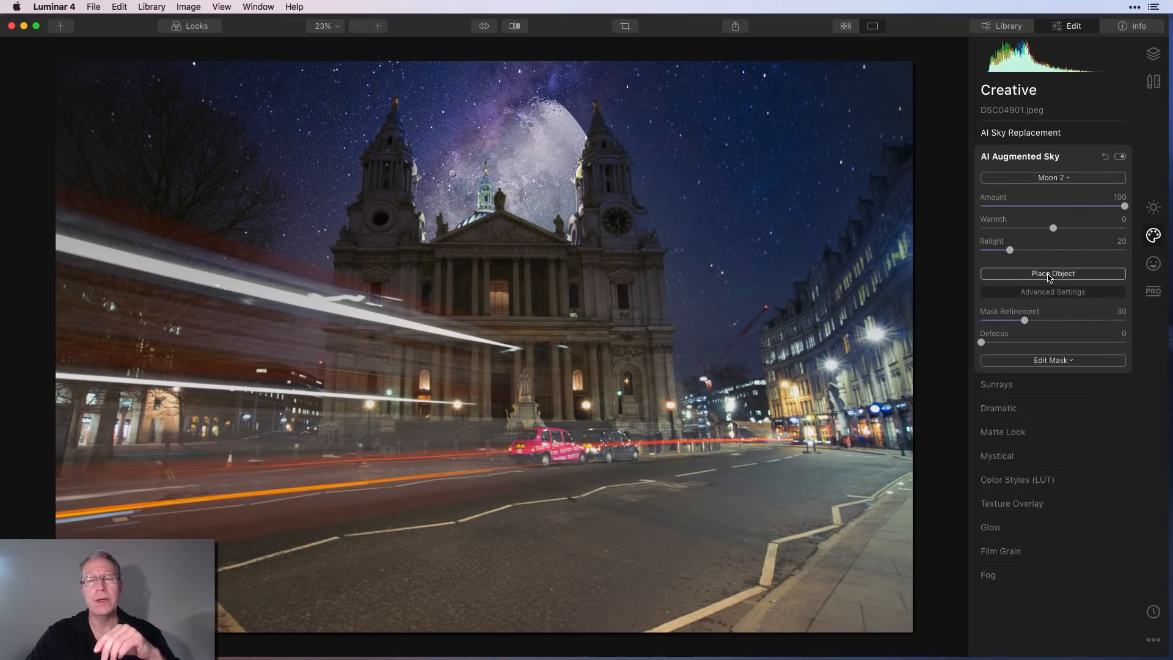
pyautogui.click(1052, 273)
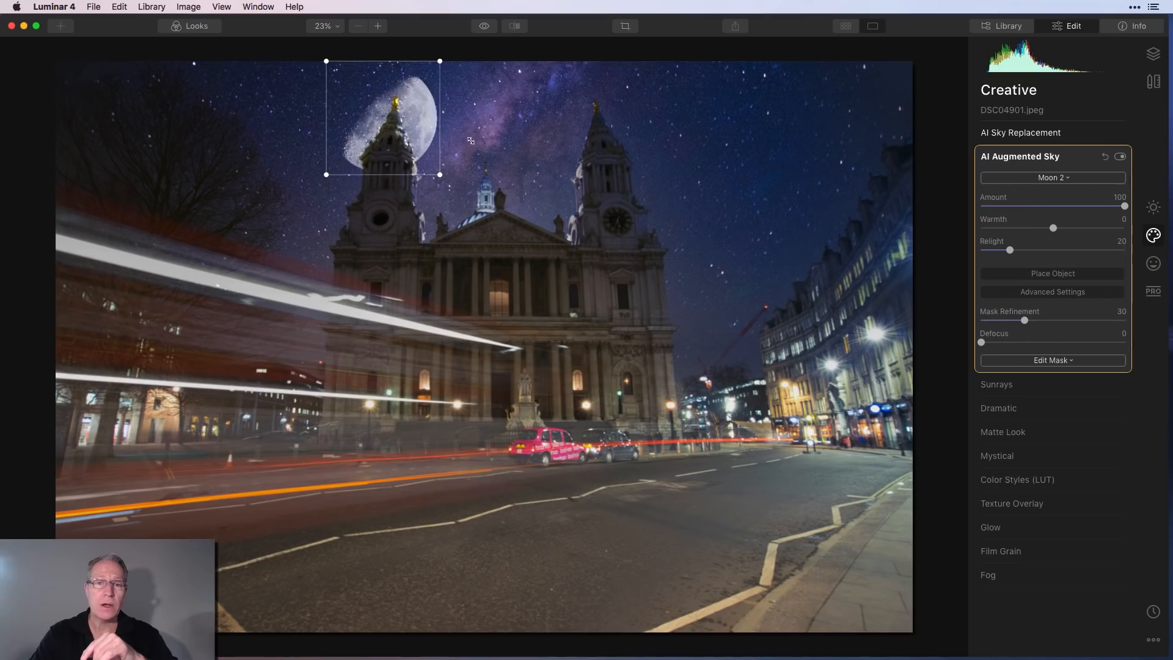
pyautogui.moveTo(381, 117); pyautogui.dragTo(636, 157)
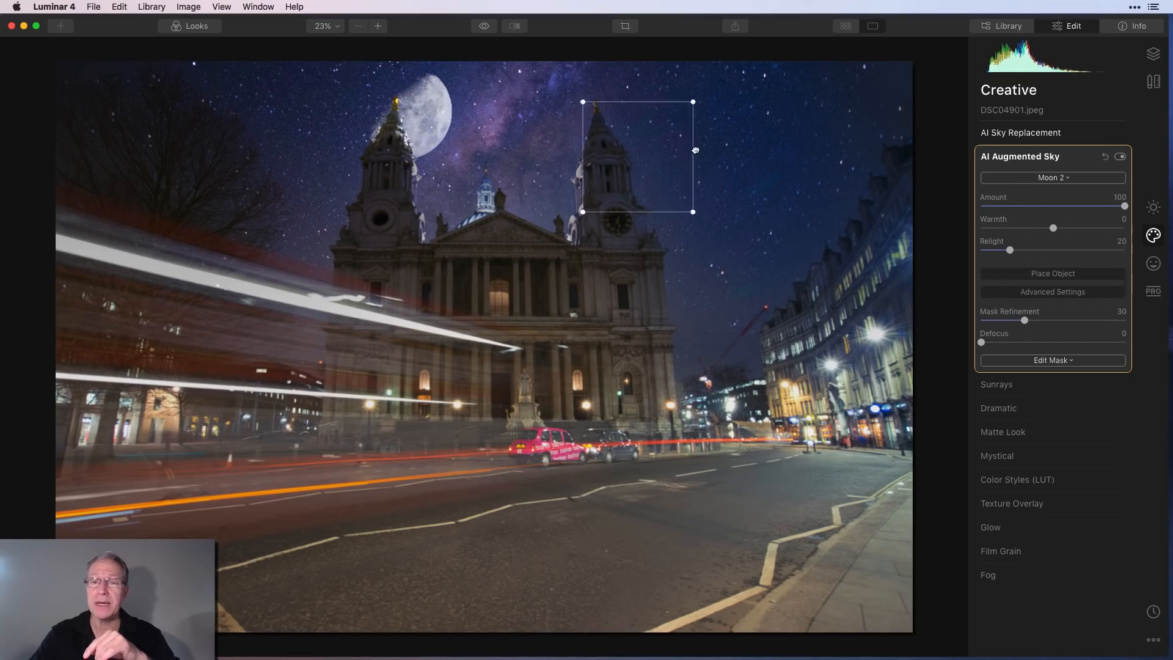
pyautogui.moveTo(636, 157); pyautogui.dragTo(746, 138)
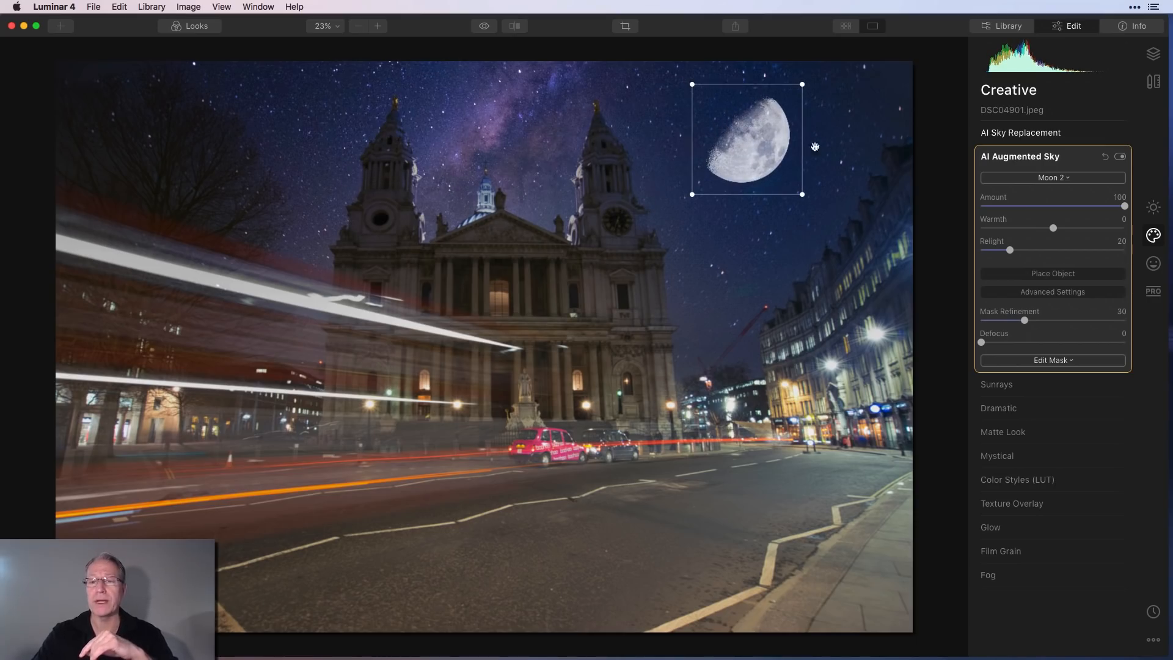
pyautogui.click(1052, 273)
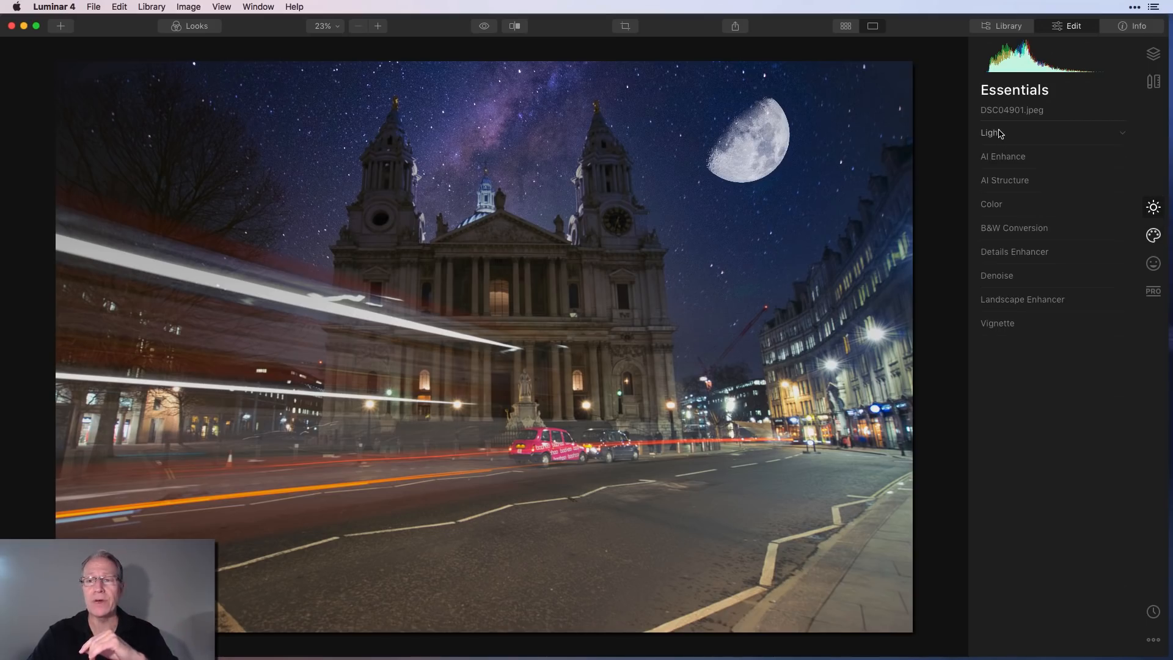
# Step: Lower overall exposure, then set the Bottom gradient to Exposure -33 and Contrast 29
pyautogui.click(992, 133)
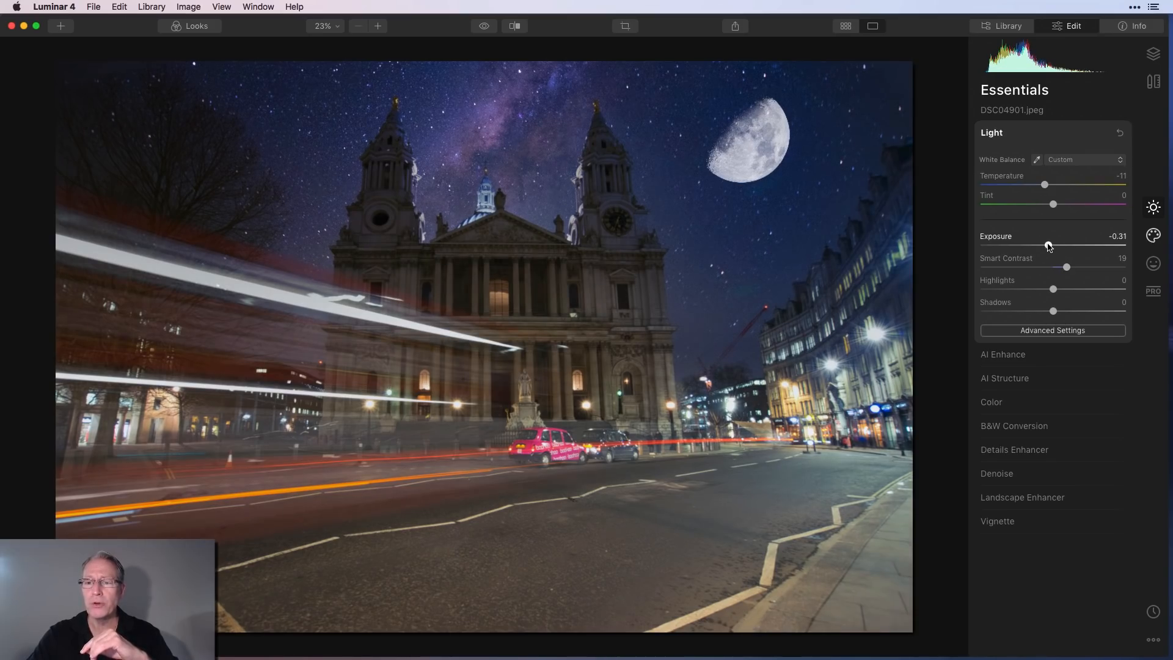
pyautogui.moveTo(1053, 290); pyautogui.dragTo(1034, 289)
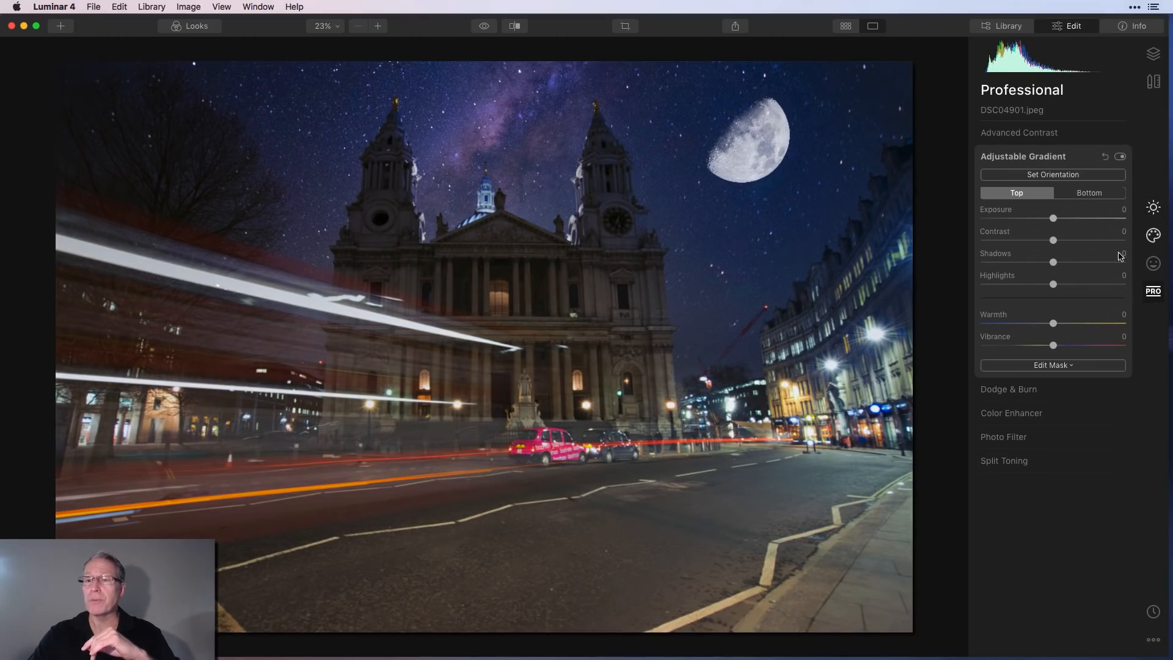
pyautogui.click(1089, 192)
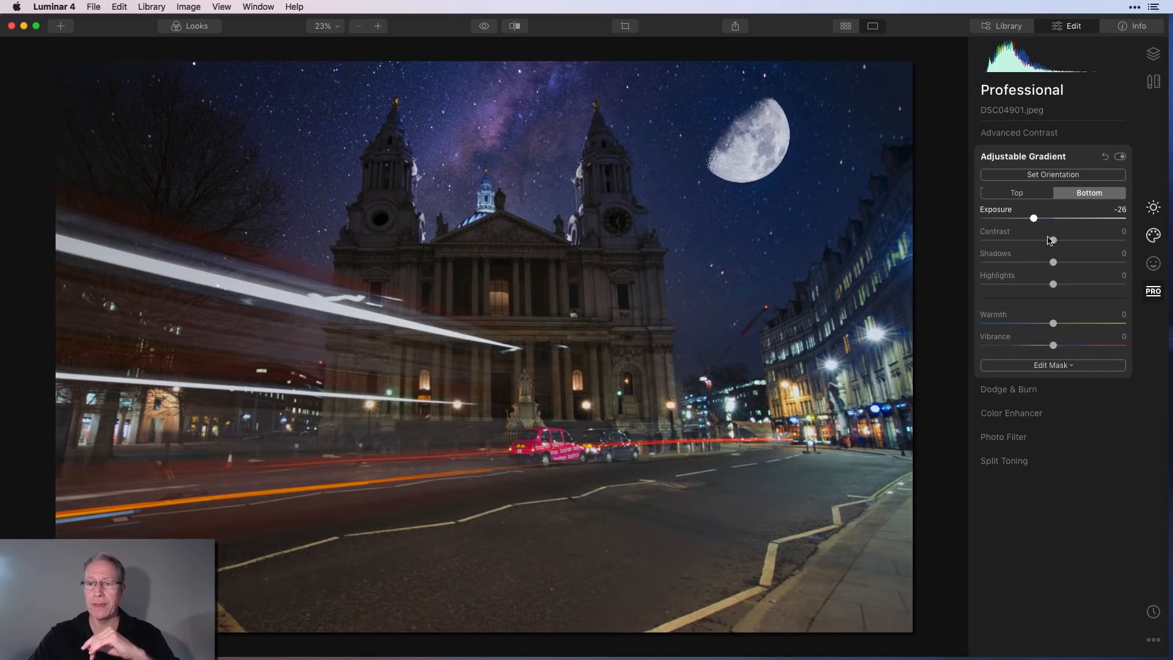
pyautogui.moveTo(1052, 240); pyautogui.dragTo(1069, 240)
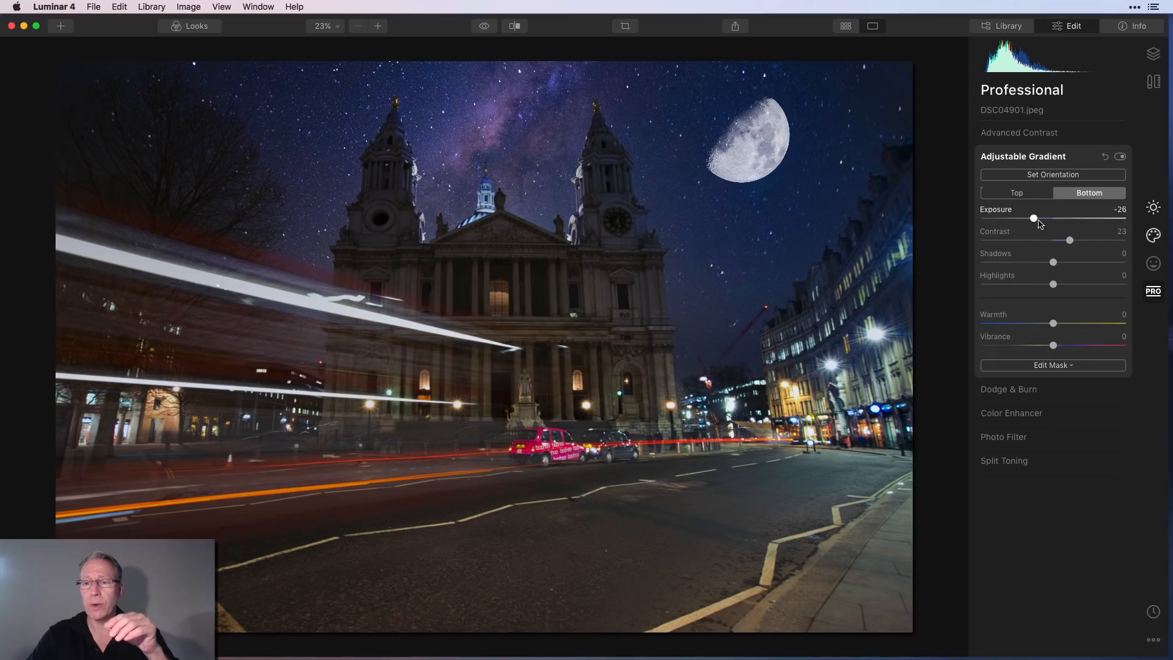
pyautogui.moveTo(1033, 218); pyautogui.dragTo(1029, 217)
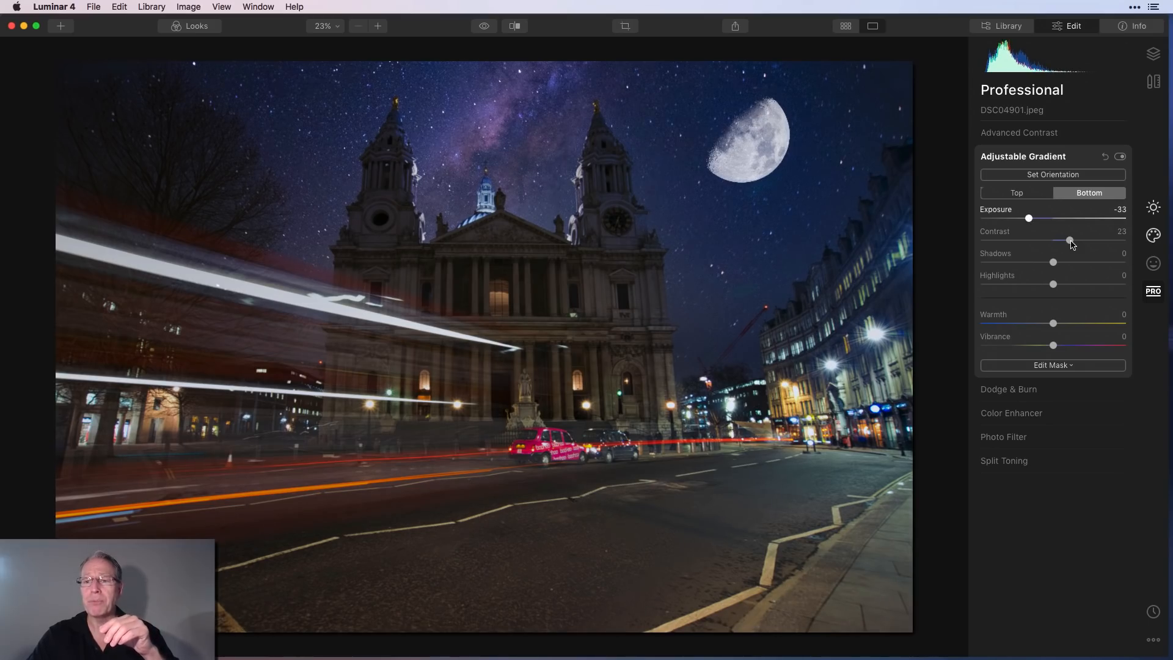
pyautogui.moveTo(1068, 240); pyautogui.dragTo(1076, 241)
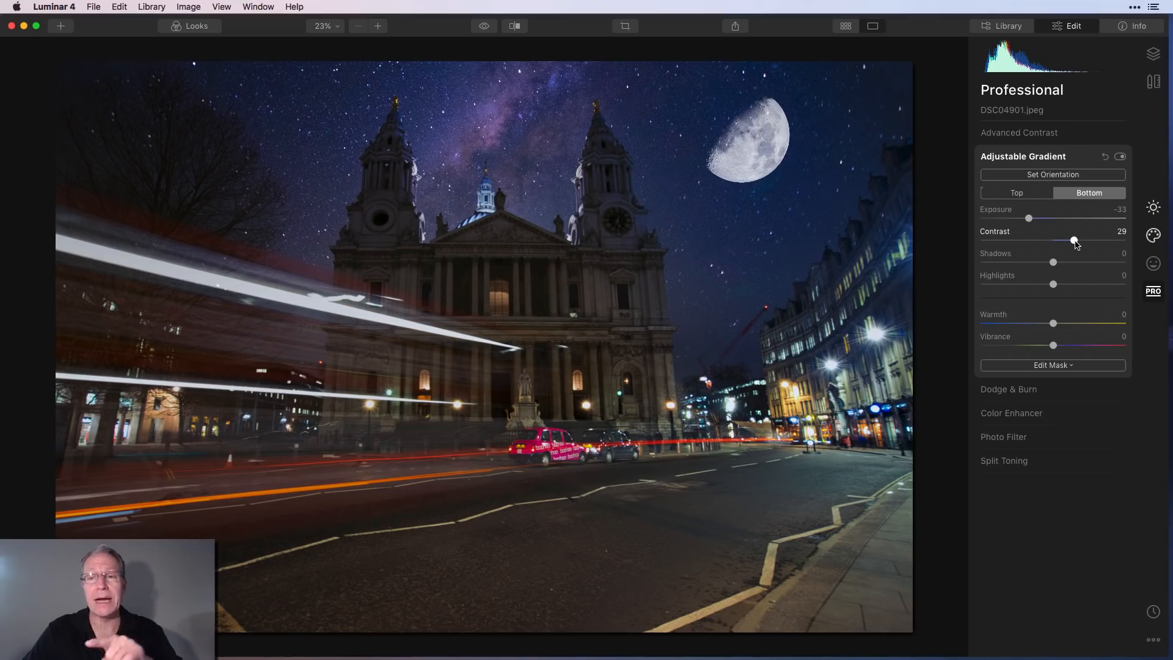
pyautogui.moveTo(1042, 247)
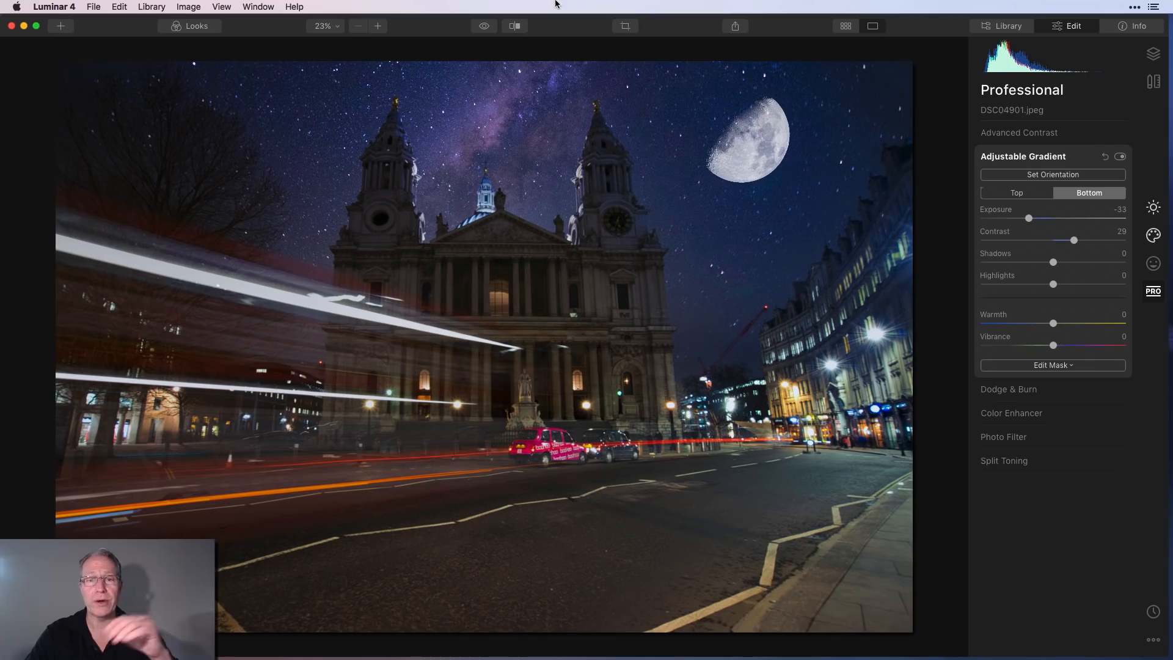
# Step: Open the bridge photo and place Aurora 1 across its sky
pyautogui.click(483, 26)
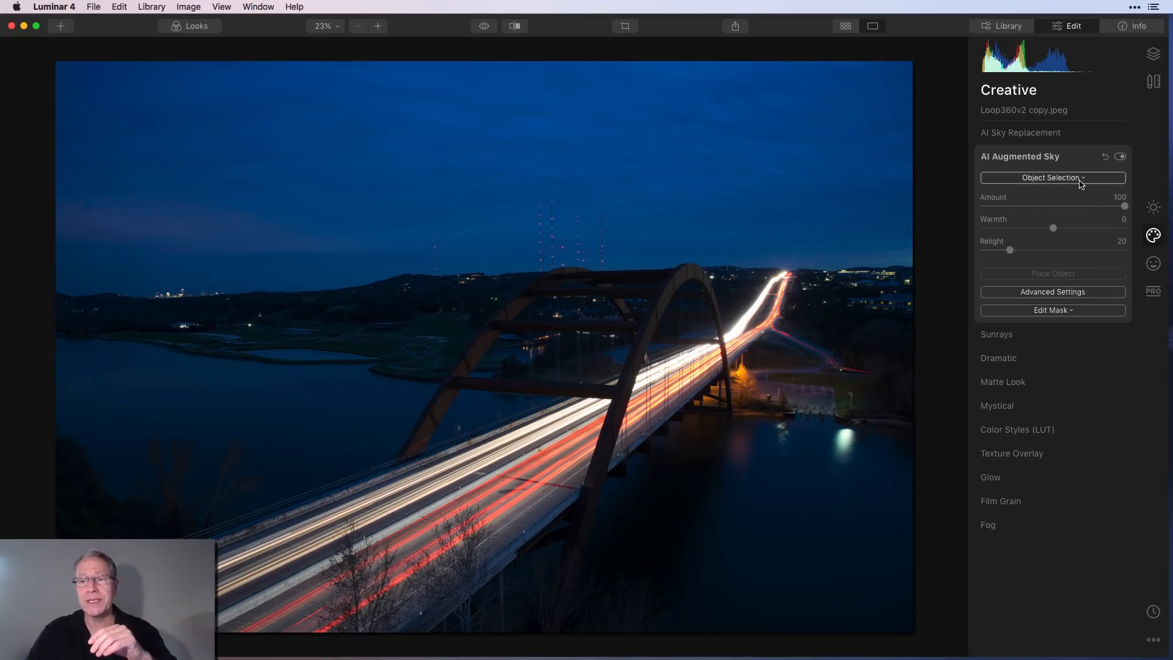
pyautogui.click(1052, 177)
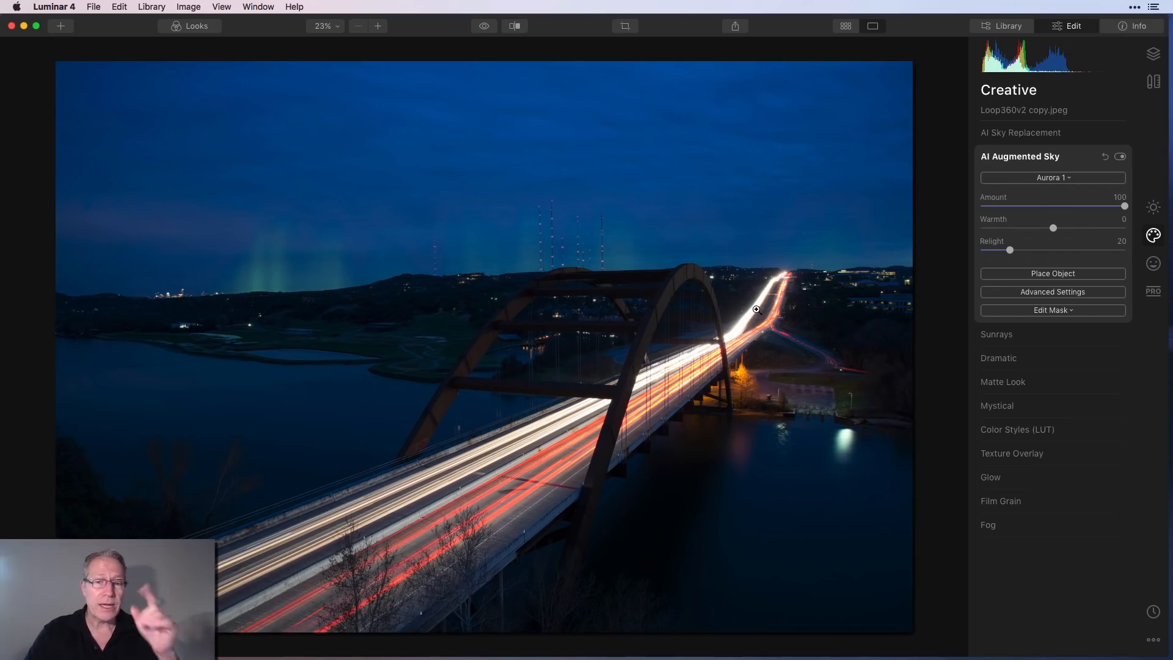
pyautogui.moveTo(326, 407)
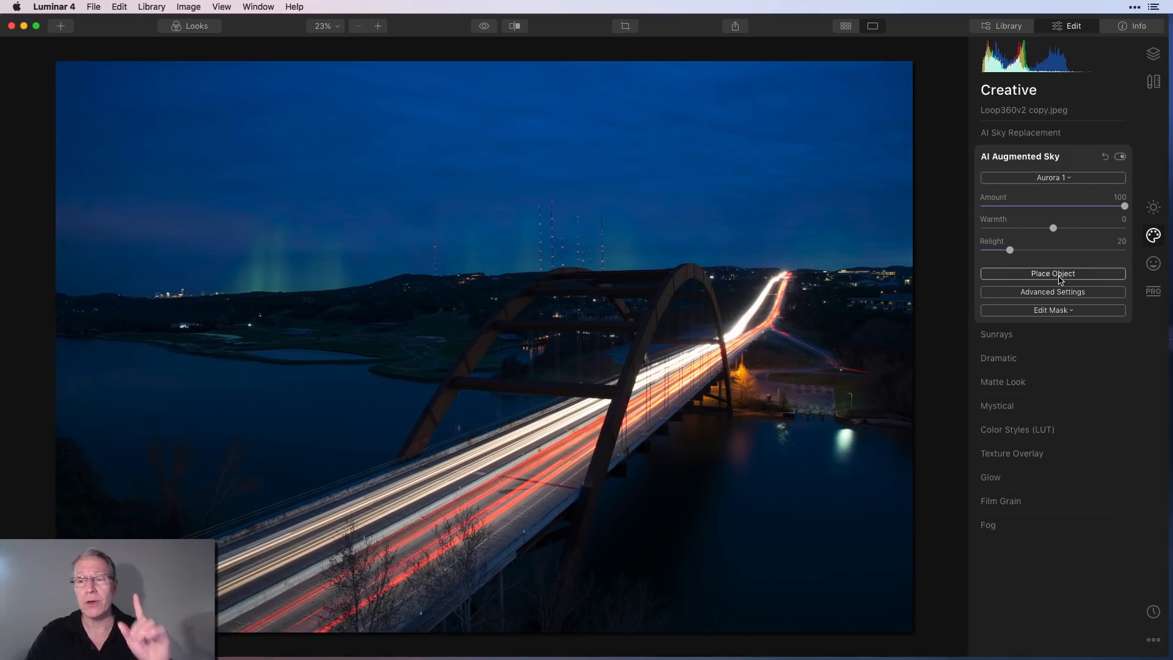
pyautogui.click(1052, 273)
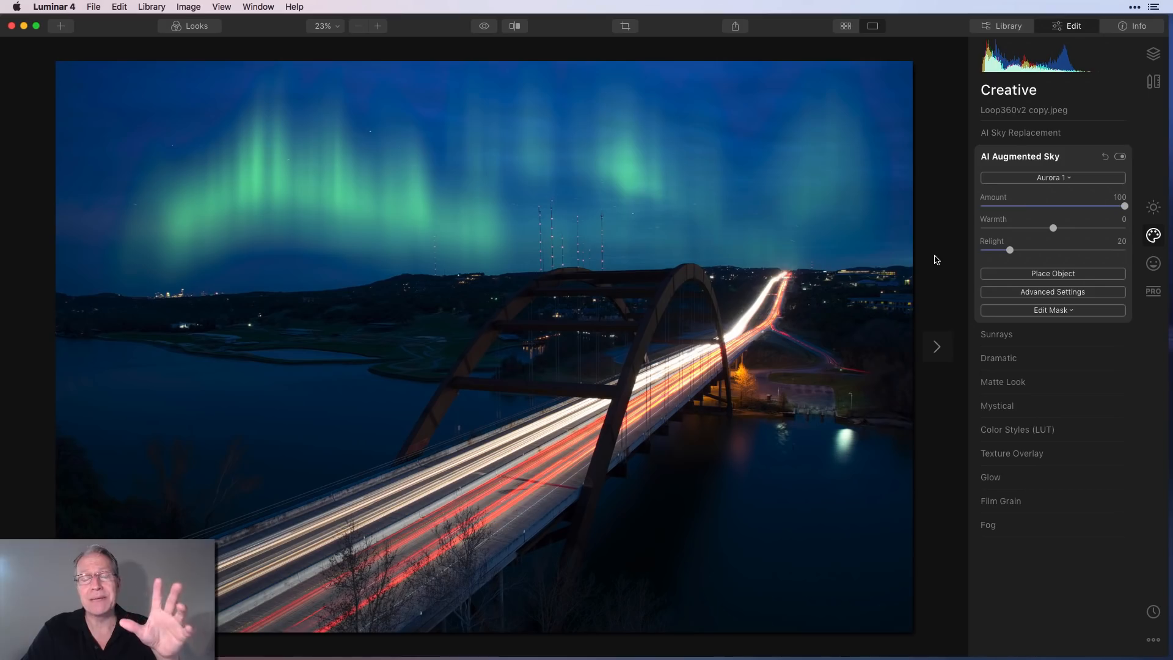
pyautogui.moveTo(607, 153)
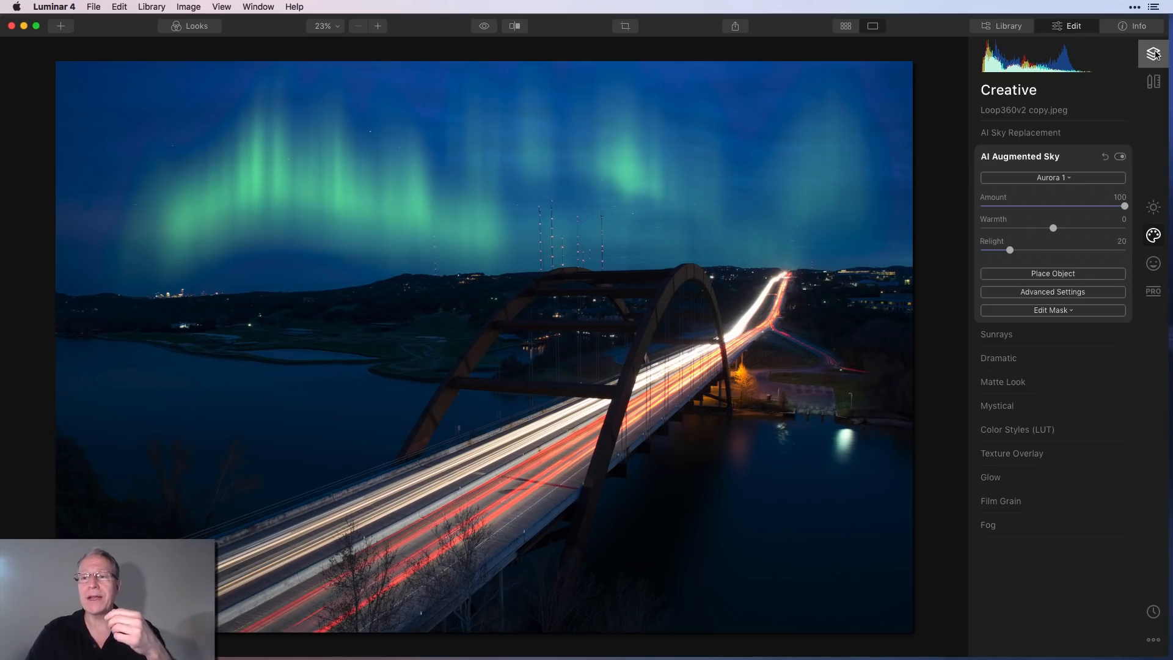
# Step: Add an adjustment layer with Temperature -5, Smart Contrast 16 and Shadows 7
pyautogui.click(1153, 53)
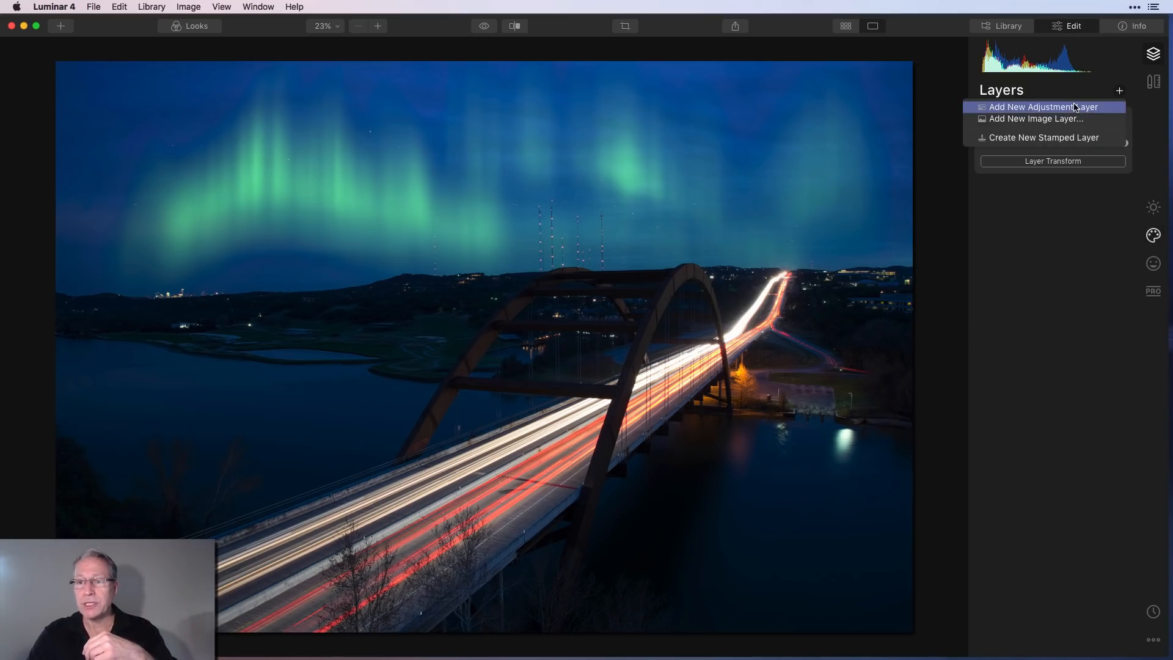
pyautogui.click(1043, 107)
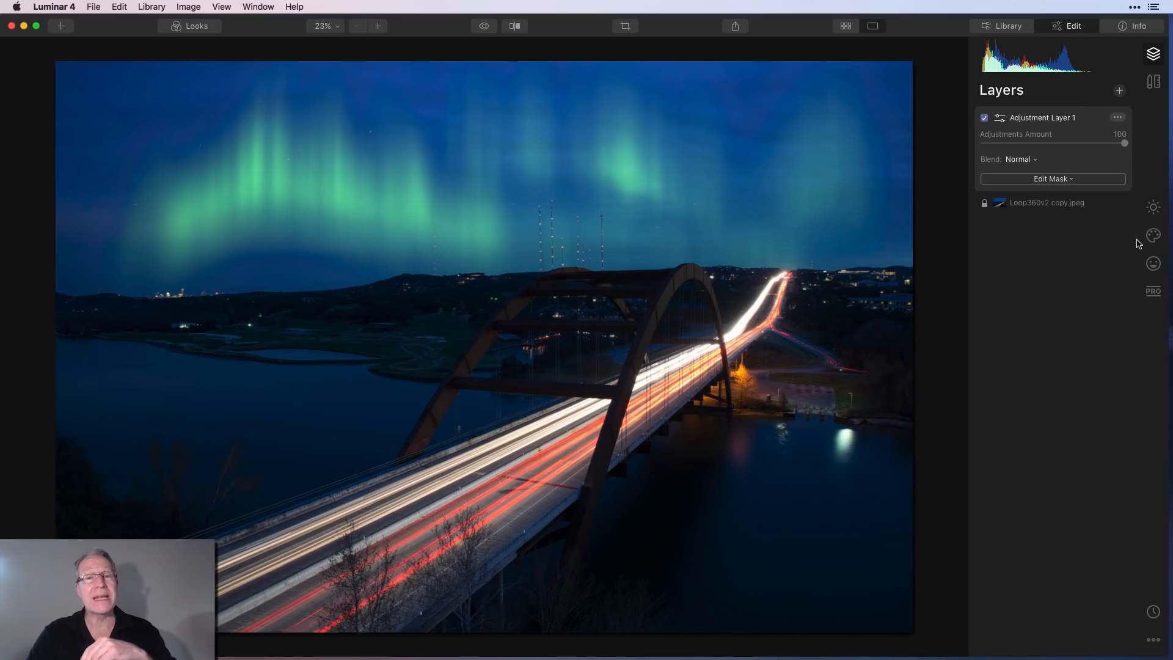
pyautogui.moveTo(1133, 247)
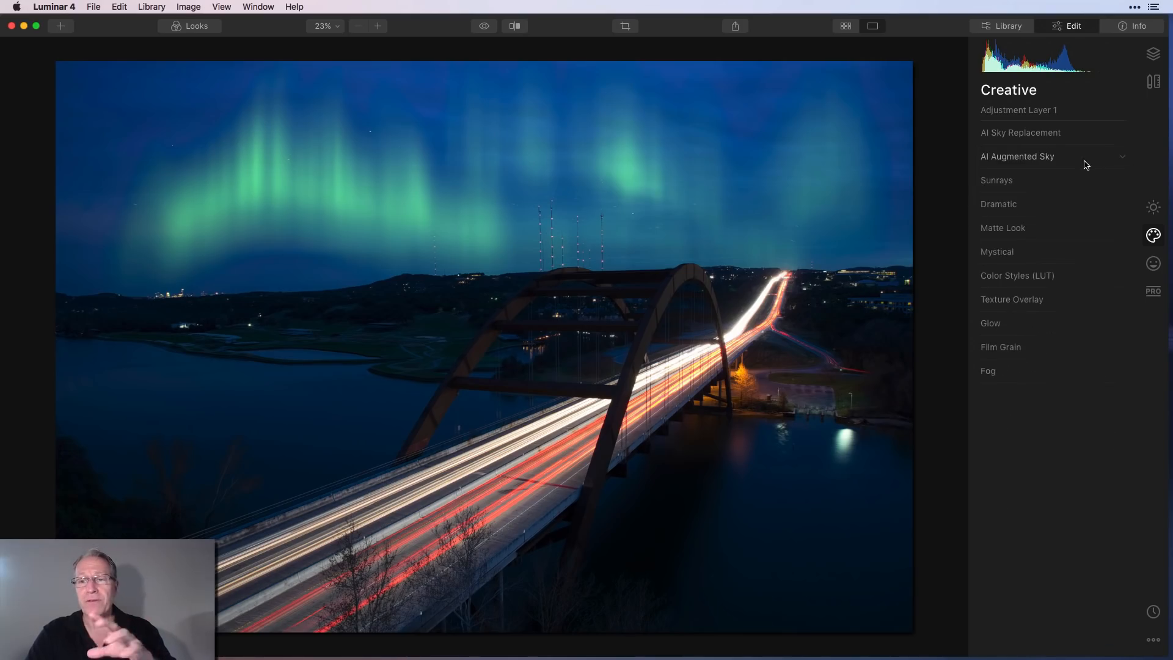
pyautogui.click(1152, 207)
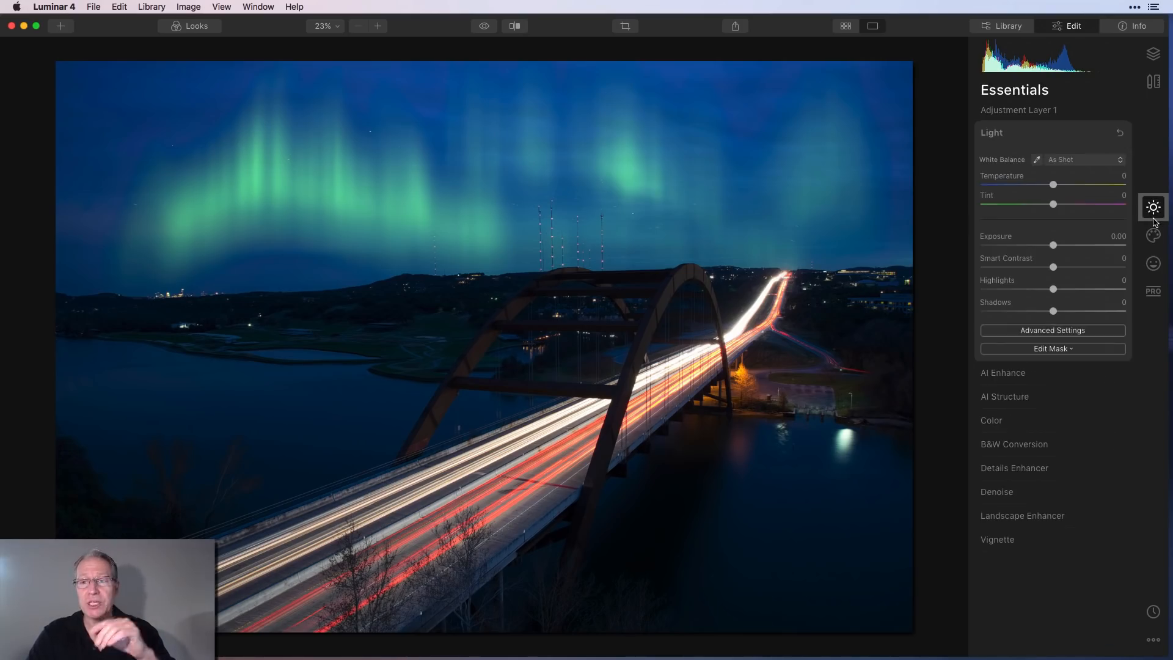
pyautogui.moveTo(1053, 183); pyautogui.dragTo(1048, 184)
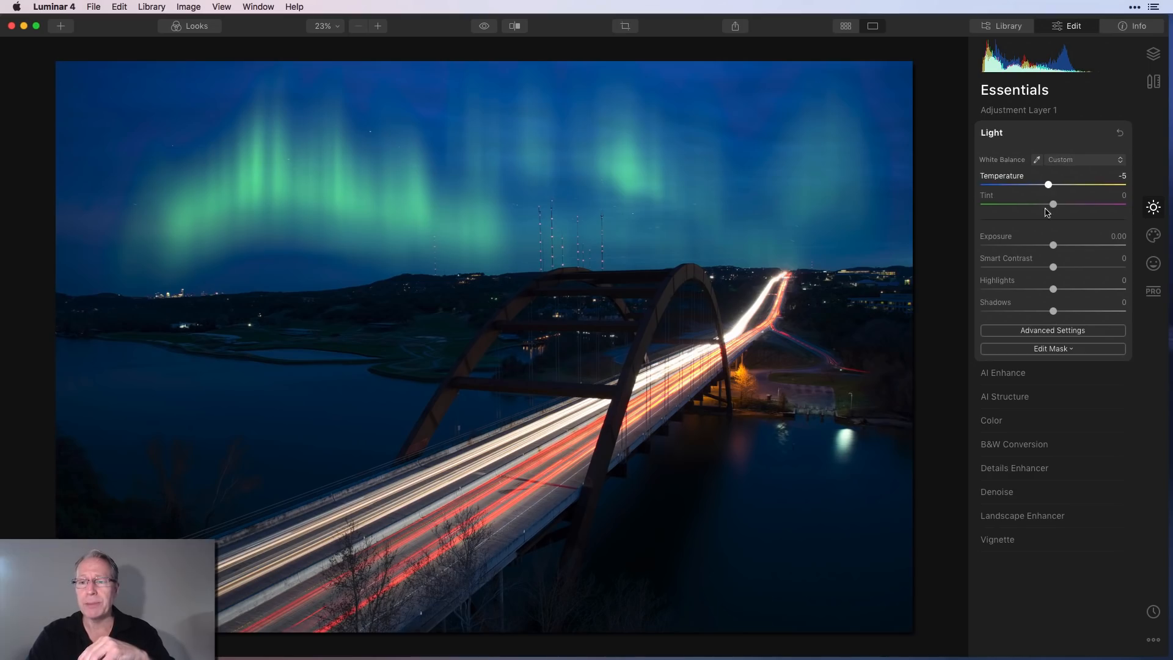
pyautogui.moveTo(1053, 267); pyautogui.dragTo(1064, 266)
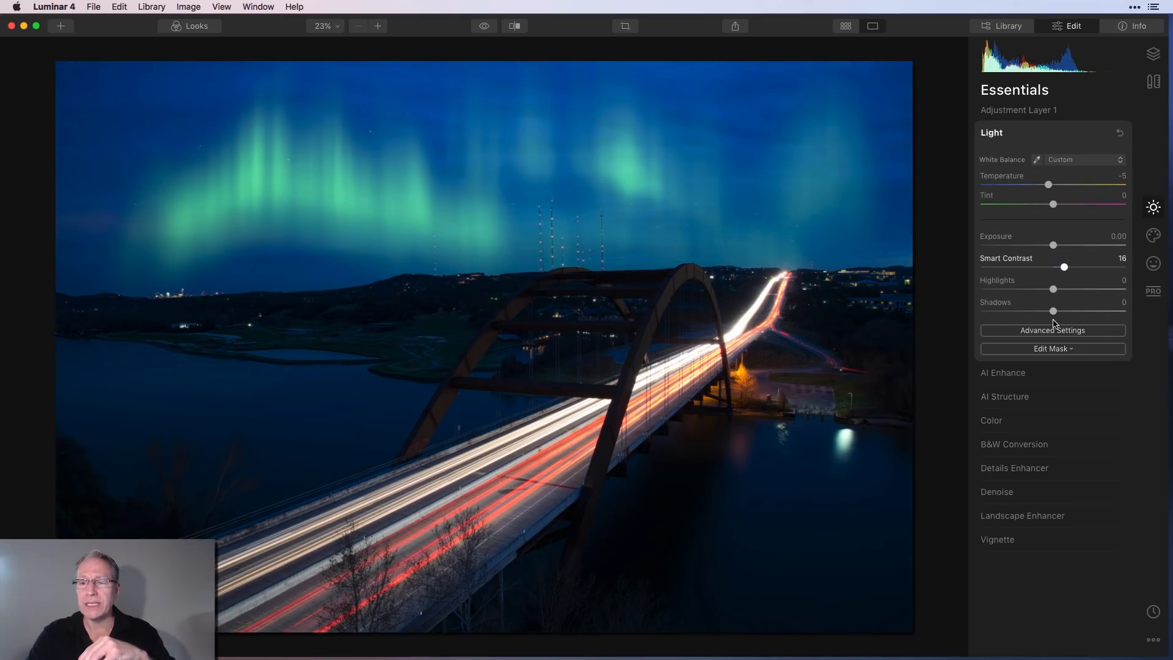
pyautogui.moveTo(1053, 310); pyautogui.dragTo(1058, 310)
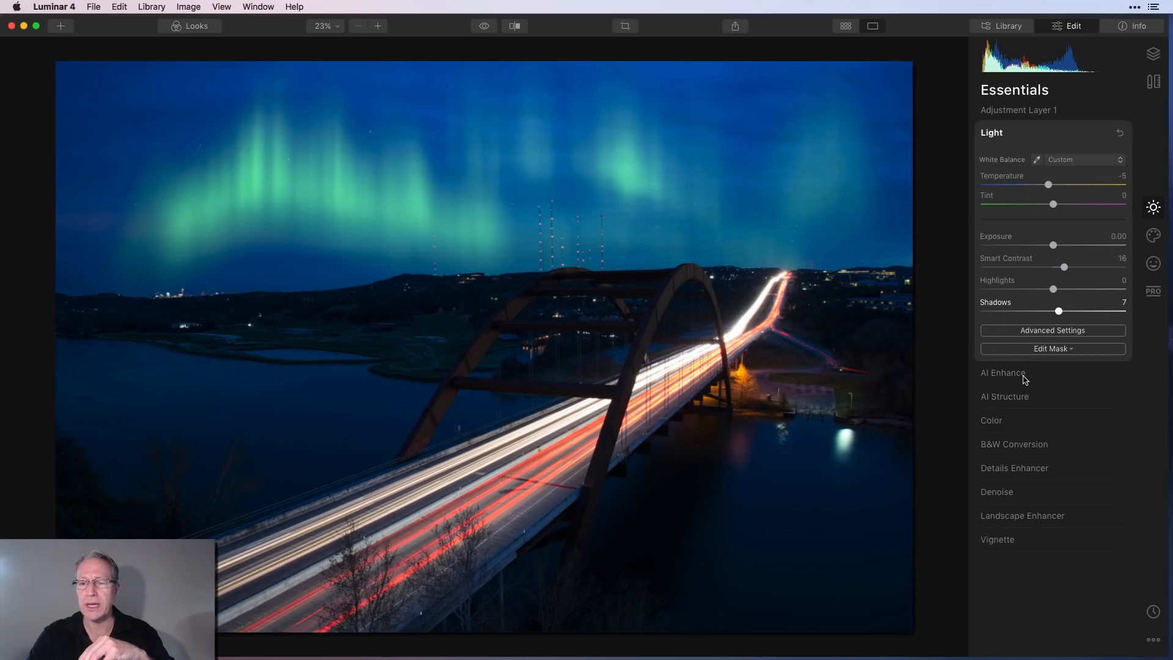
# Step: Set AI Accent to 26 and Vibrance to 15 on the layer
pyautogui.click(1002, 373)
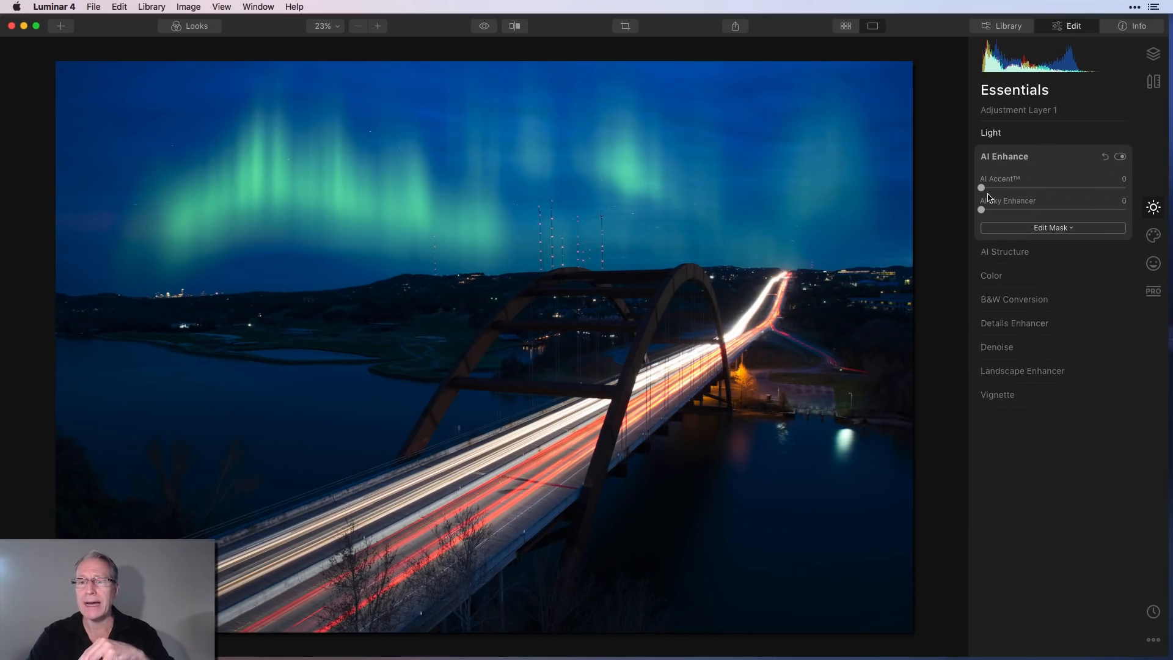
pyautogui.moveTo(982, 188); pyautogui.dragTo(1010, 188)
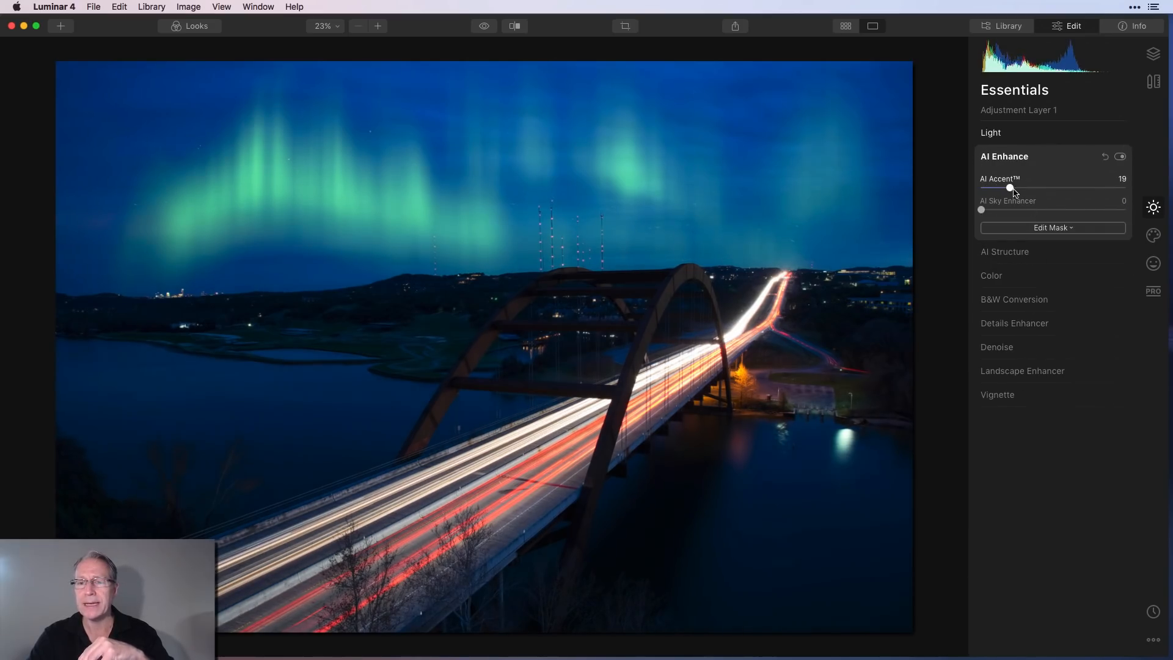
pyautogui.moveTo(1009, 187); pyautogui.dragTo(1020, 188)
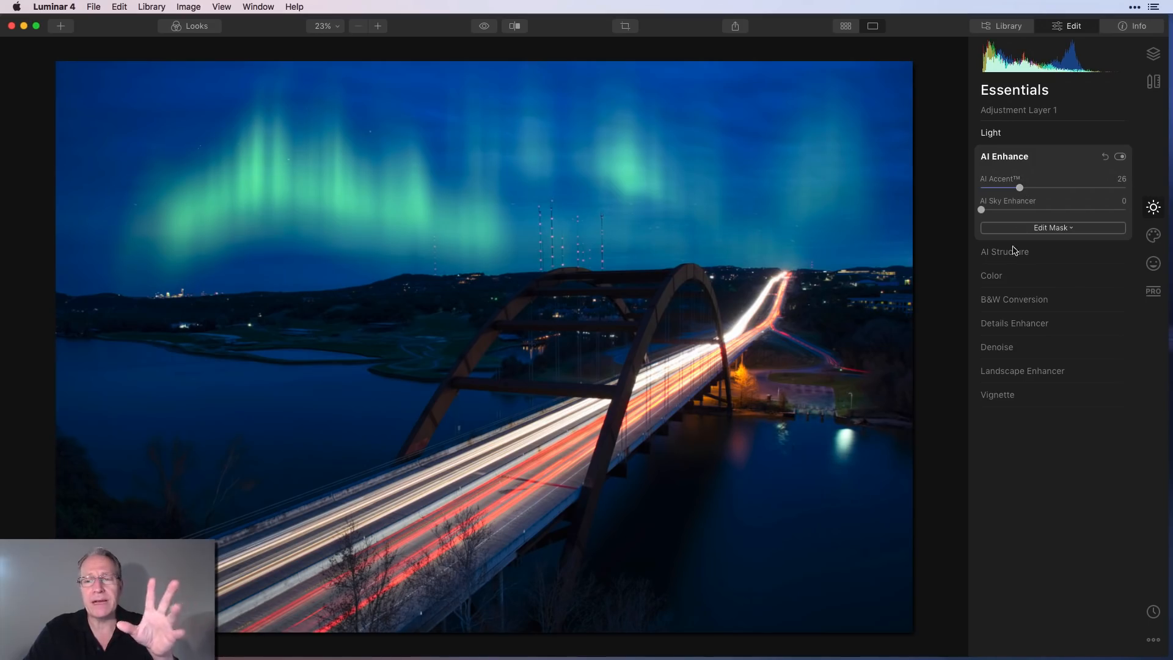
pyautogui.click(991, 274)
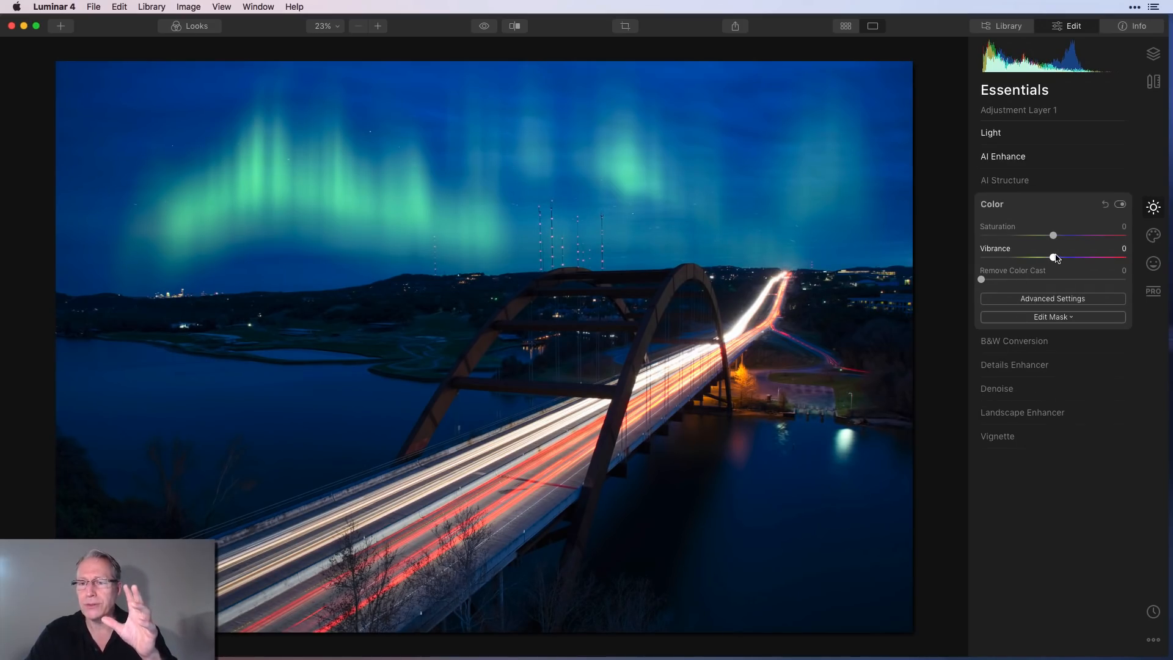
pyautogui.moveTo(1054, 257); pyautogui.dragTo(1062, 257)
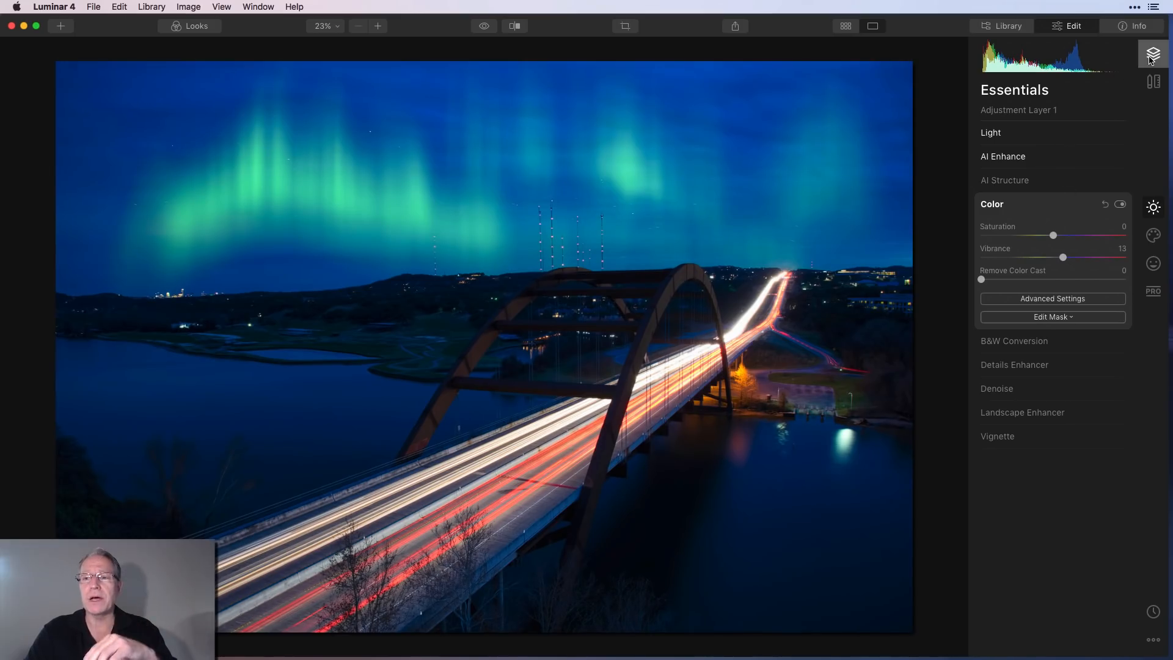
pyautogui.click(1153, 53)
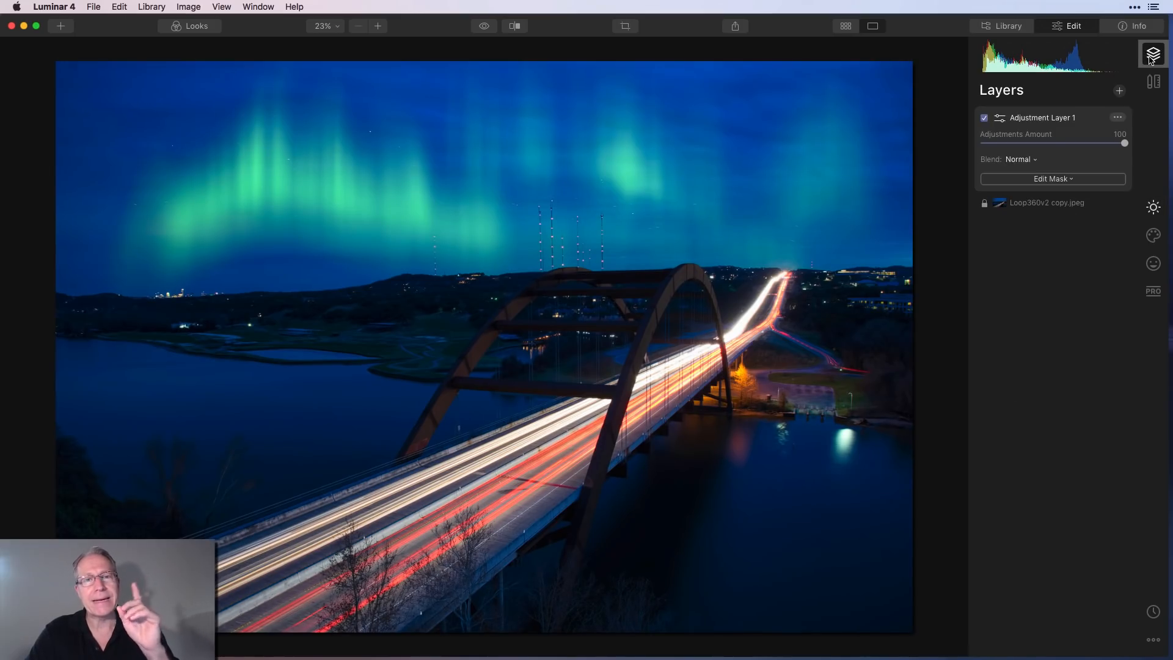
pyautogui.click(1119, 90)
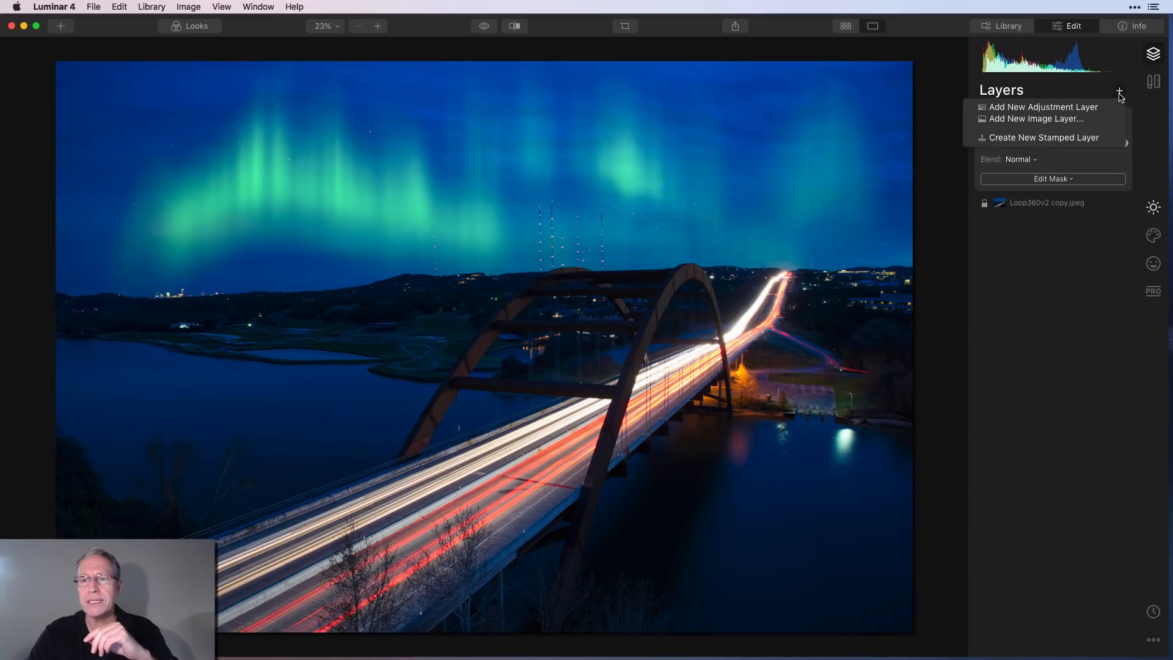
# Step: Create a stamped layer and choose Lightning 2 in AI Augmented Sky
pyautogui.click(1042, 107)
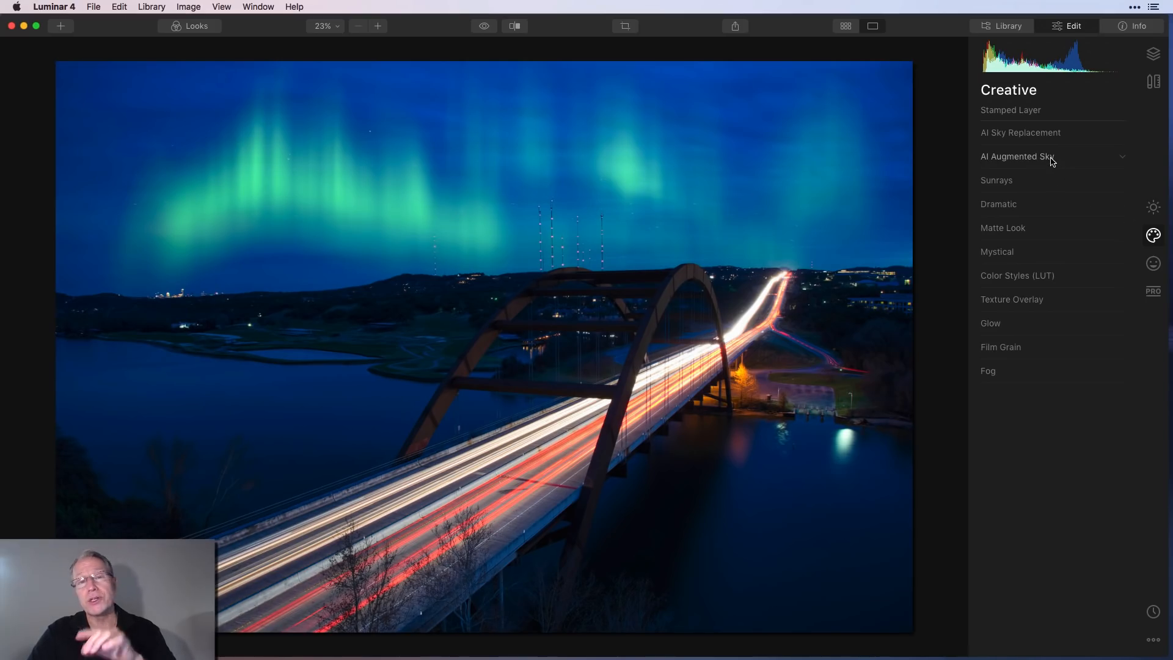
pyautogui.click(1017, 156)
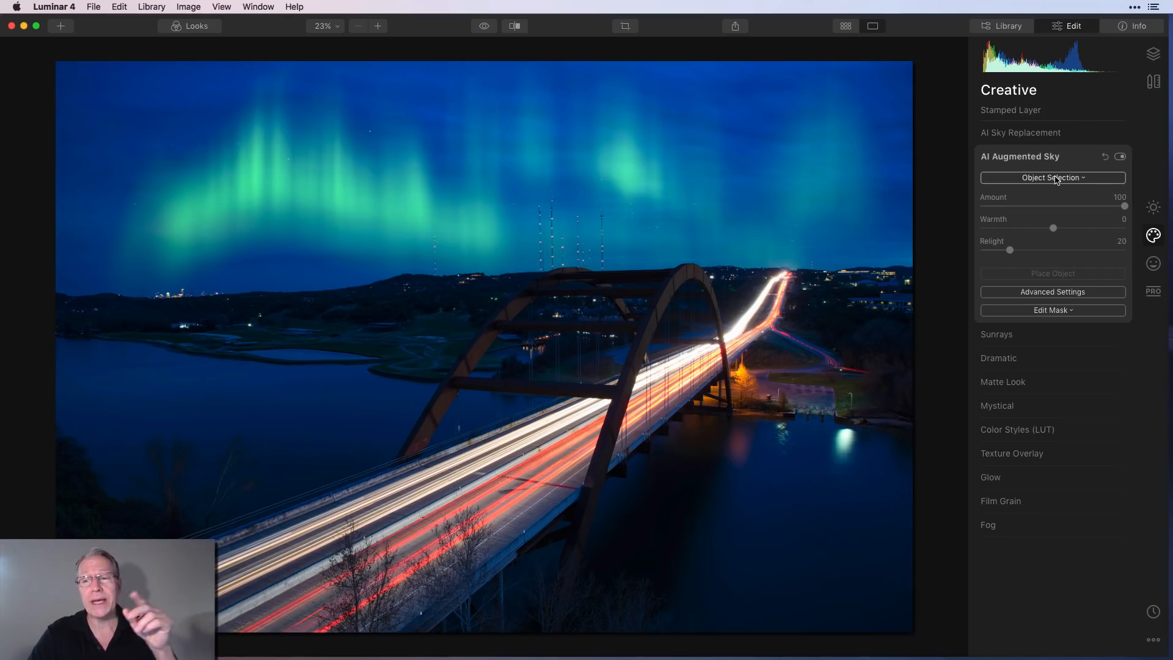
pyautogui.click(1052, 177)
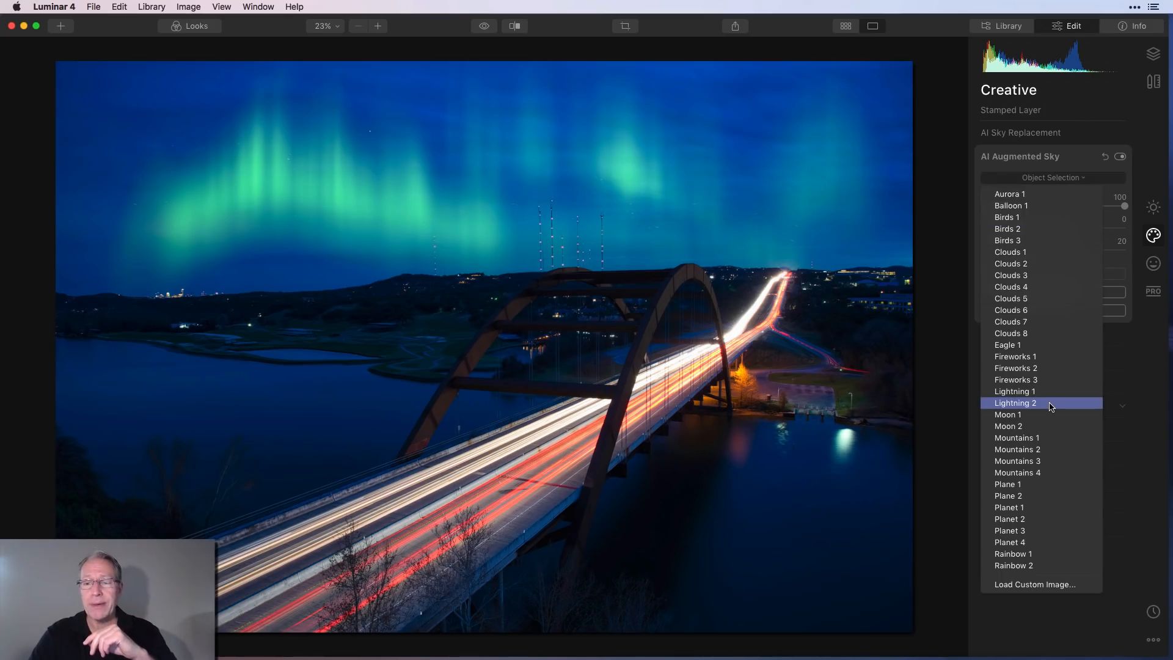
pyautogui.click(1014, 403)
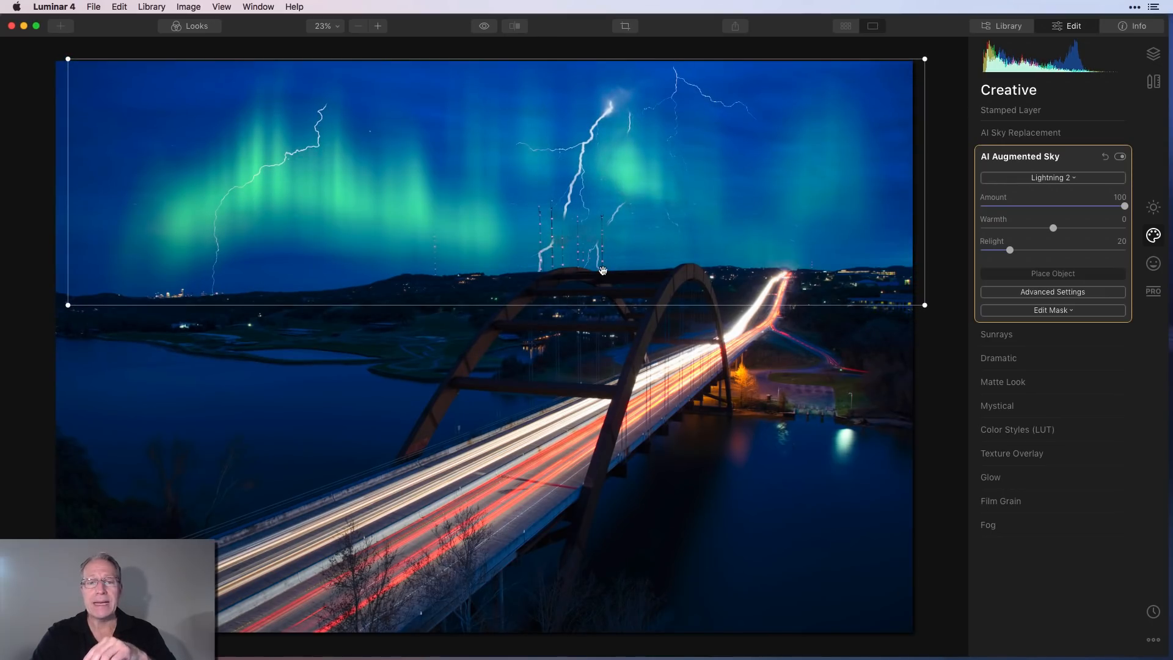
pyautogui.moveTo(620, 250)
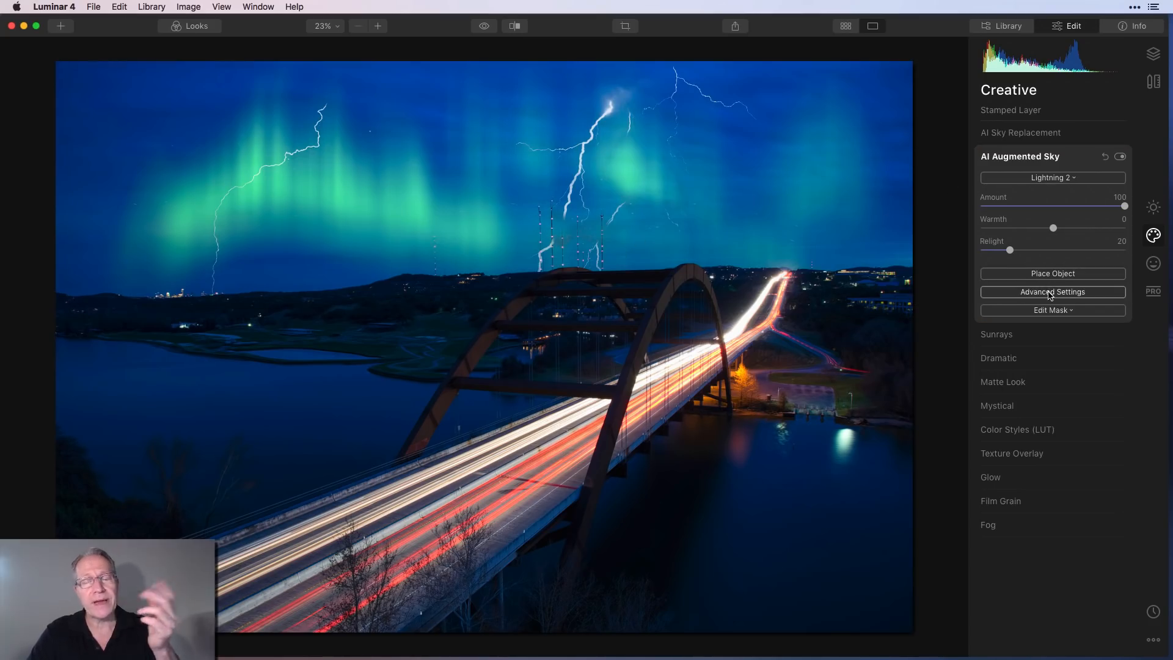
# Step: Set the lightning's Mask Refinement to 87 under Advanced Settings
pyautogui.click(1052, 292)
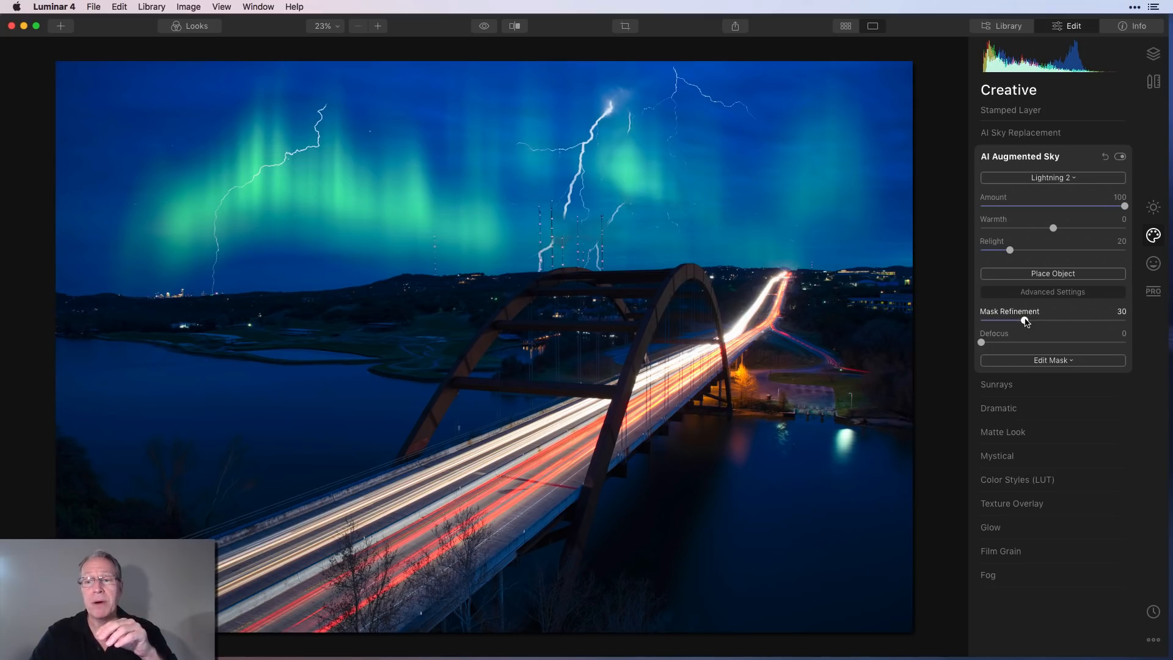
pyautogui.moveTo(1032, 320); pyautogui.dragTo(1006, 319)
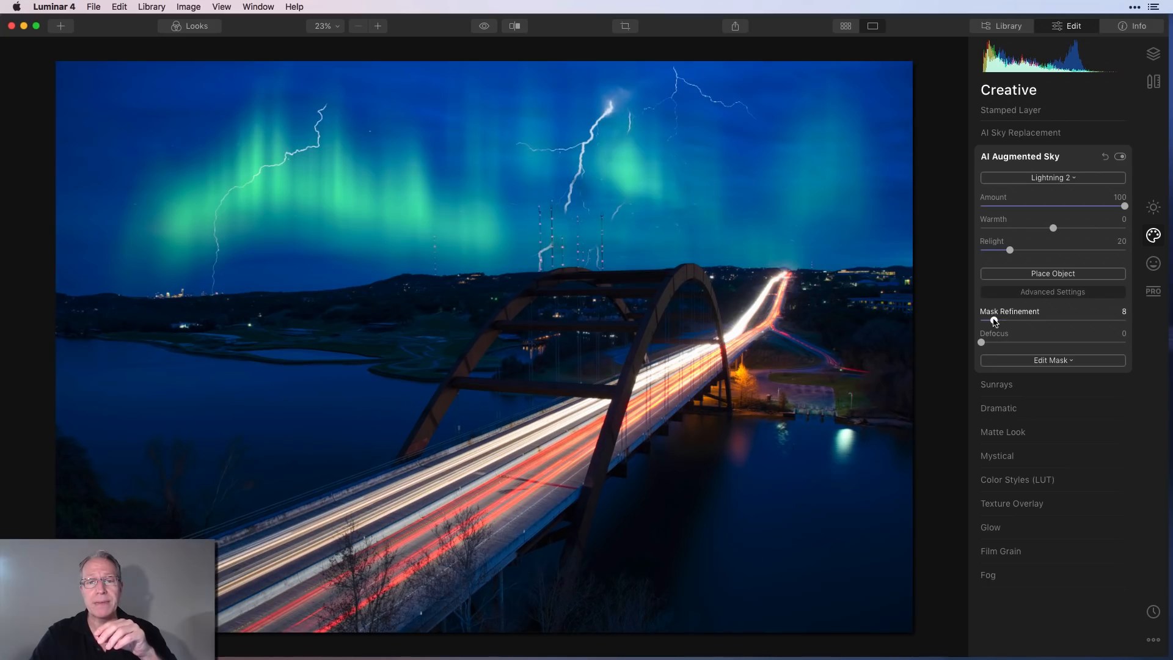
pyautogui.moveTo(987, 320); pyautogui.dragTo(1034, 320)
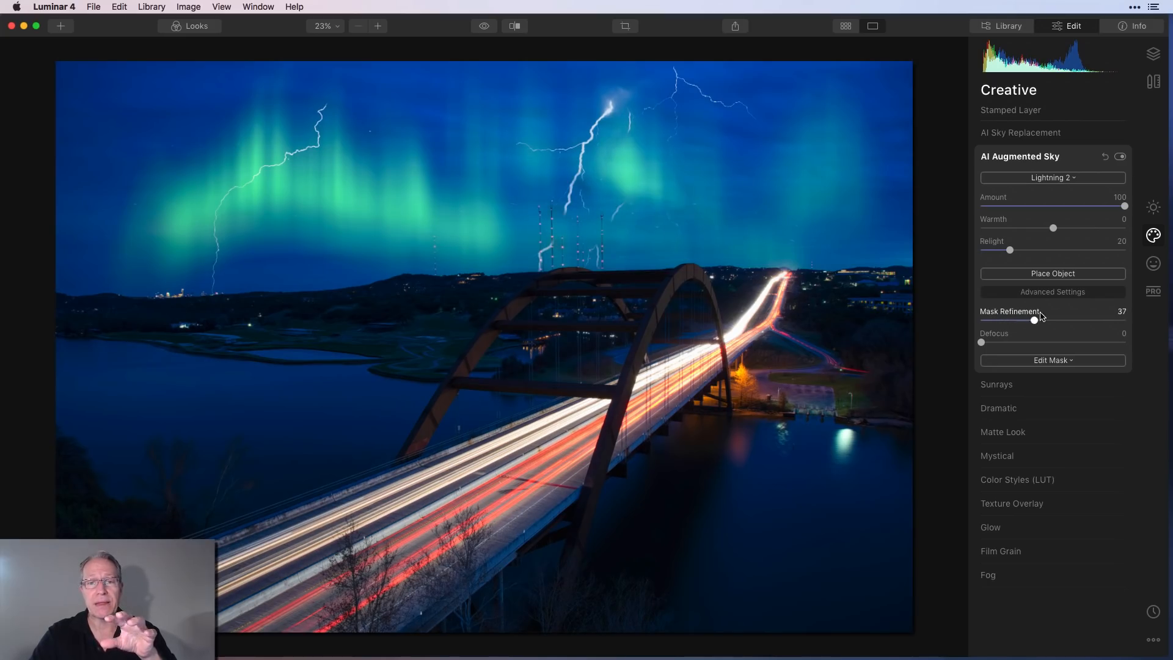
pyautogui.moveTo(1036, 320); pyautogui.dragTo(1087, 320)
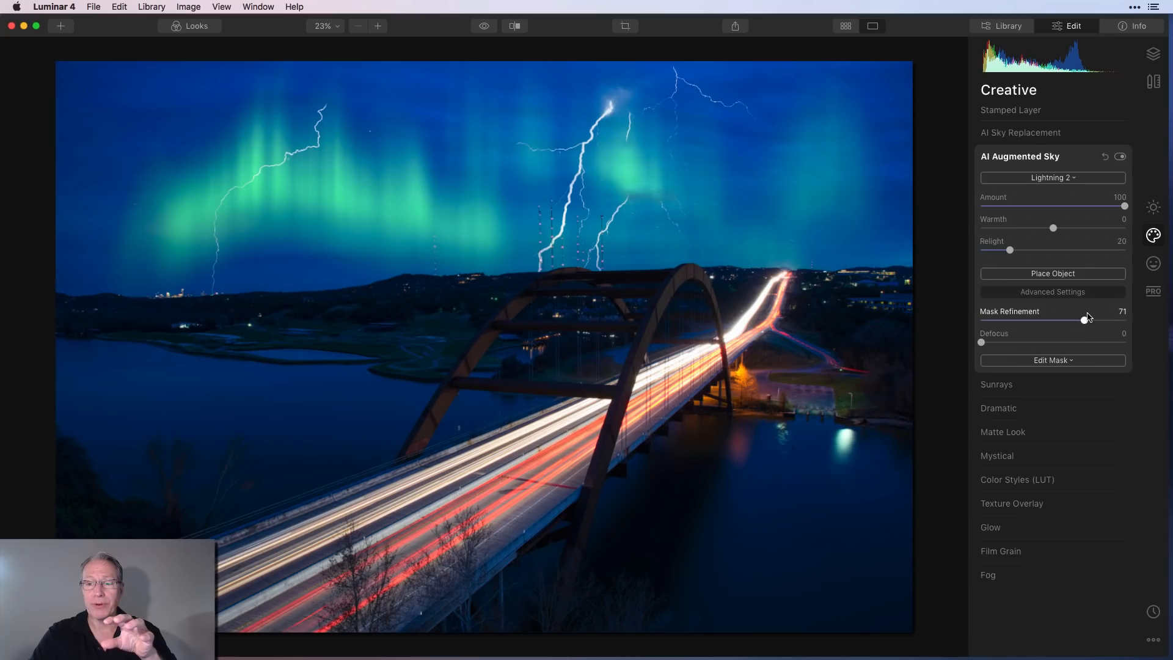
pyautogui.moveTo(1086, 320); pyautogui.dragTo(1094, 317)
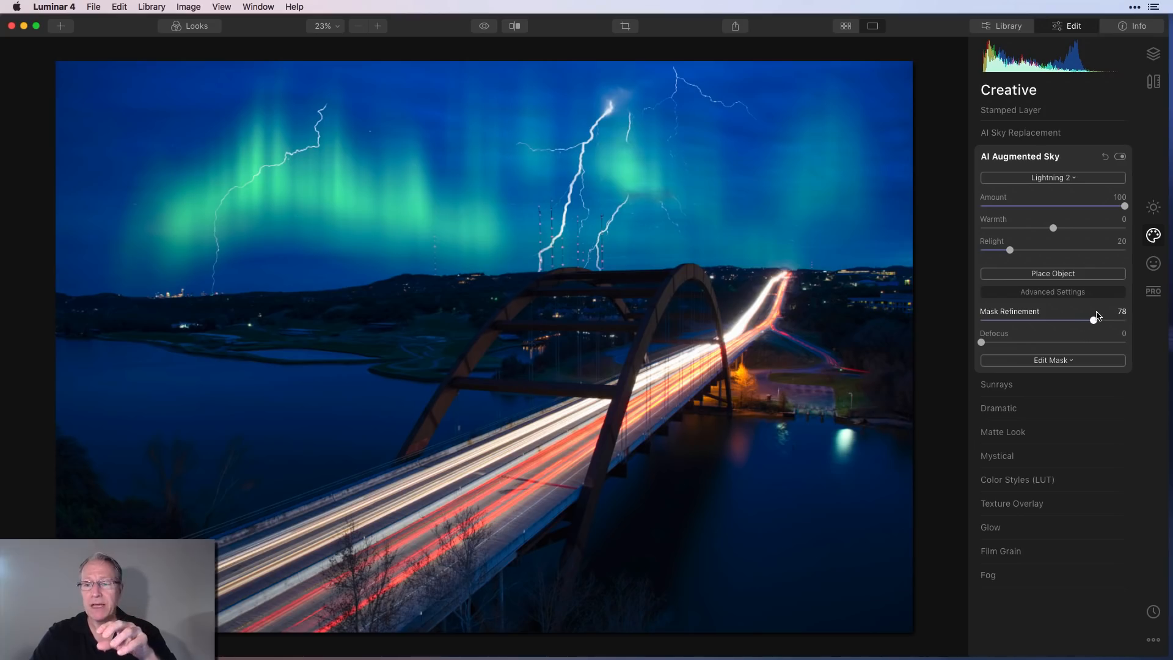
pyautogui.moveTo(1093, 319); pyautogui.dragTo(1108, 318)
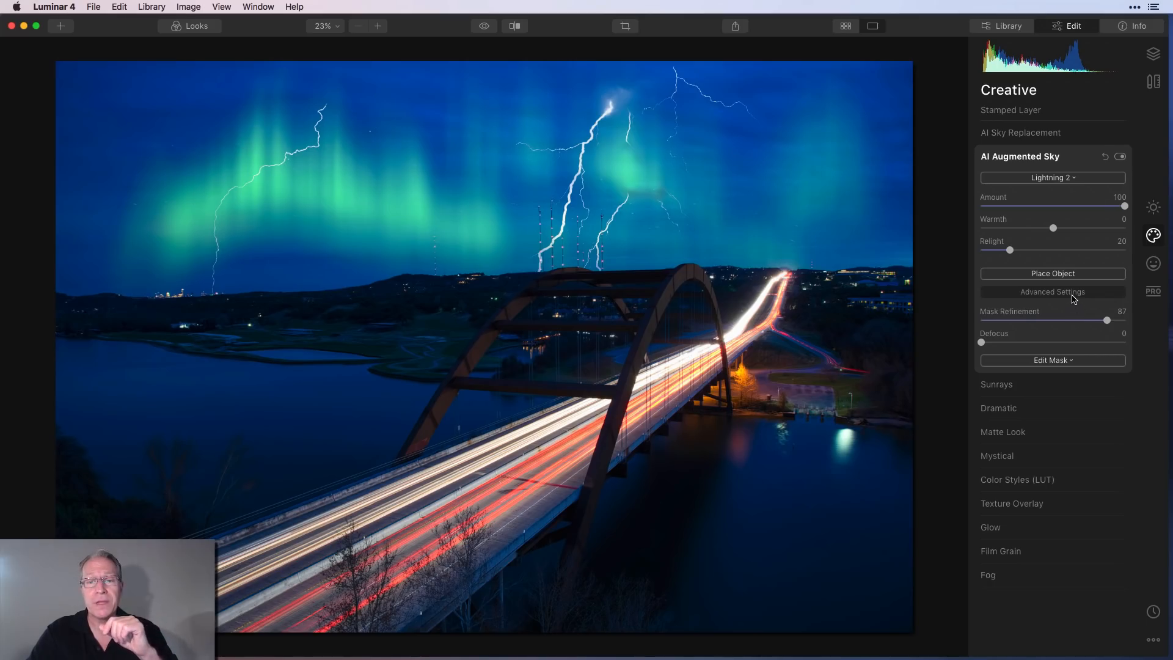
pyautogui.click(1052, 360)
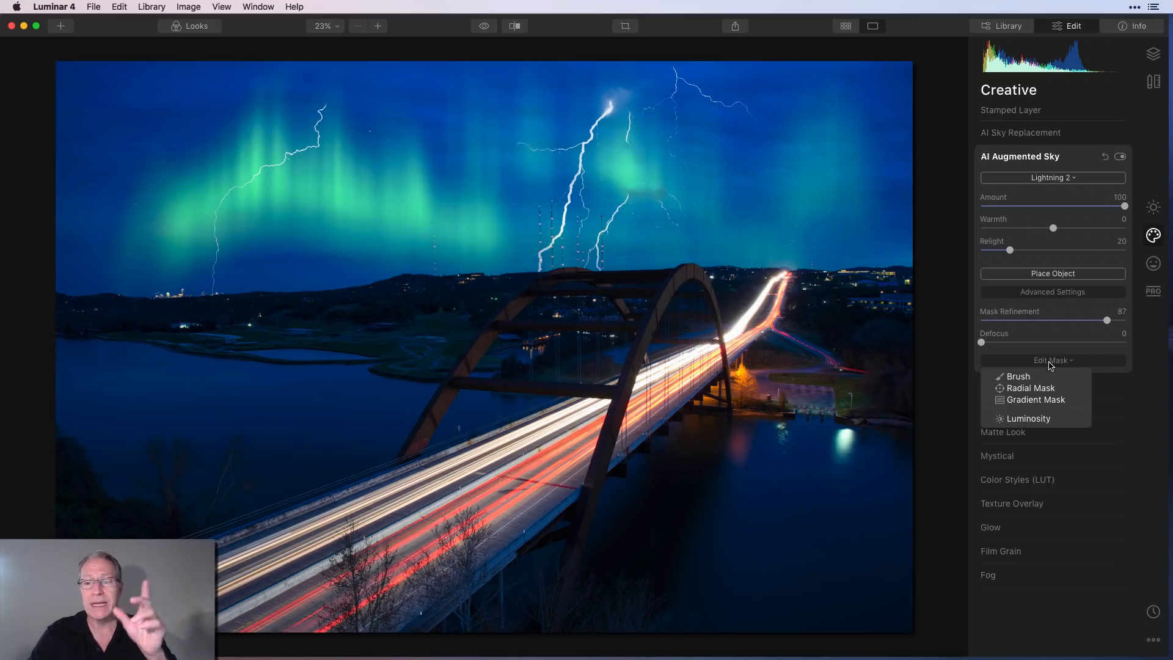
# Step: Erase unwanted lightning areas from the sky effect mask with the brush, then finish the mask
pyautogui.click(1016, 376)
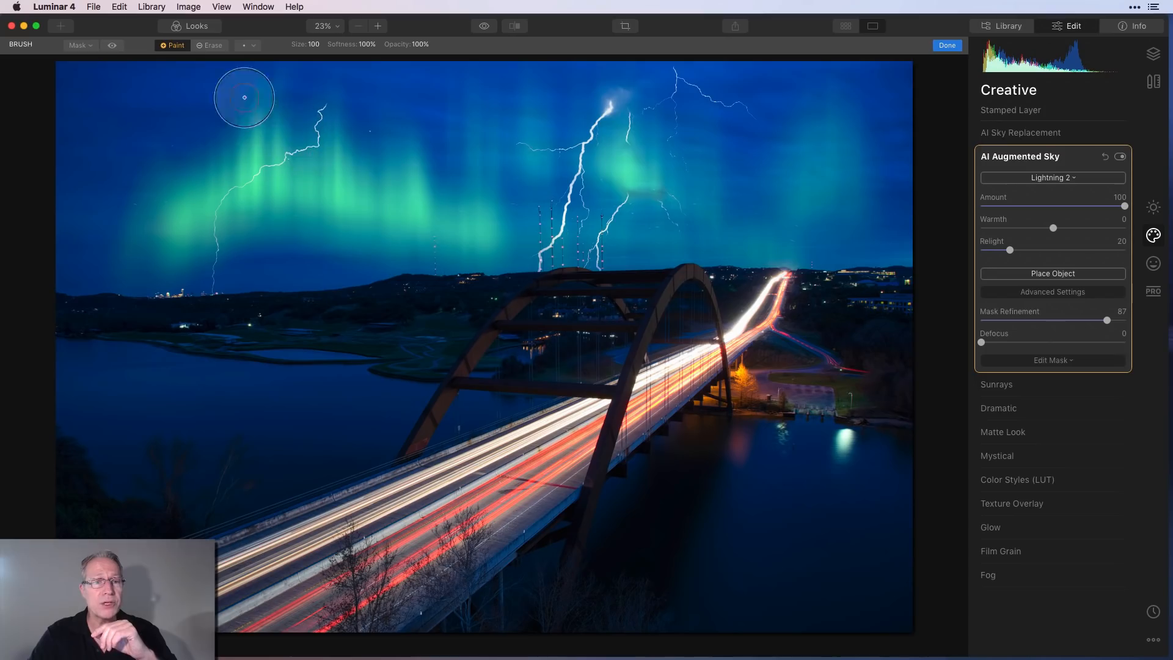
pyautogui.click(210, 45)
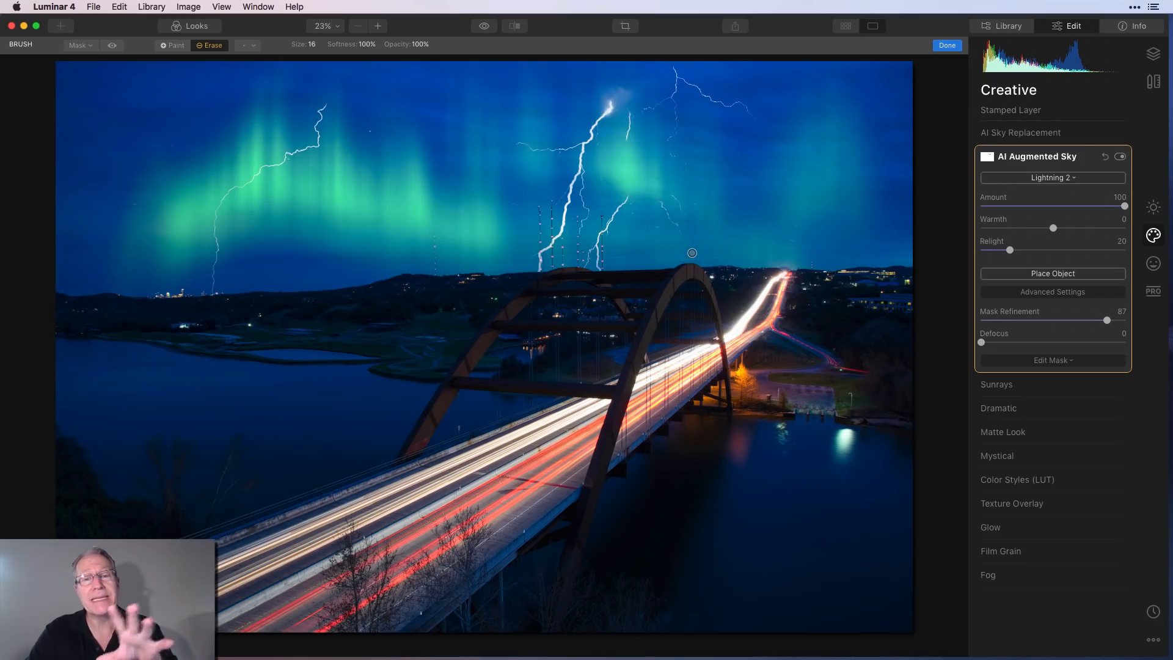
pyautogui.moveTo(712, 244)
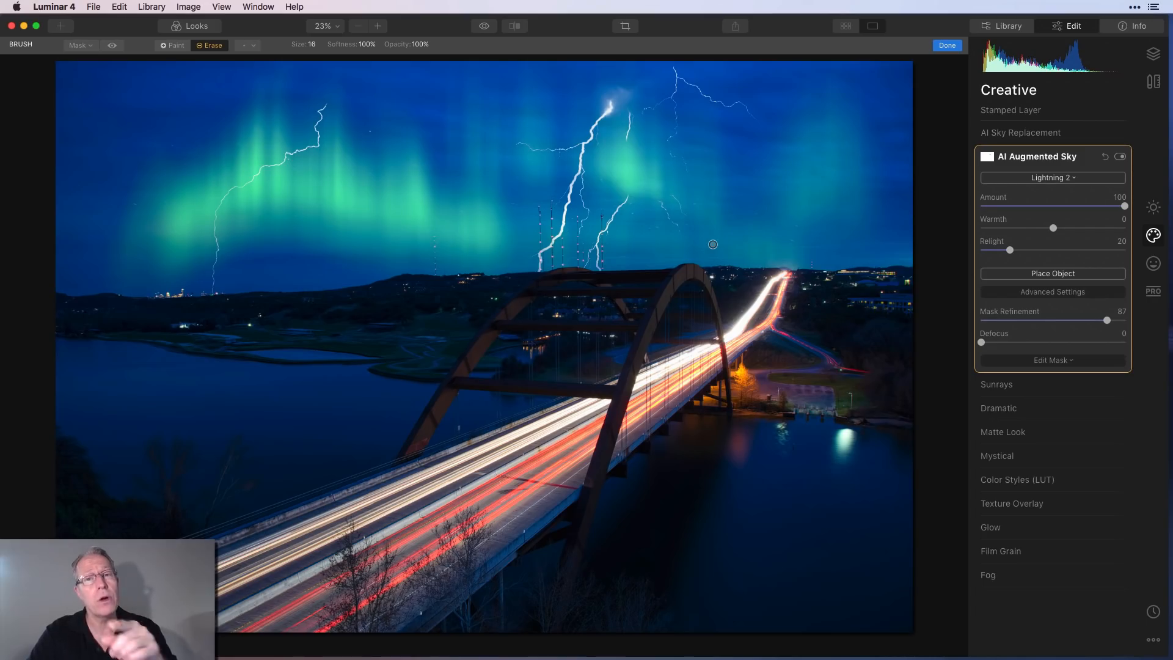
pyautogui.moveTo(833, 347)
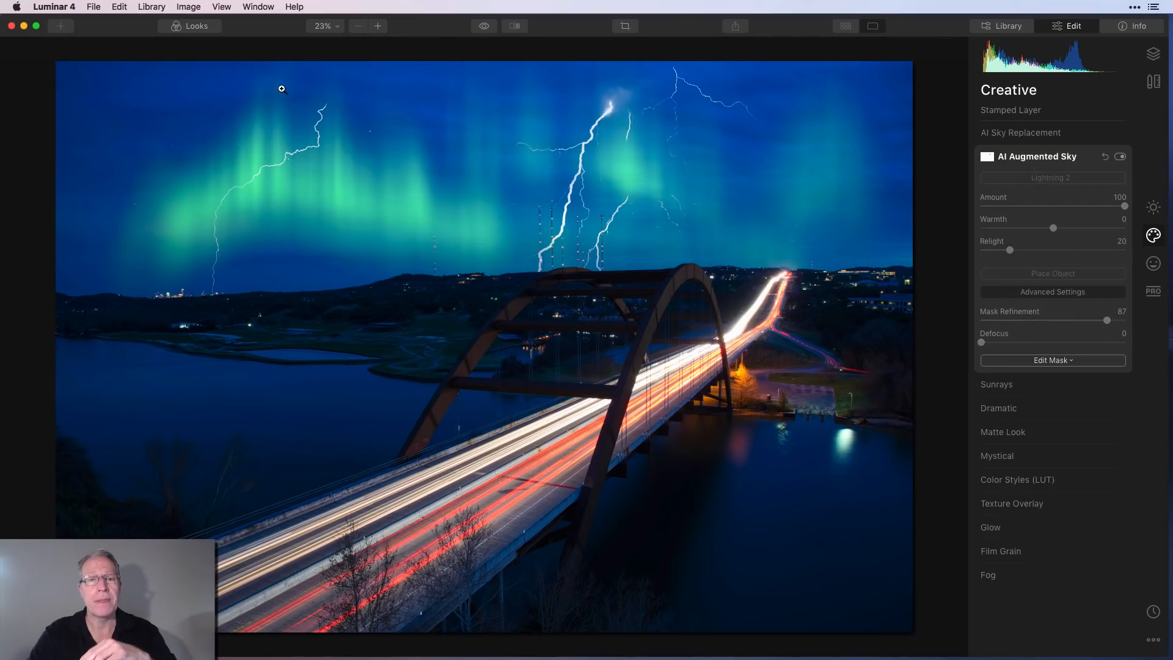
pyautogui.click(484, 26)
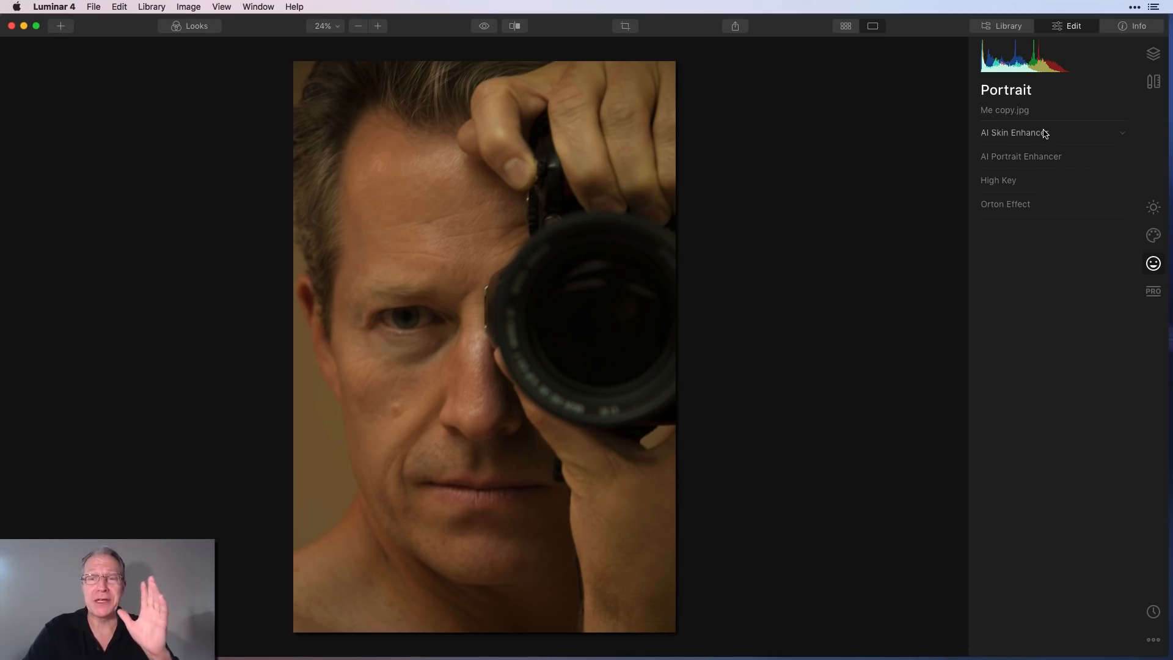
# Step: Set AI Skin Enhancer amount to 55 and shine removal to 76
pyautogui.click(1014, 133)
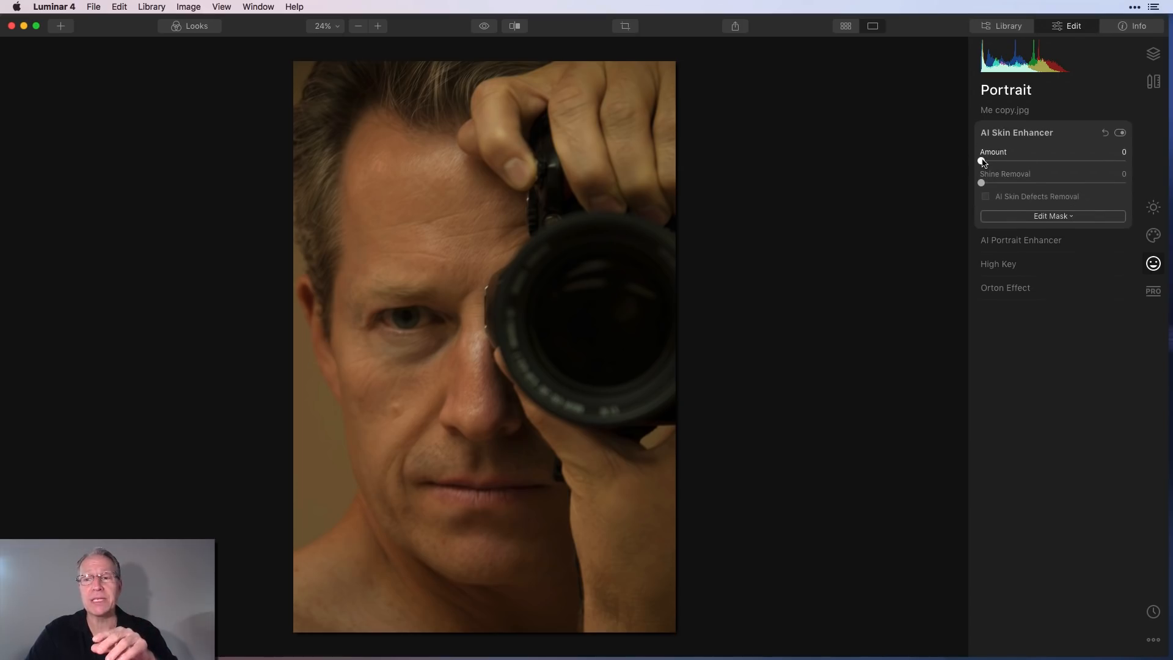
pyautogui.moveTo(982, 161); pyautogui.dragTo(1034, 161)
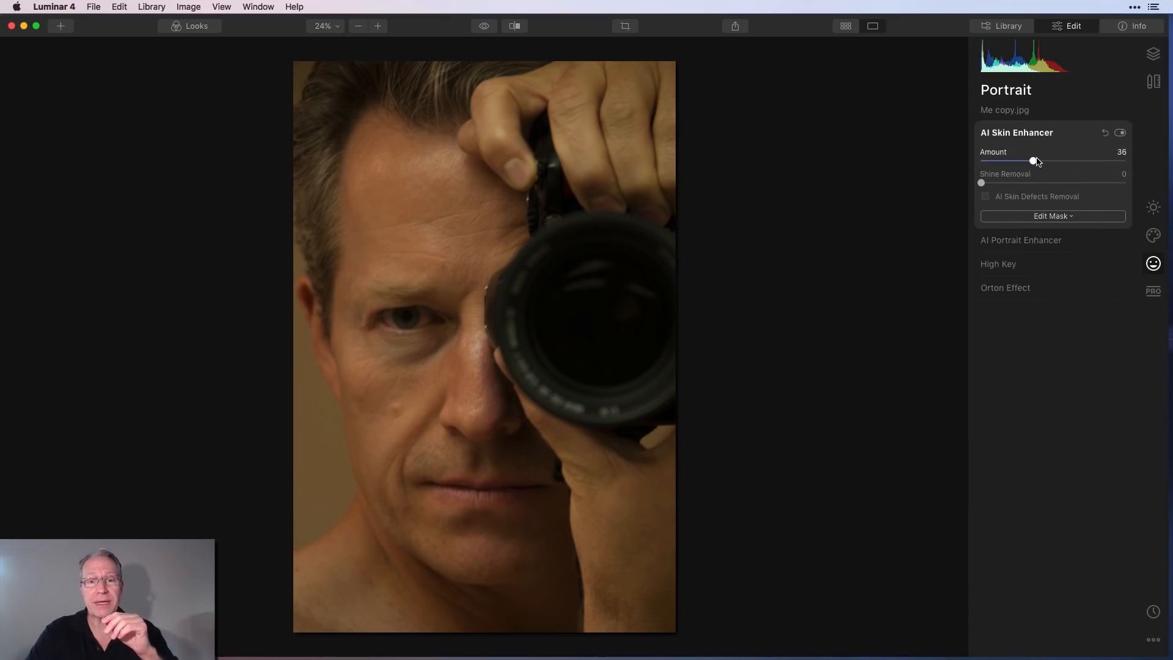
pyautogui.moveTo(1034, 160); pyautogui.dragTo(1060, 161)
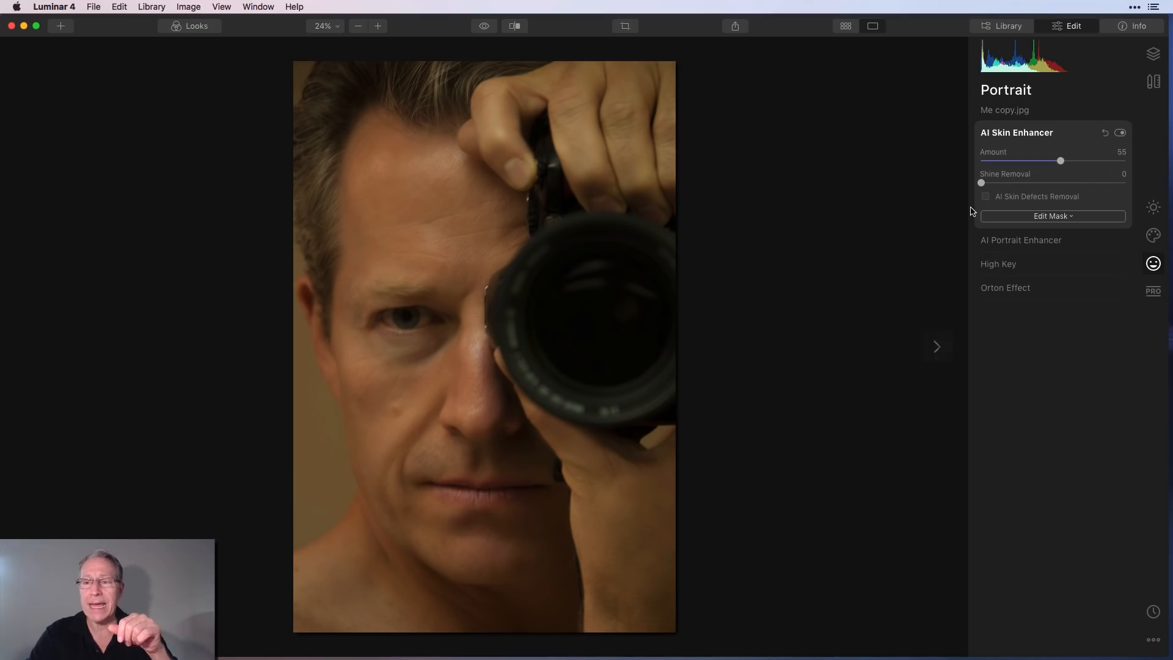
pyautogui.moveTo(981, 183); pyautogui.dragTo(1059, 183)
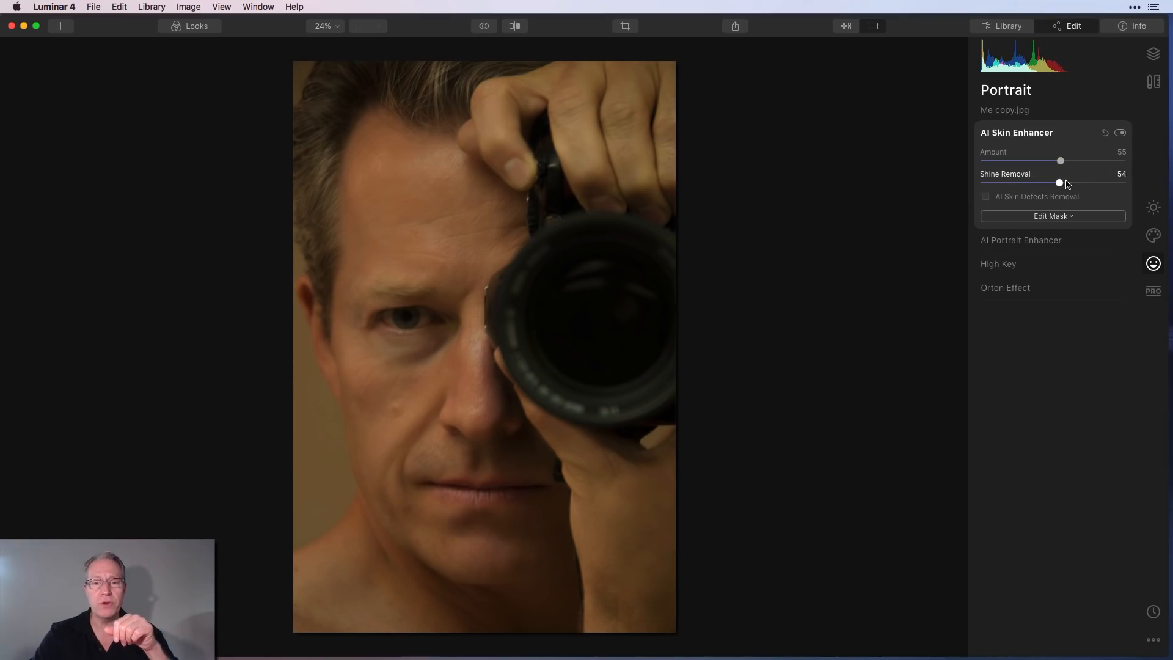
pyautogui.moveTo(1059, 182); pyautogui.dragTo(1091, 182)
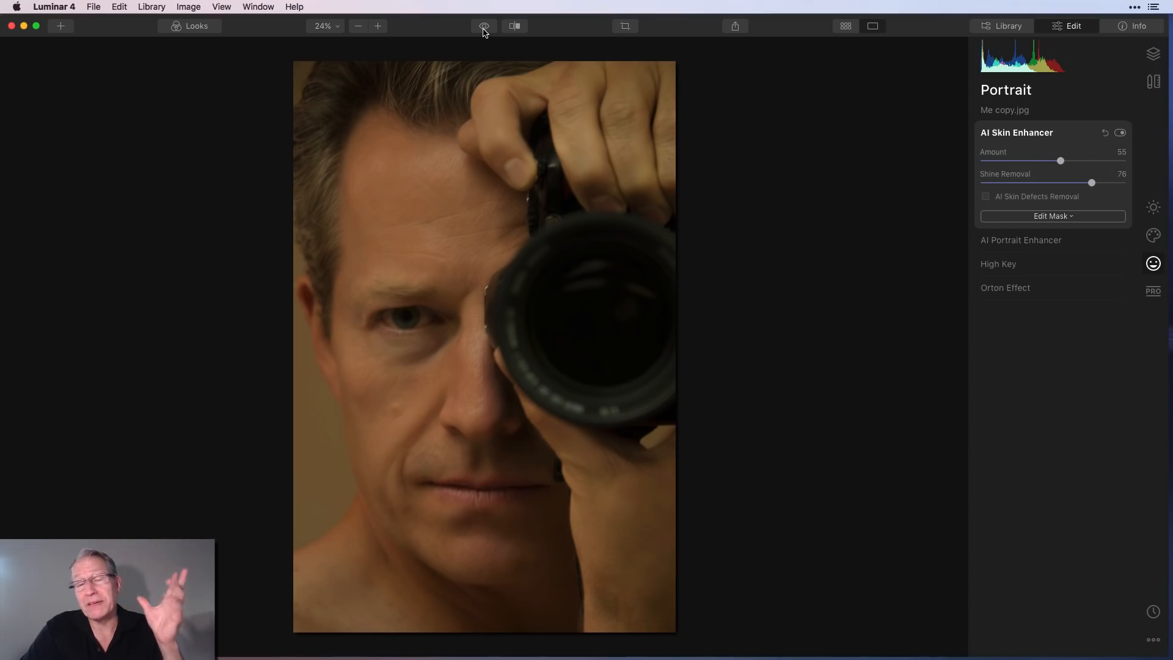
pyautogui.moveTo(996, 216)
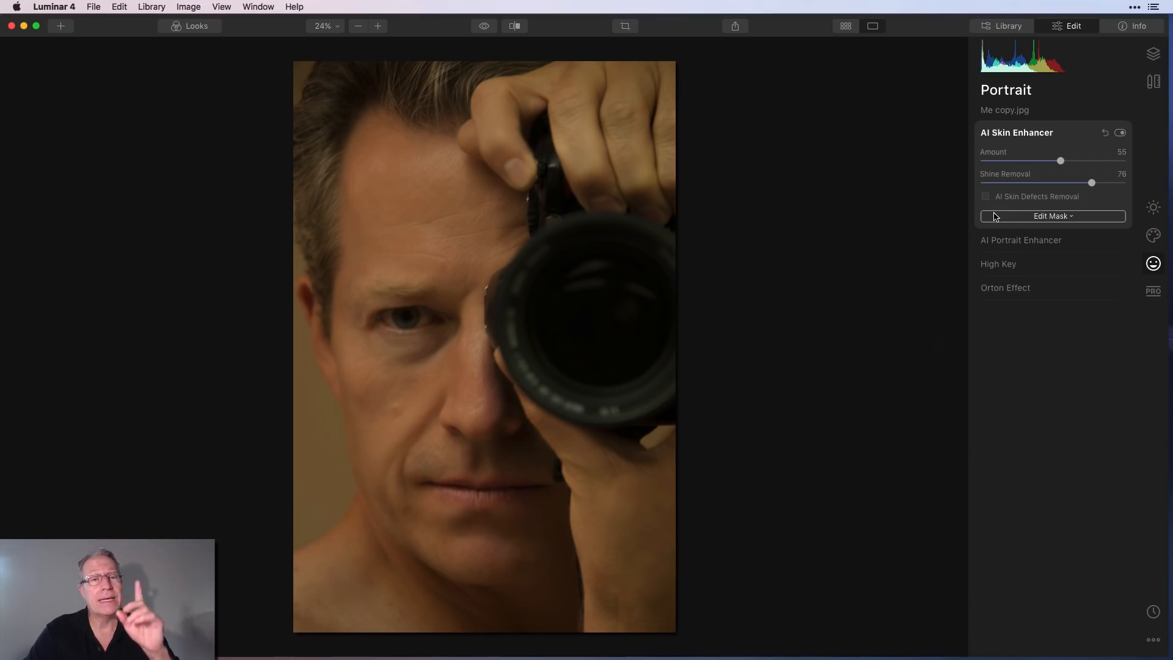
# Step: In AI Portrait Enhancer, experiment with face light and settle on 20
pyautogui.click(1020, 240)
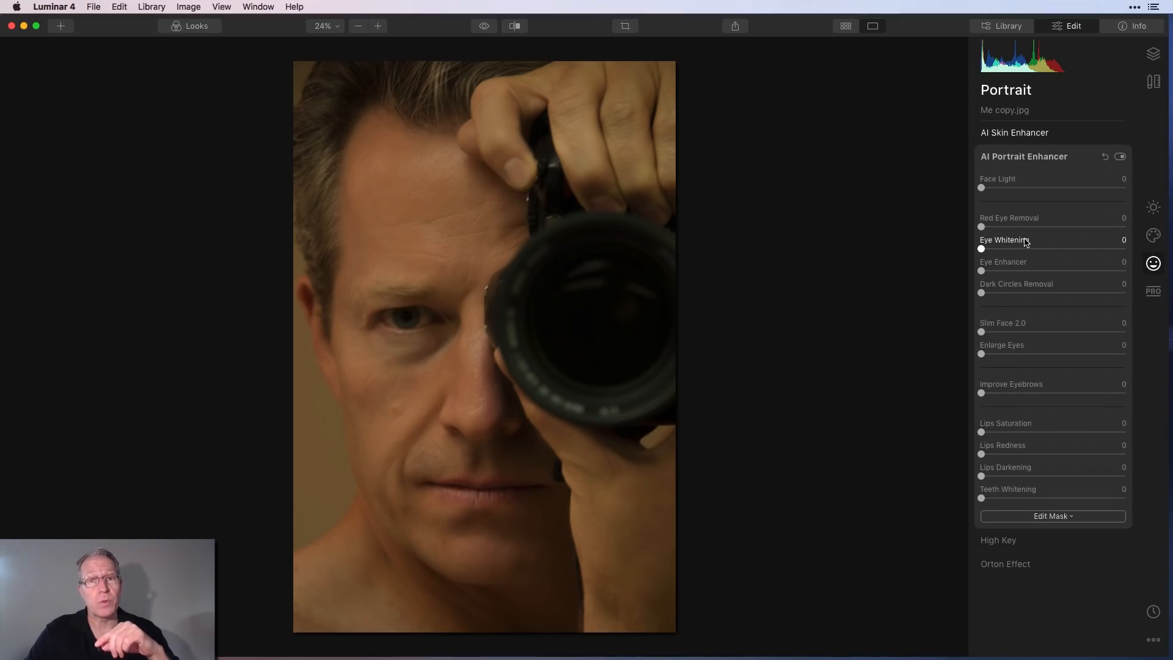
pyautogui.moveTo(982, 188); pyautogui.dragTo(991, 188)
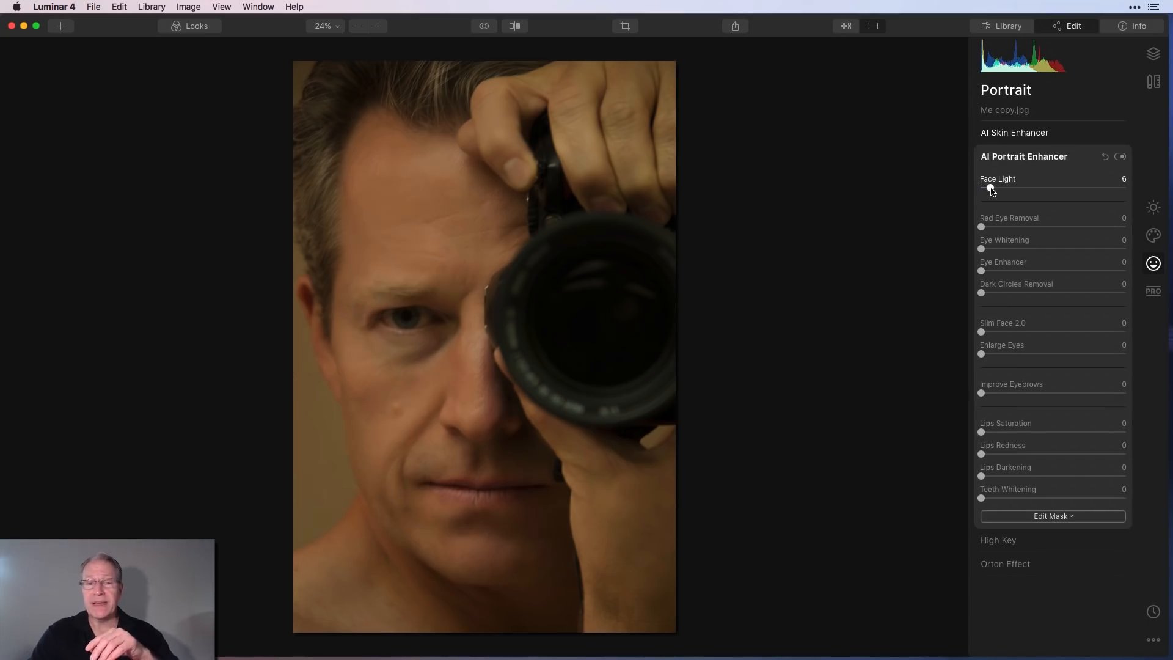
pyautogui.moveTo(989, 190); pyautogui.dragTo(1027, 190)
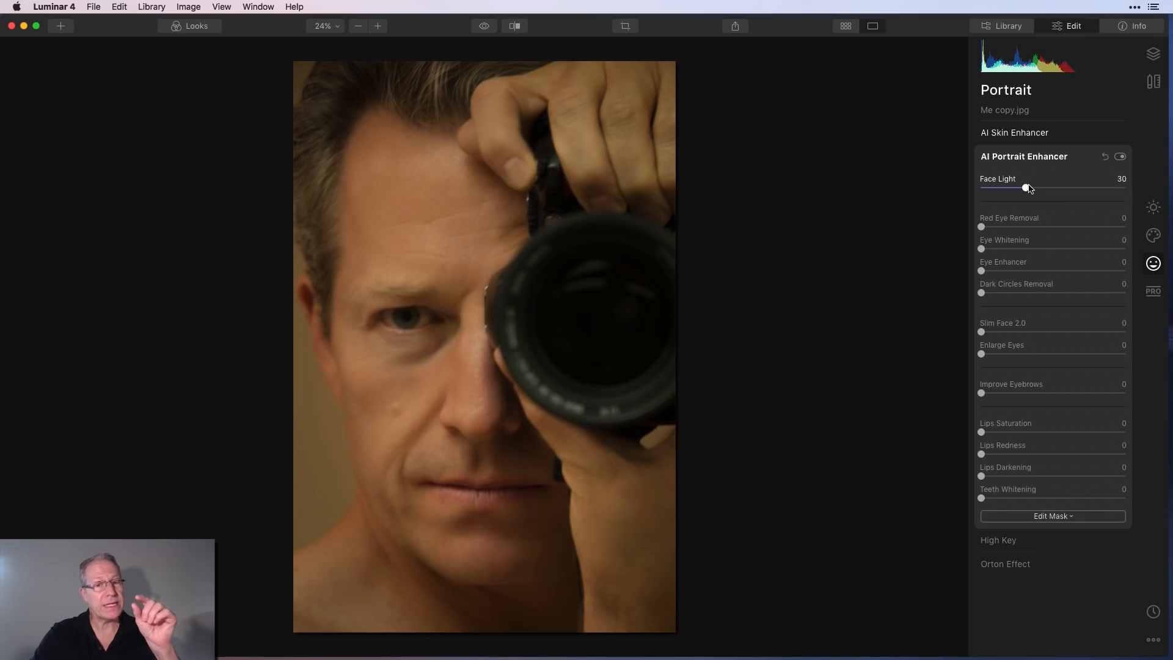
pyautogui.moveTo(1027, 188); pyautogui.dragTo(1051, 189)
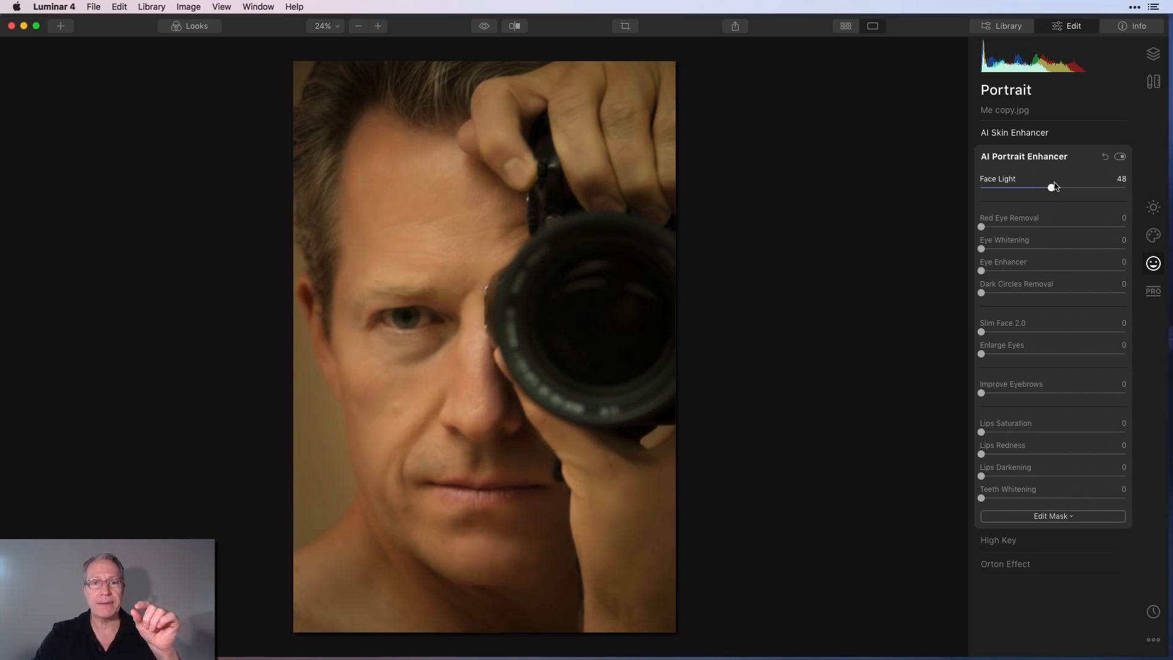
pyautogui.moveTo(1053, 187); pyautogui.dragTo(1063, 188)
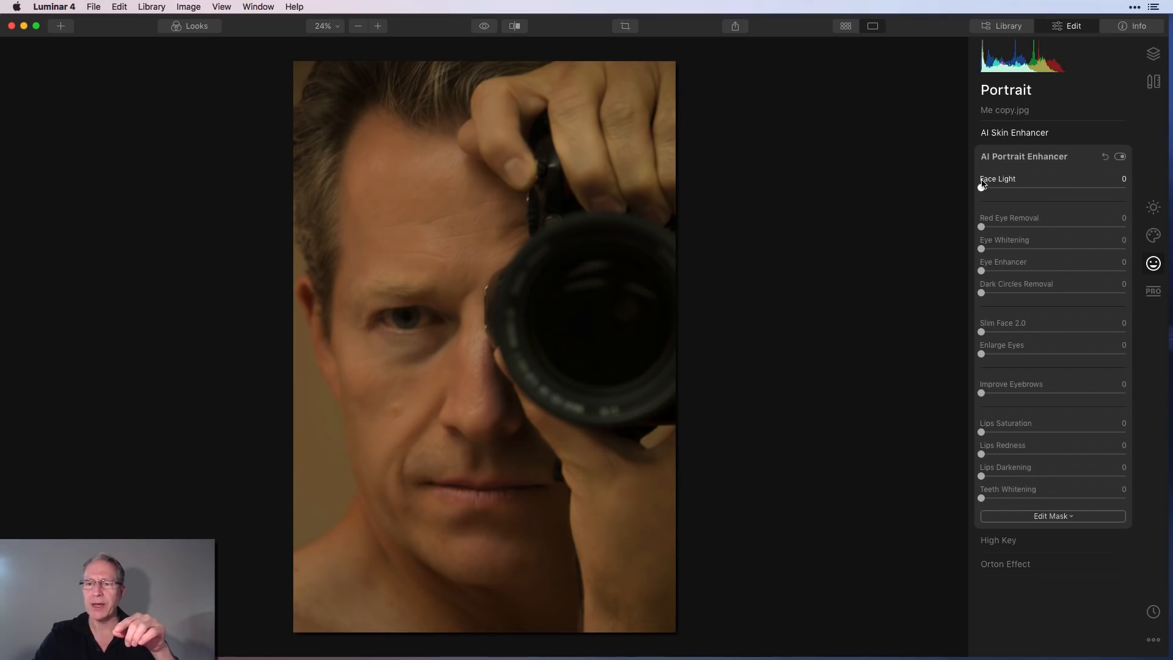
pyautogui.moveTo(982, 189); pyautogui.dragTo(1010, 189)
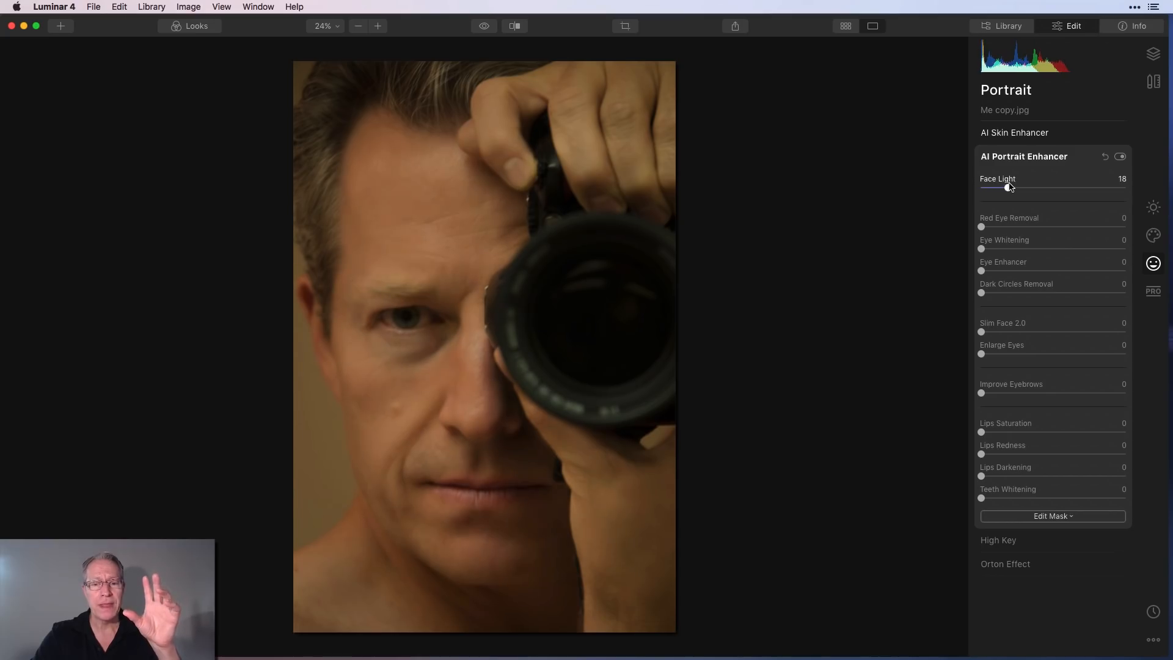
pyautogui.moveTo(1003, 189); pyautogui.dragTo(1012, 189)
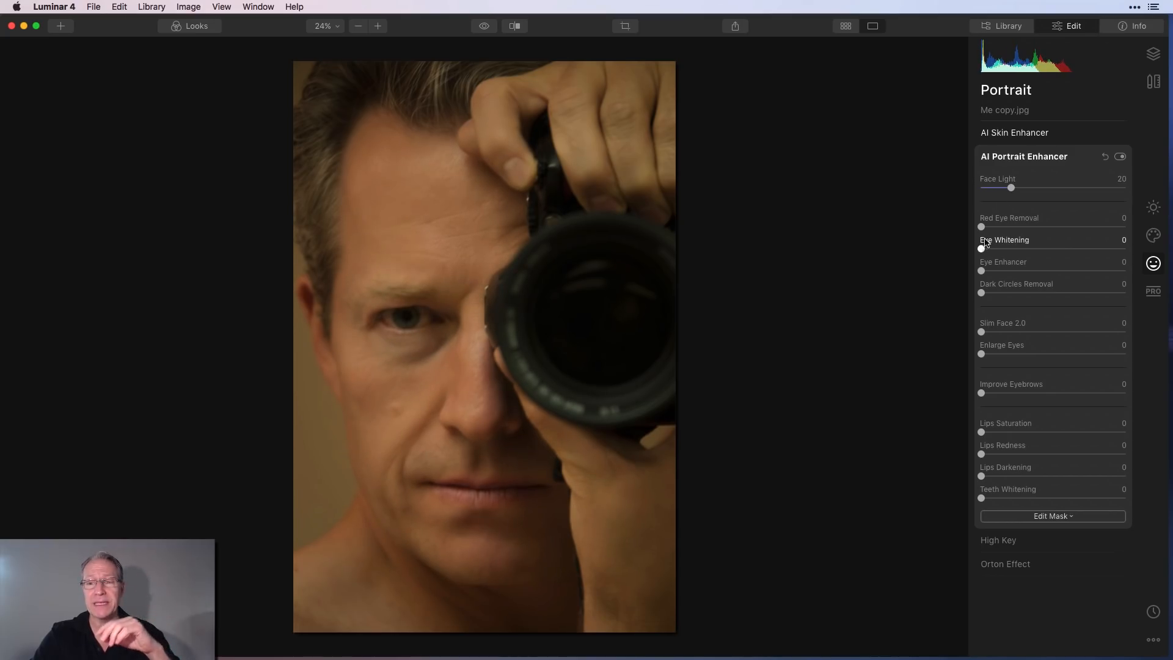
# Step: Whiten the eyes to 100, enhance the eyes, and set dark circles removal to 57
pyautogui.moveTo(983, 249); pyautogui.dragTo(1046, 249)
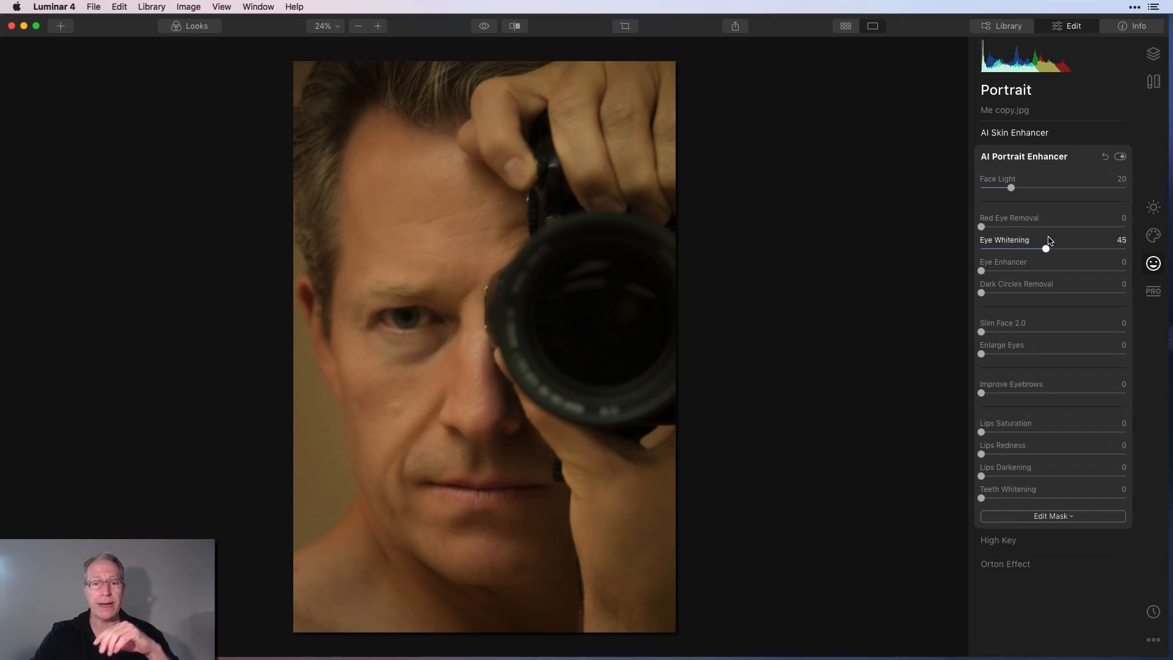
pyautogui.moveTo(1047, 249); pyautogui.dragTo(1100, 250)
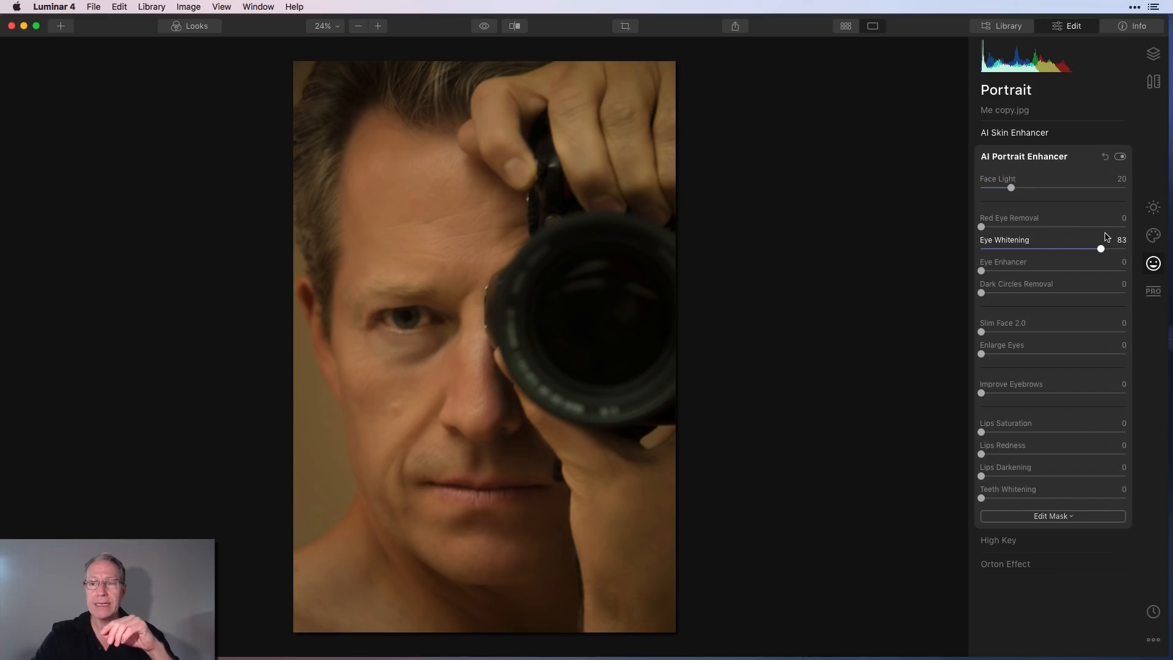
pyautogui.moveTo(1100, 248); pyautogui.dragTo(1124, 249)
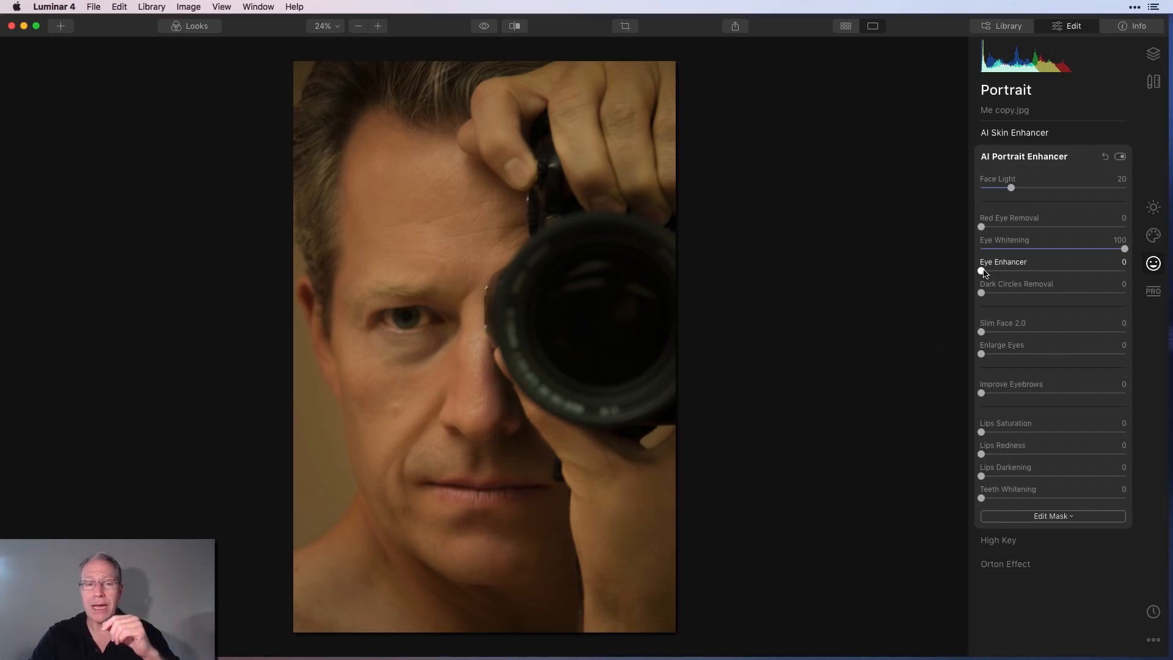
pyautogui.moveTo(981, 270); pyautogui.dragTo(1057, 271)
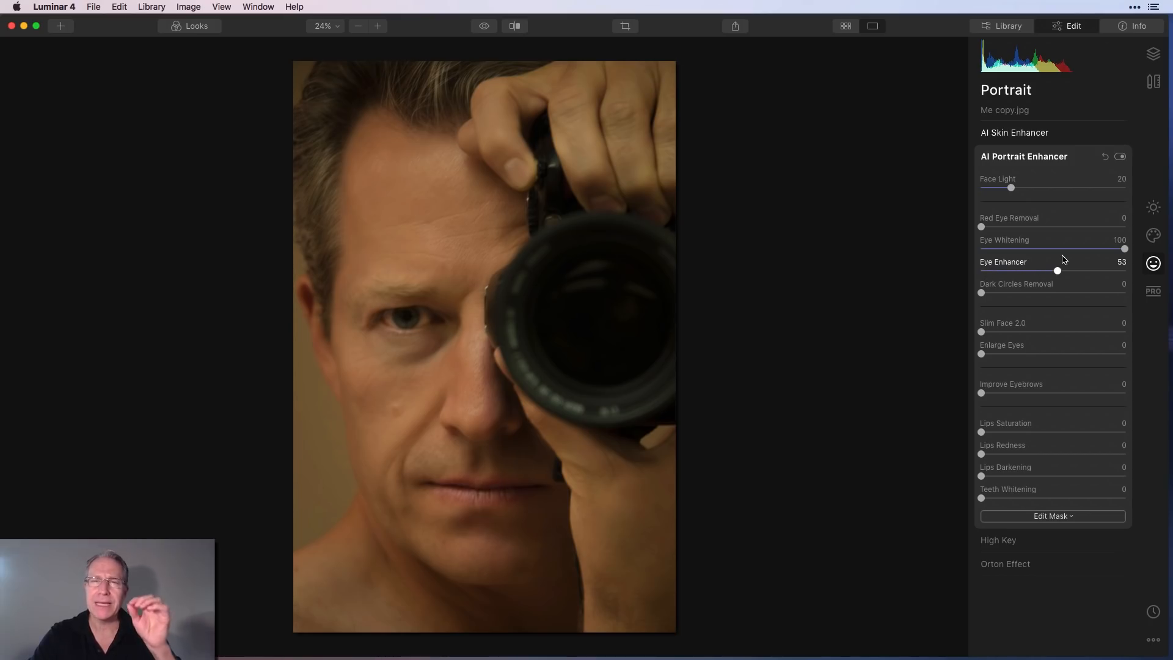
pyautogui.moveTo(1057, 270); pyautogui.dragTo(1066, 270)
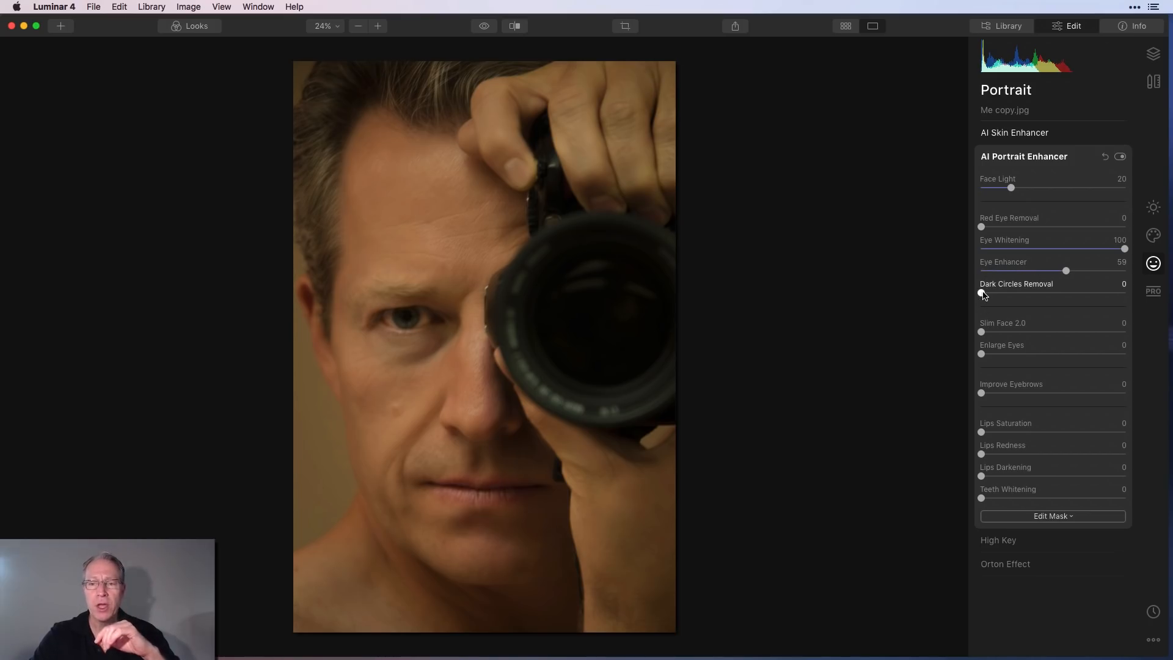
pyautogui.moveTo(980, 293); pyautogui.dragTo(1065, 294)
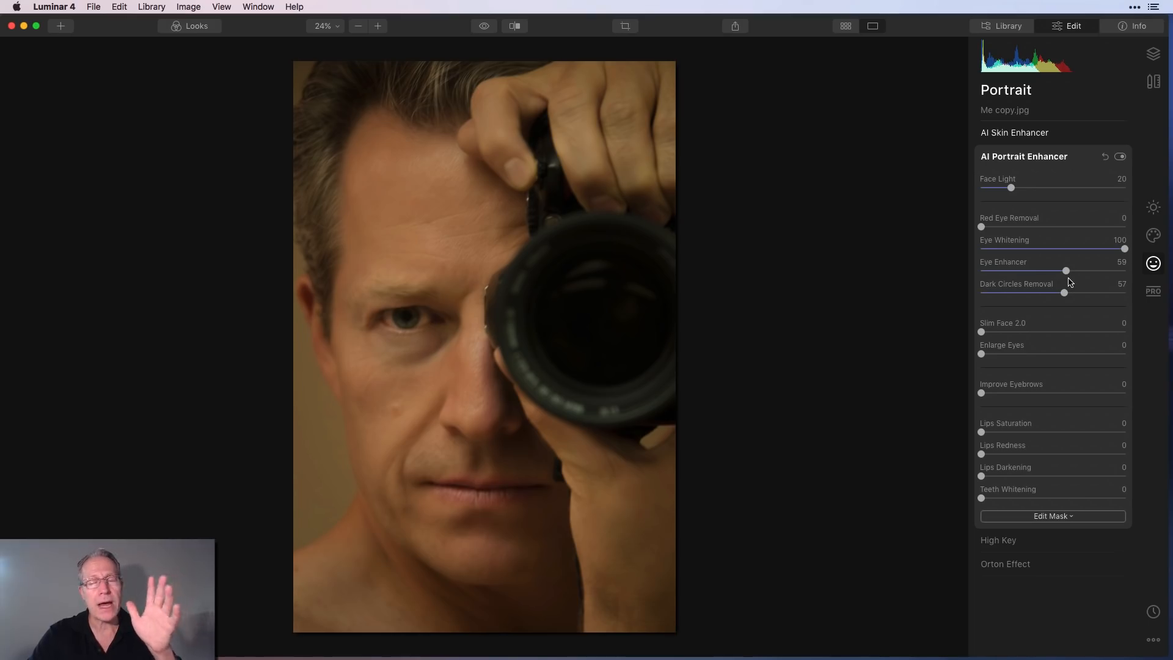
pyautogui.moveTo(982, 333)
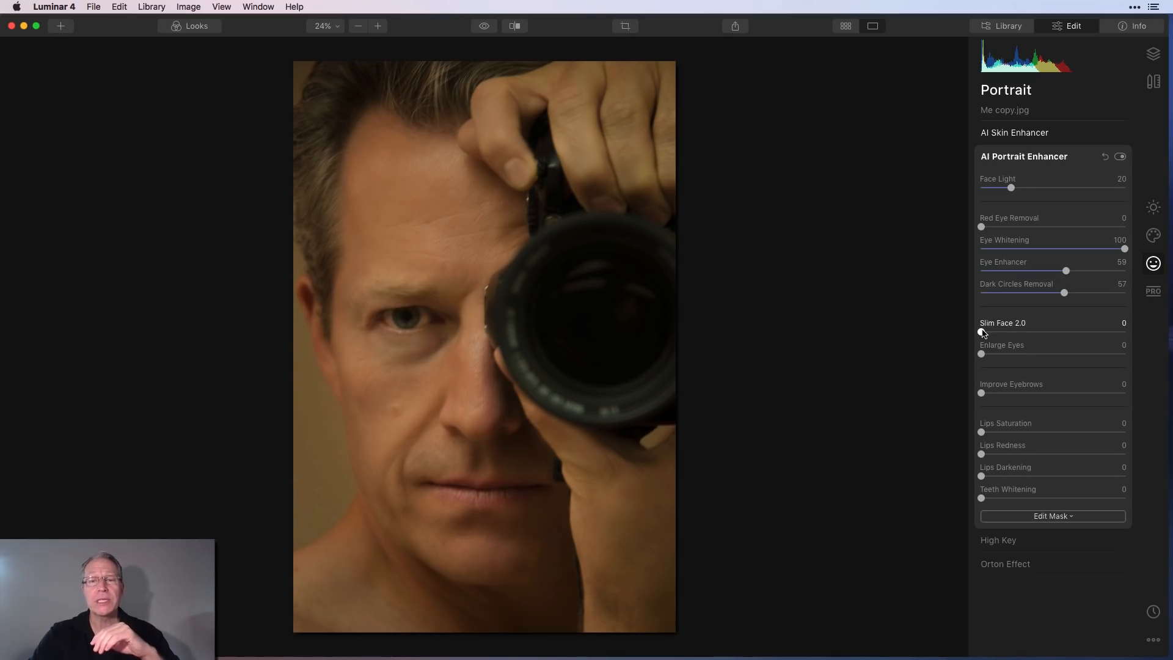
# Step: Set Slim Face to 46, Enlarge Eyes 55, Improve Eyebrows 81, then compare with the original
pyautogui.moveTo(982, 334); pyautogui.dragTo(999, 334)
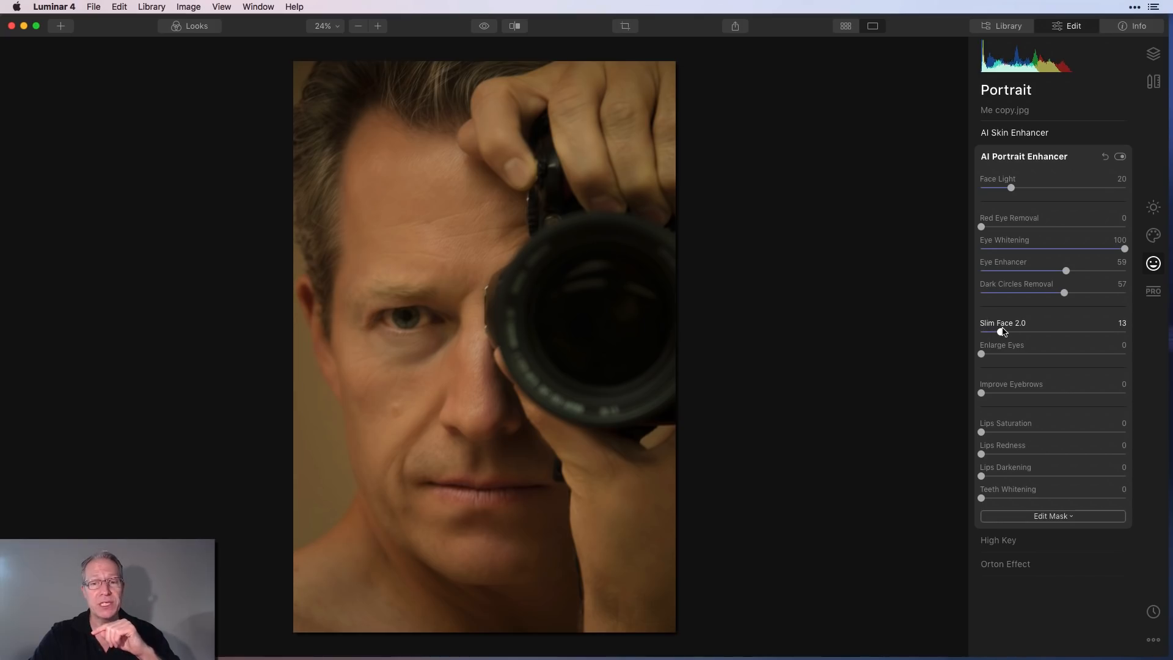
pyautogui.moveTo(1003, 333); pyautogui.dragTo(1047, 332)
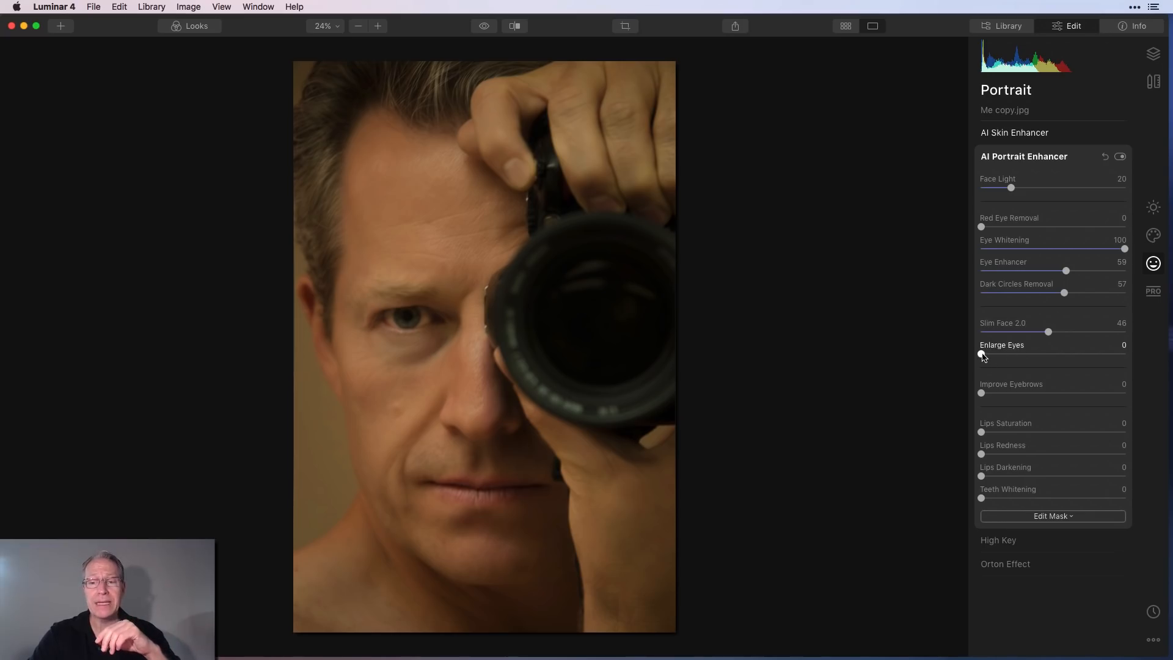
pyautogui.moveTo(982, 353); pyautogui.dragTo(1060, 353)
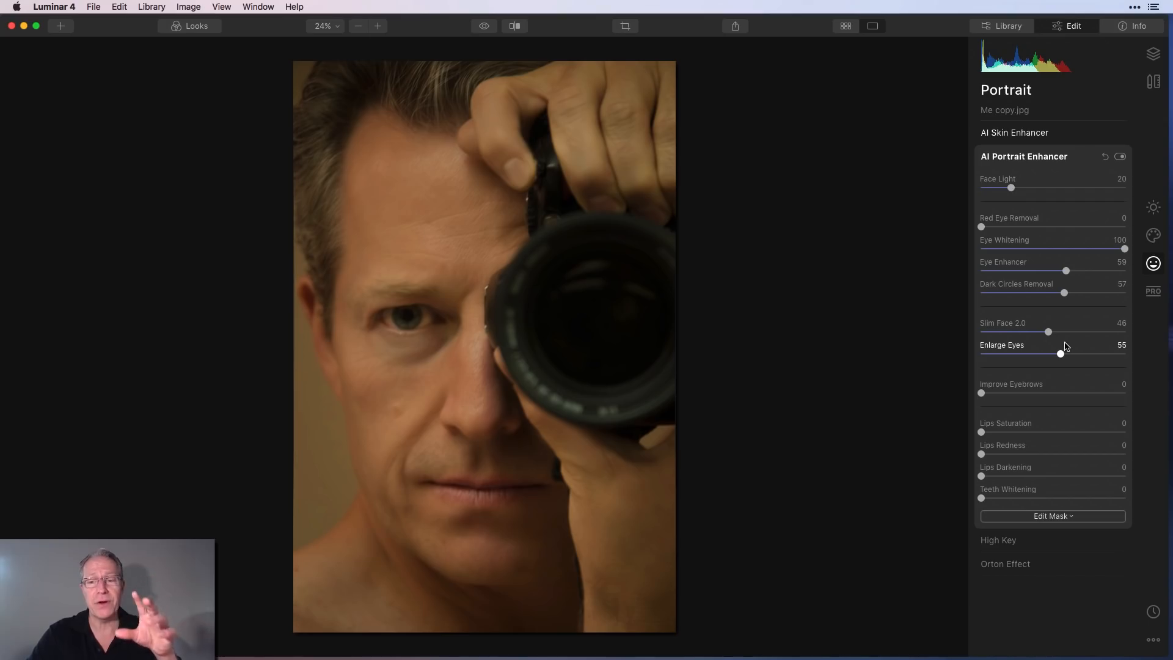
pyautogui.moveTo(981, 393); pyautogui.dragTo(1080, 393)
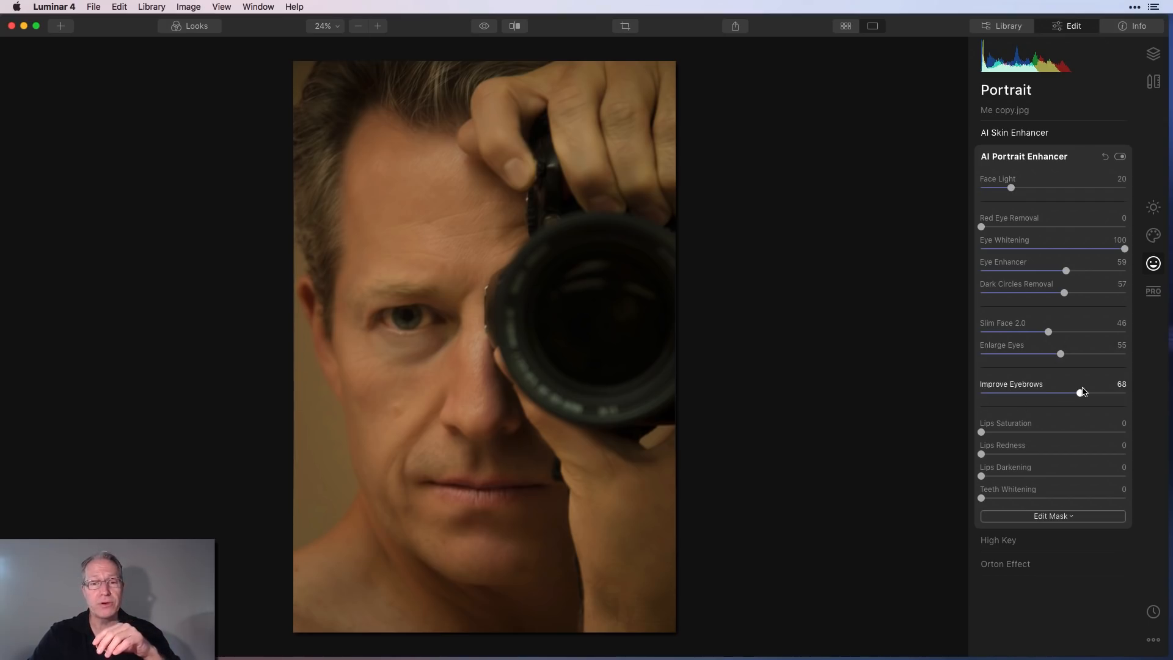
pyautogui.moveTo(1080, 392); pyautogui.dragTo(1097, 392)
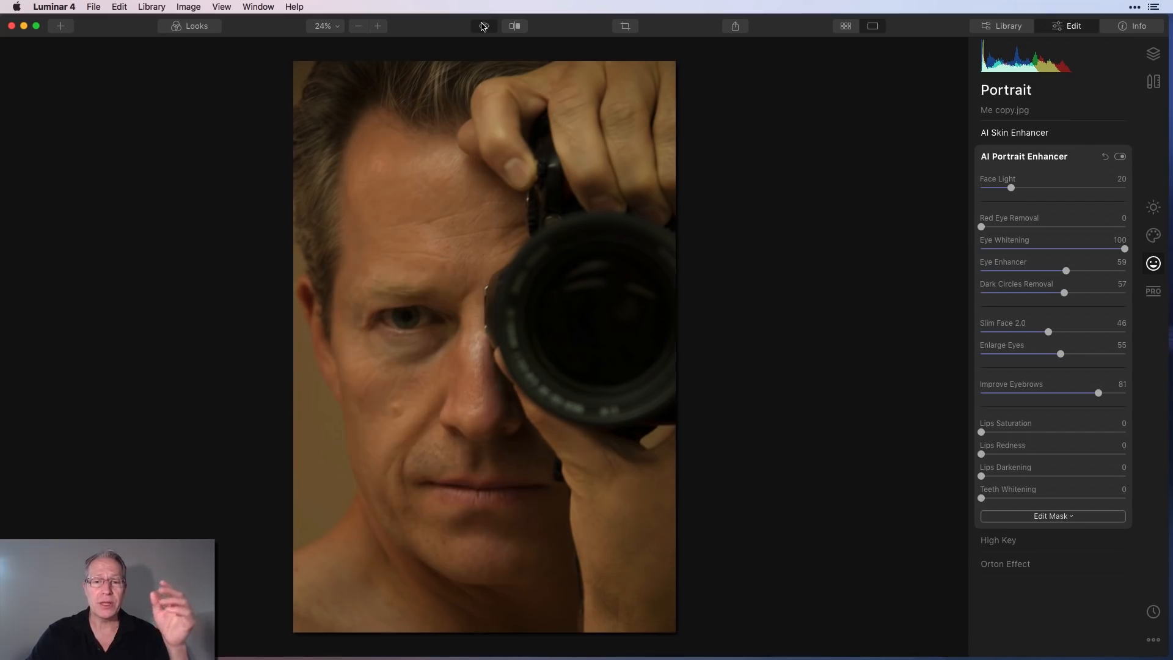
pyautogui.click(514, 25)
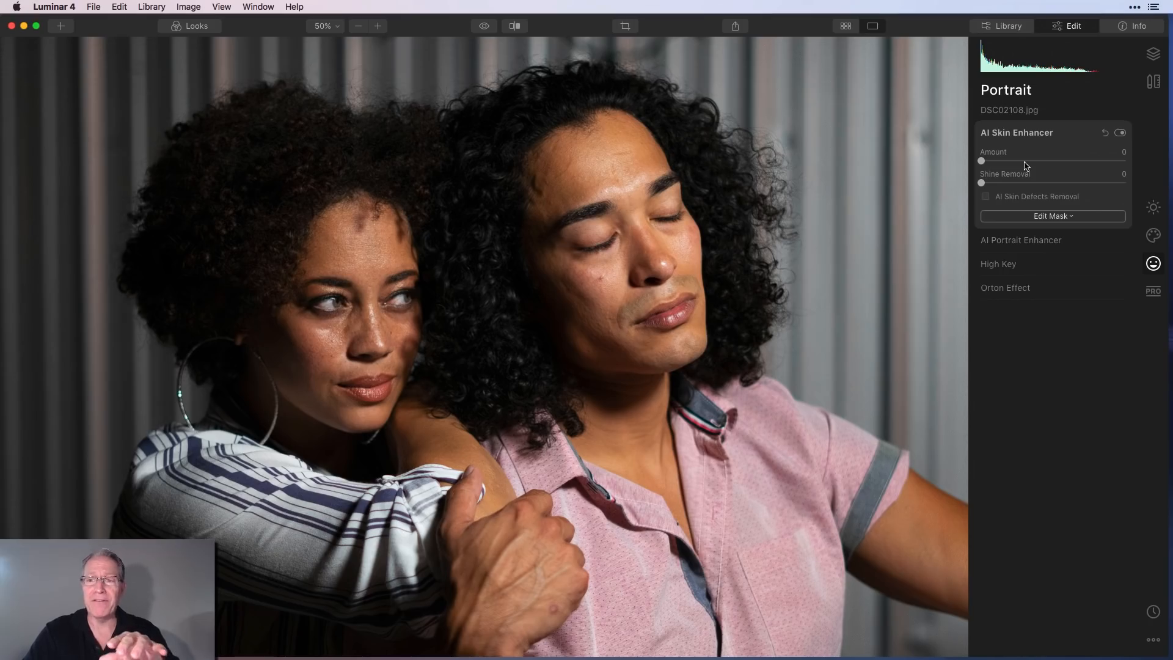
pyautogui.moveTo(986, 150)
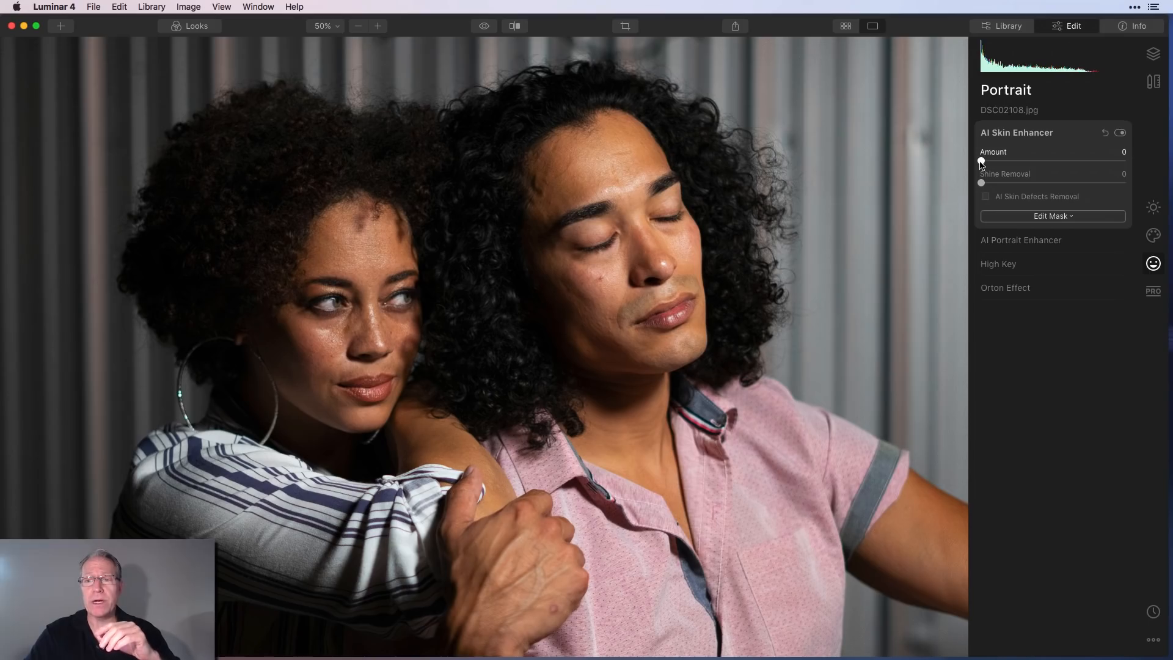
# Step: Set the couple's AI Skin Enhancer amount to 54 and shine removal to 86
pyautogui.moveTo(980, 161); pyautogui.dragTo(1053, 162)
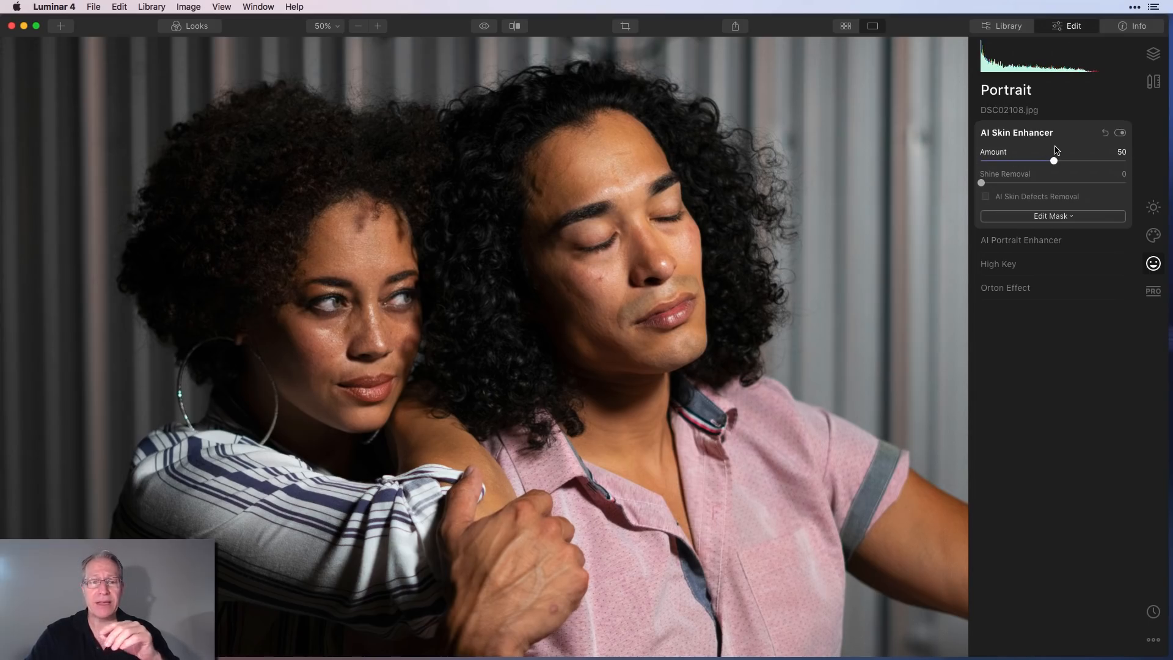
pyautogui.moveTo(1054, 160); pyautogui.dragTo(1059, 160)
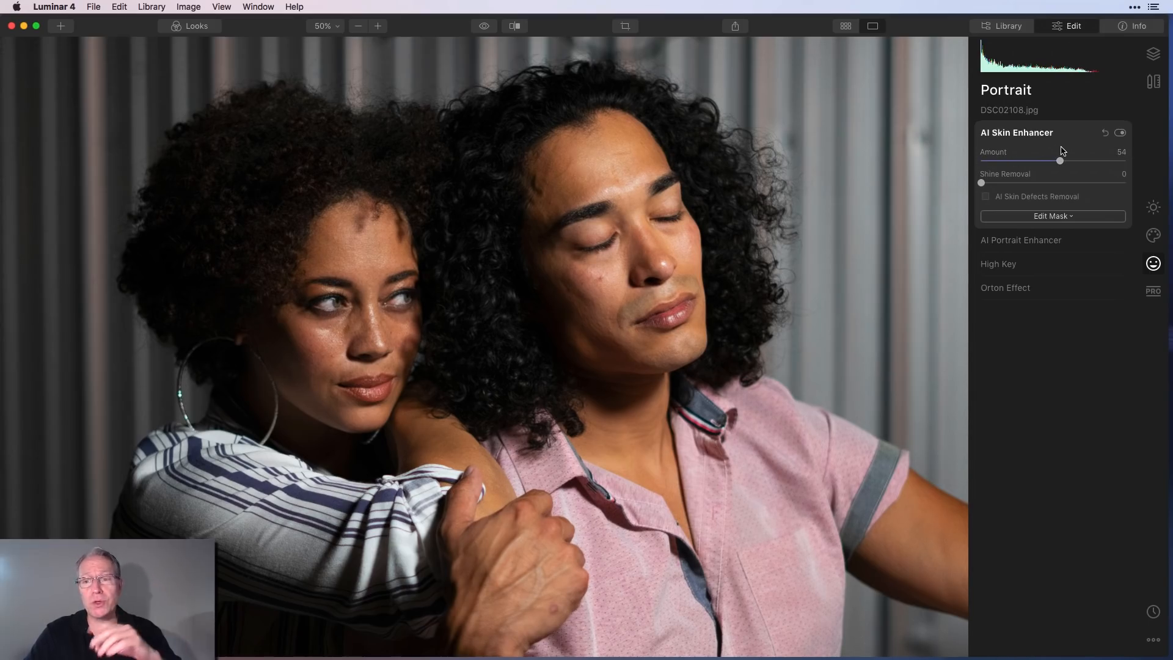
pyautogui.moveTo(981, 183); pyautogui.dragTo(995, 182)
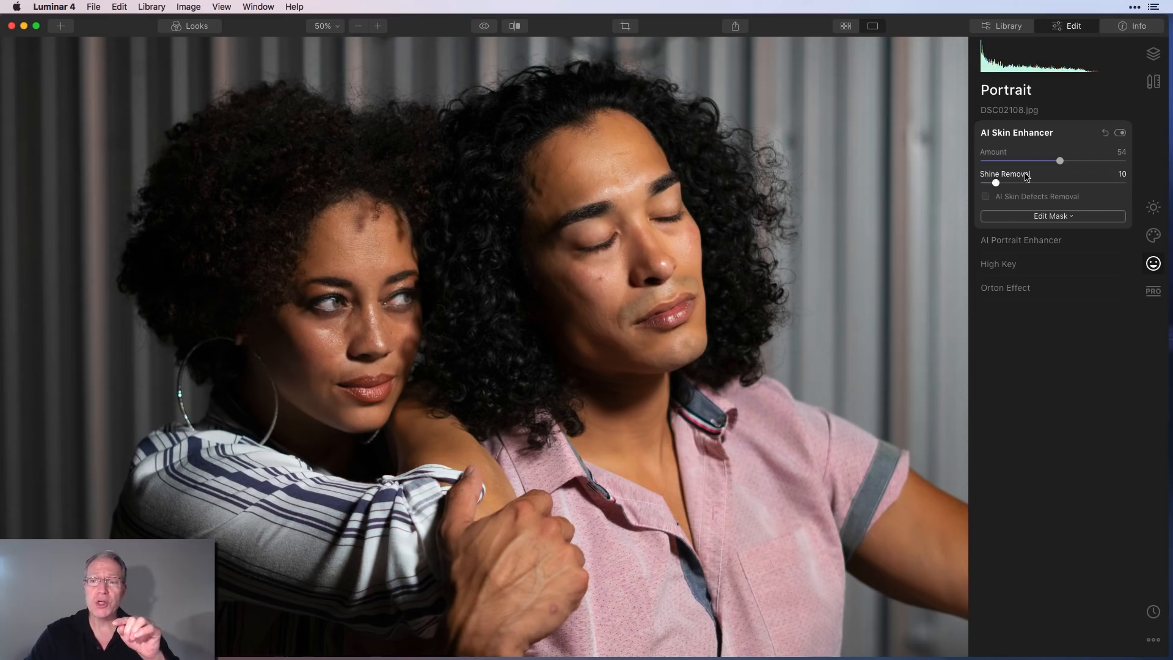
pyautogui.moveTo(996, 183); pyautogui.dragTo(1106, 182)
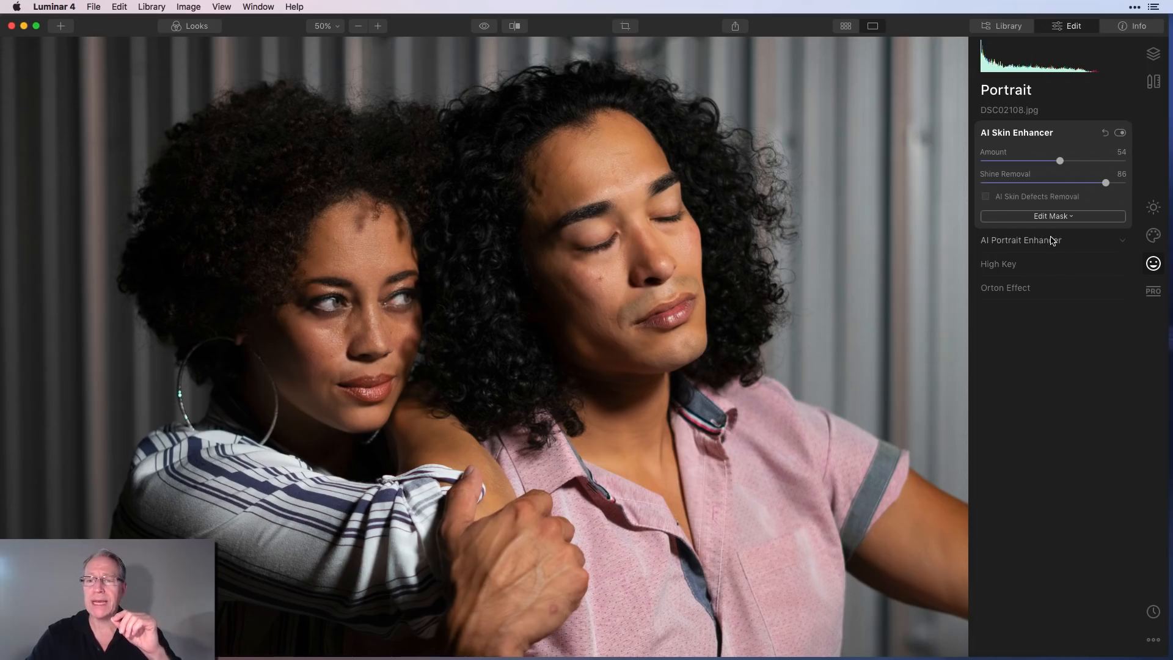
# Step: In AI Portrait Enhancer, try then revert face light, and set eye whitening to 49
pyautogui.click(1023, 239)
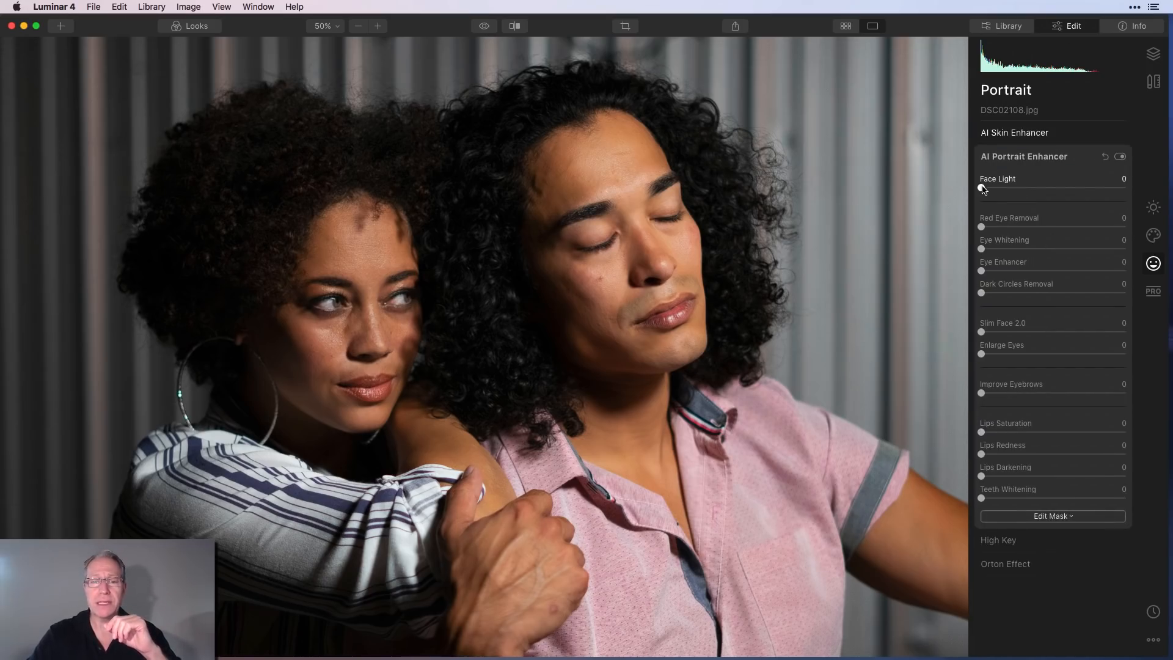
pyautogui.moveTo(982, 188); pyautogui.dragTo(1067, 188)
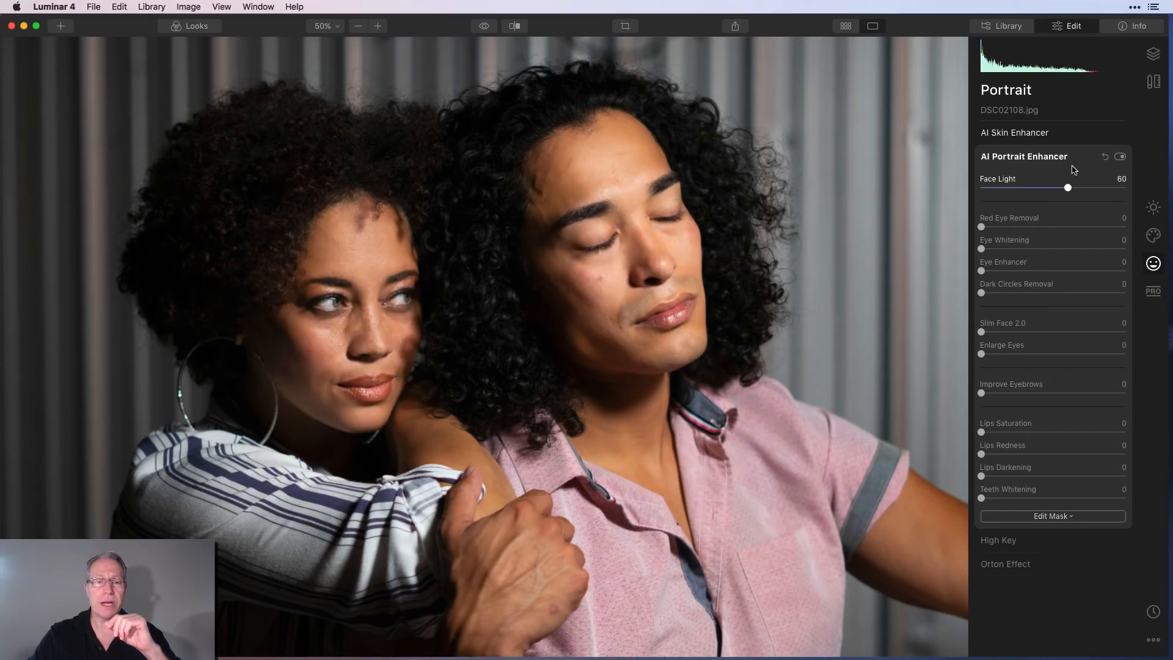
pyautogui.moveTo(1068, 187); pyautogui.dragTo(1001, 188)
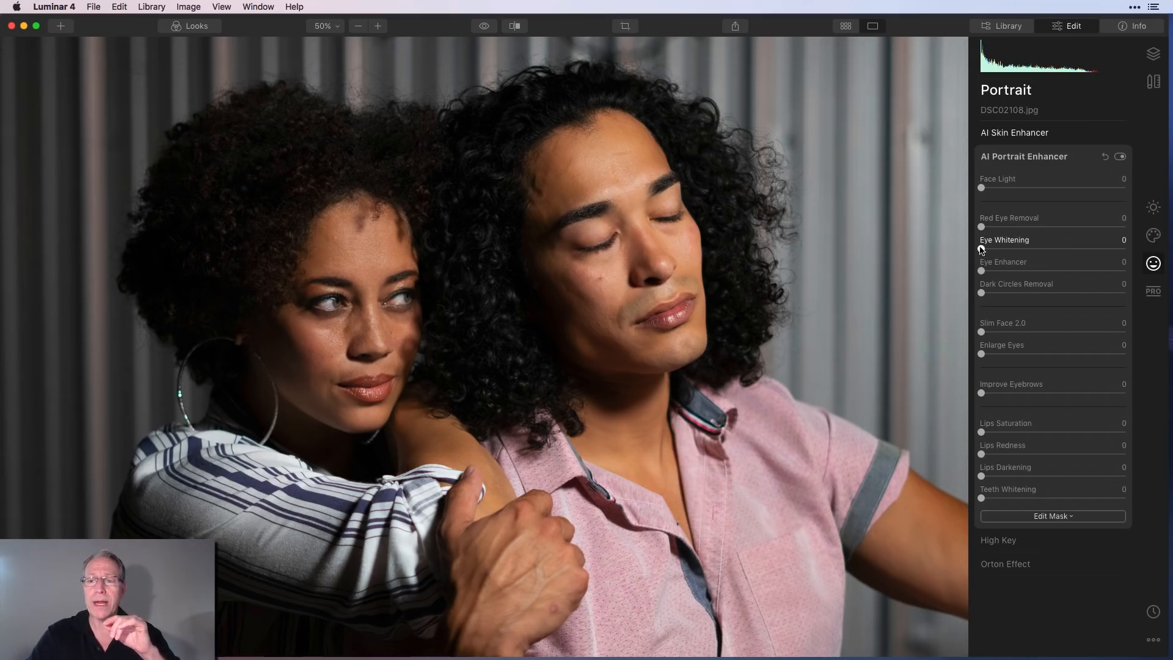
pyautogui.moveTo(982, 250); pyautogui.dragTo(1039, 250)
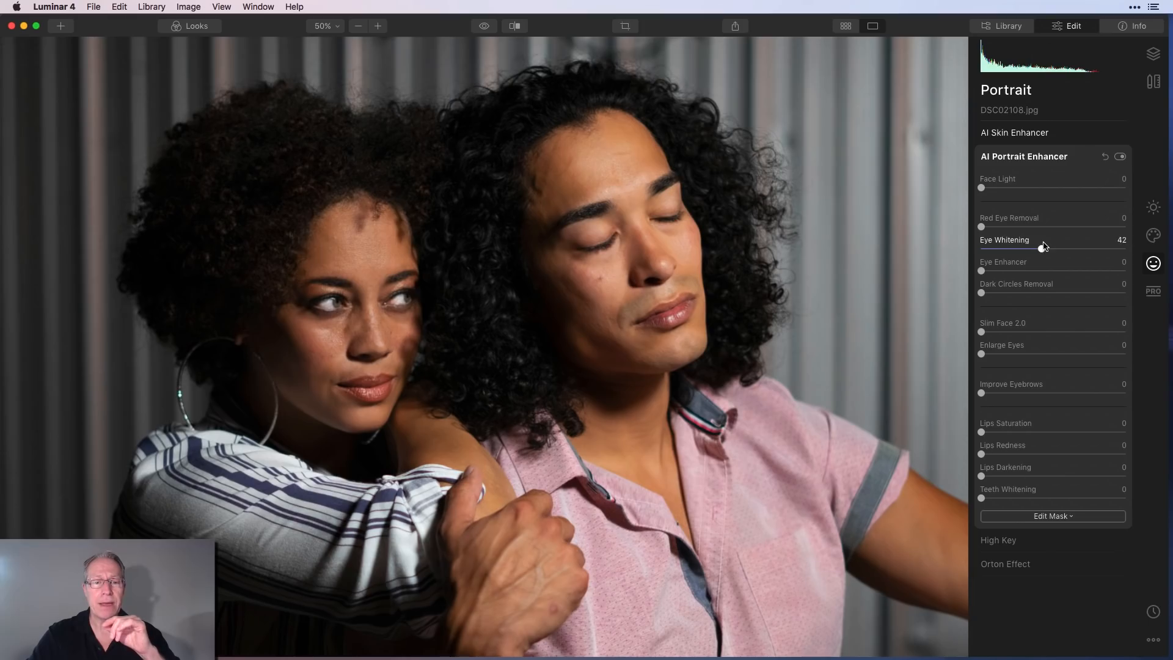
pyautogui.moveTo(1040, 249); pyautogui.dragTo(1074, 249)
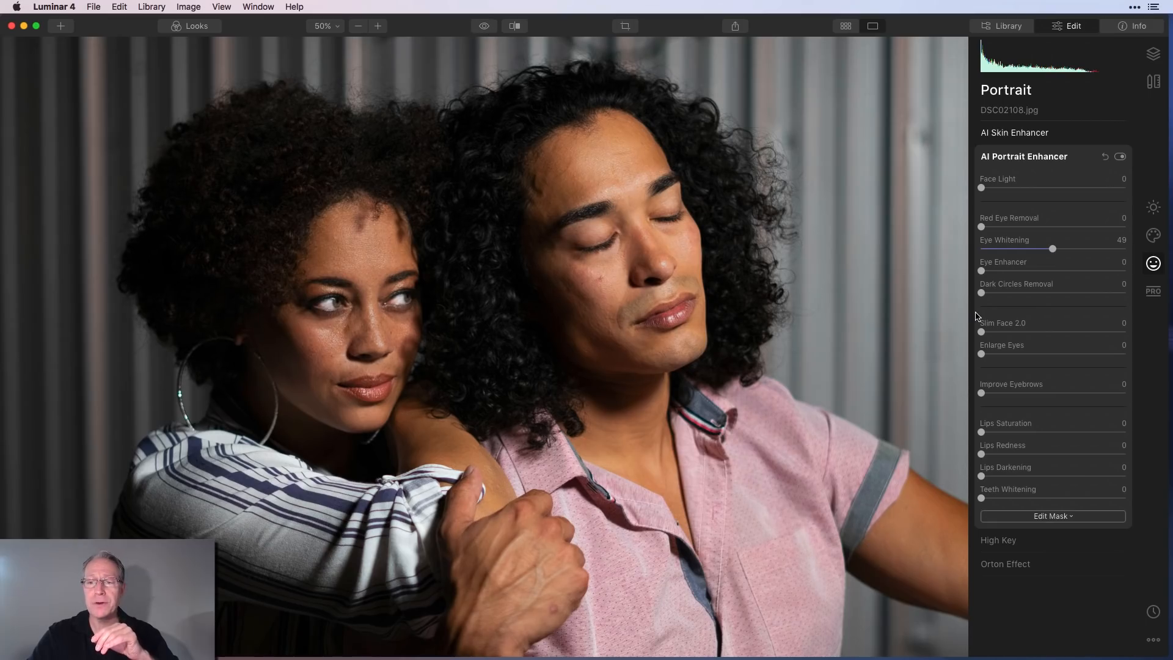
pyautogui.moveTo(982, 293); pyautogui.dragTo(1006, 294)
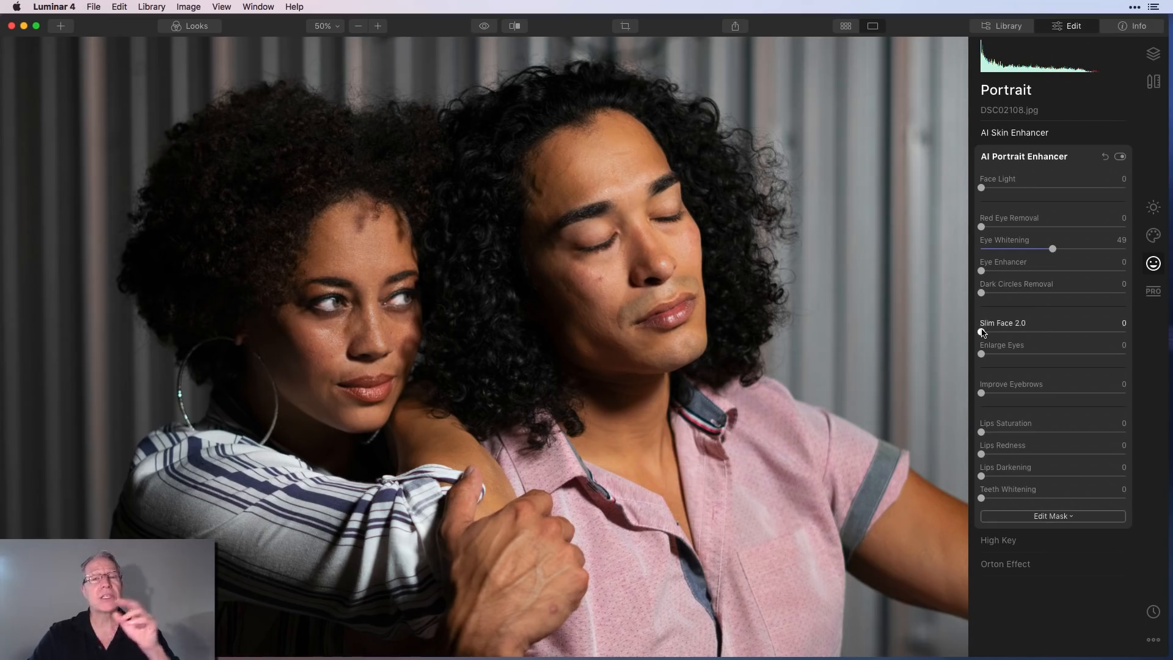
# Step: Set Slim Face to 38, Enlarge Eyes to 29 and Improve Eyebrows to 39
pyautogui.moveTo(982, 331); pyautogui.dragTo(1033, 331)
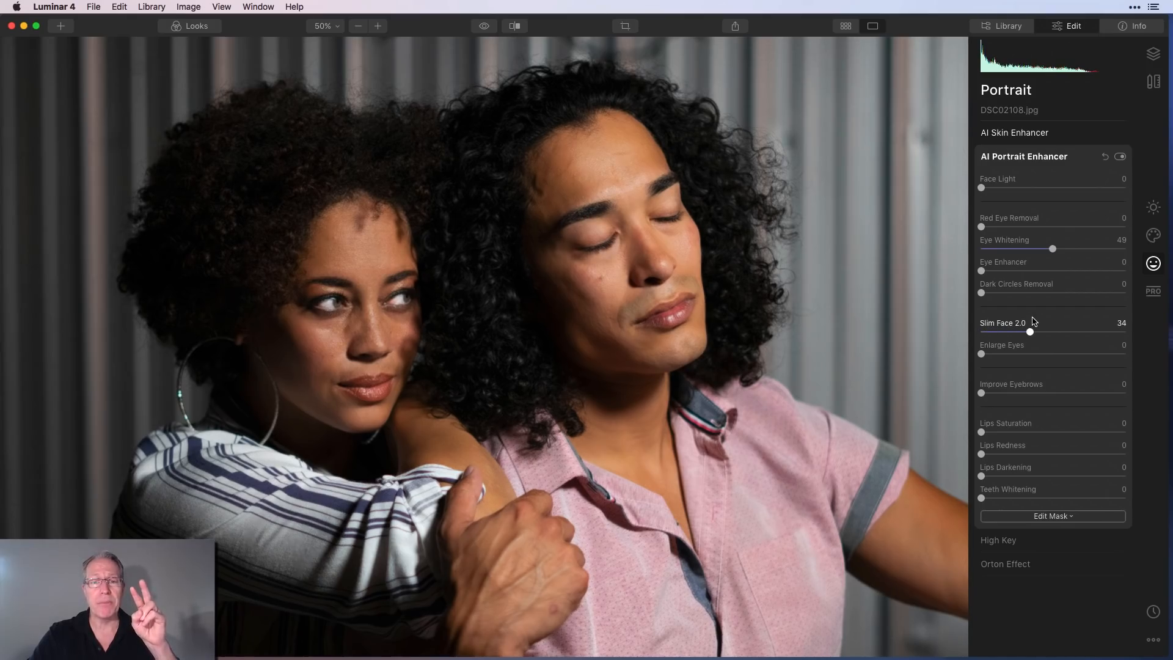
pyautogui.moveTo(1033, 330); pyautogui.dragTo(1039, 330)
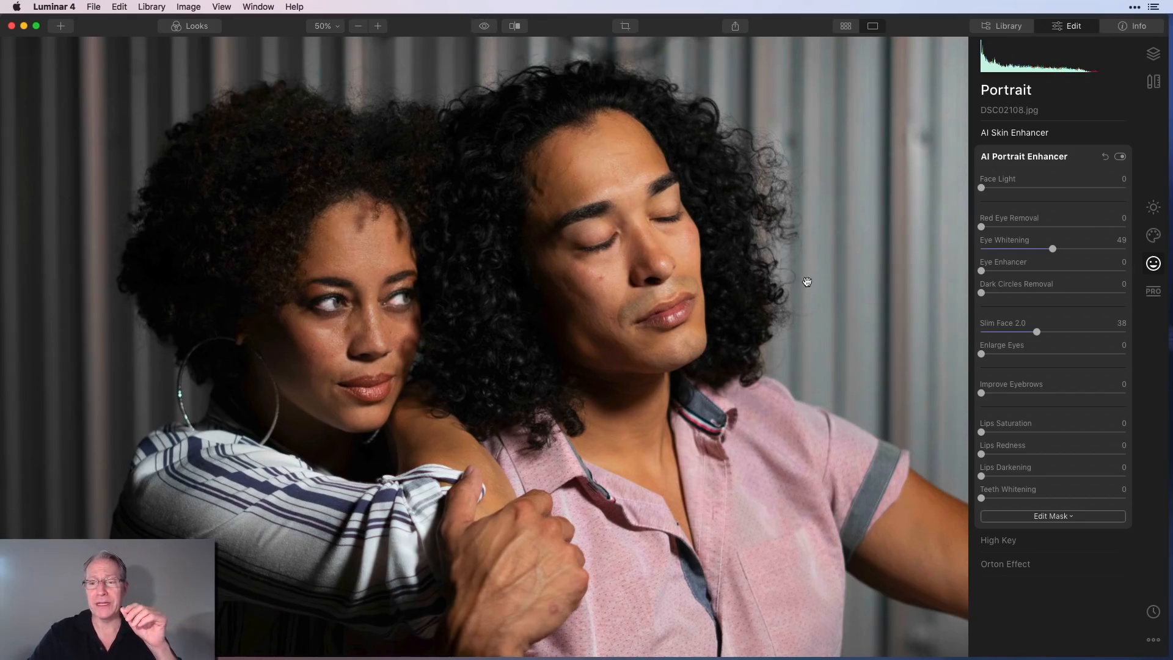
pyautogui.moveTo(982, 354); pyautogui.dragTo(1017, 354)
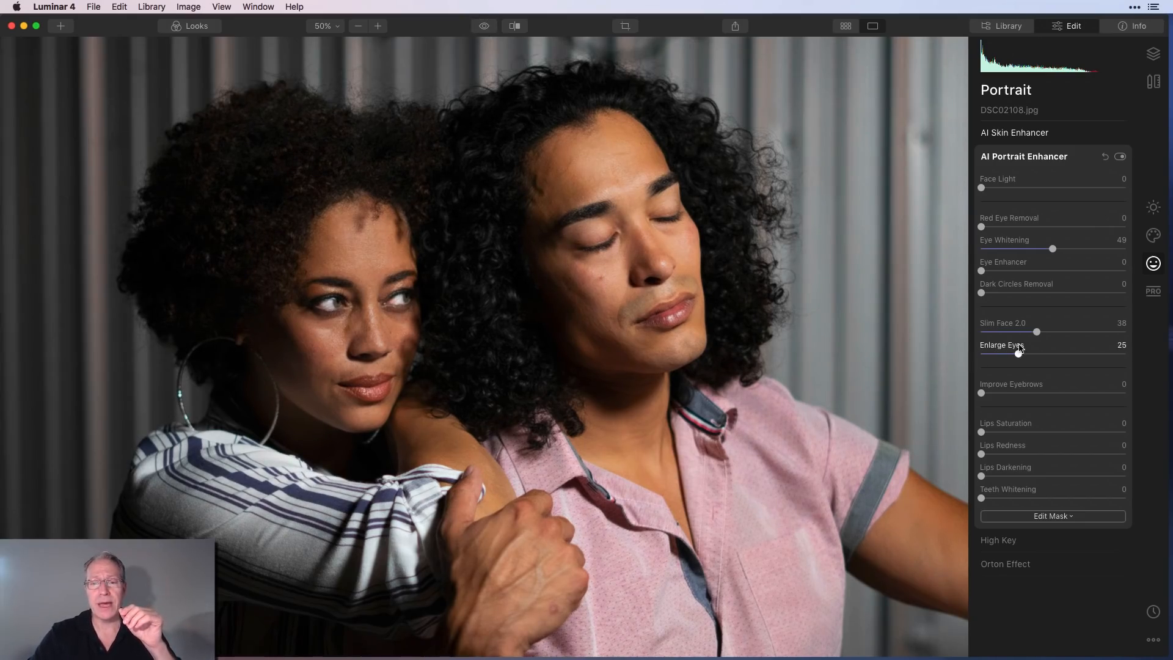
pyautogui.moveTo(1017, 354); pyautogui.dragTo(1025, 353)
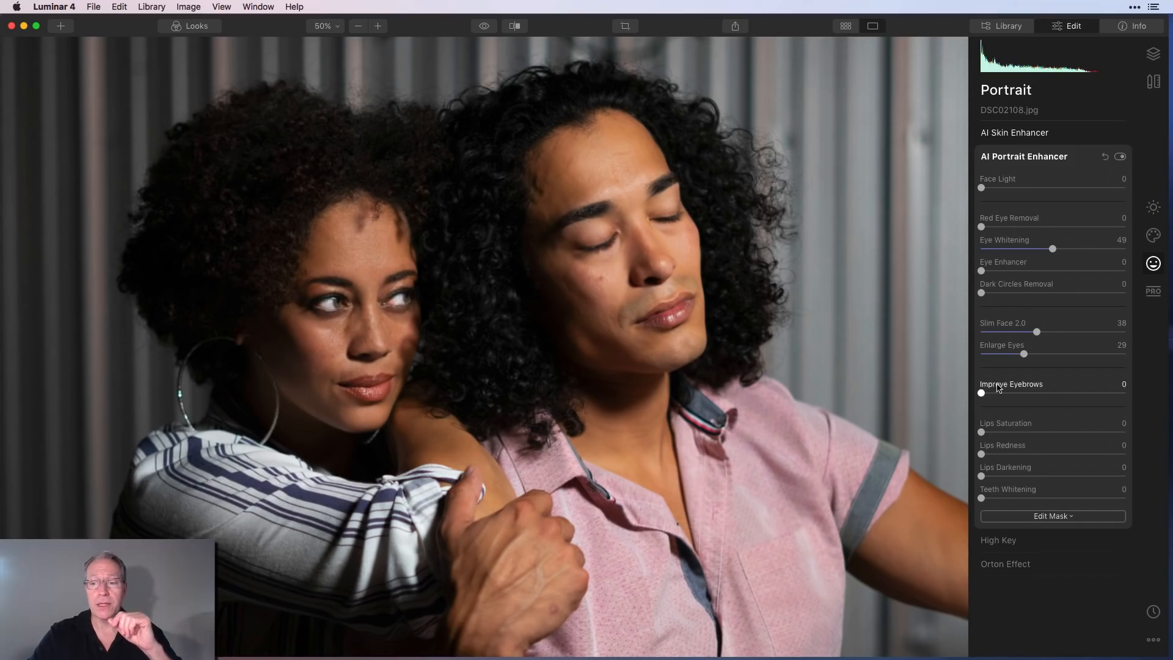
pyautogui.moveTo(981, 393); pyautogui.dragTo(1039, 393)
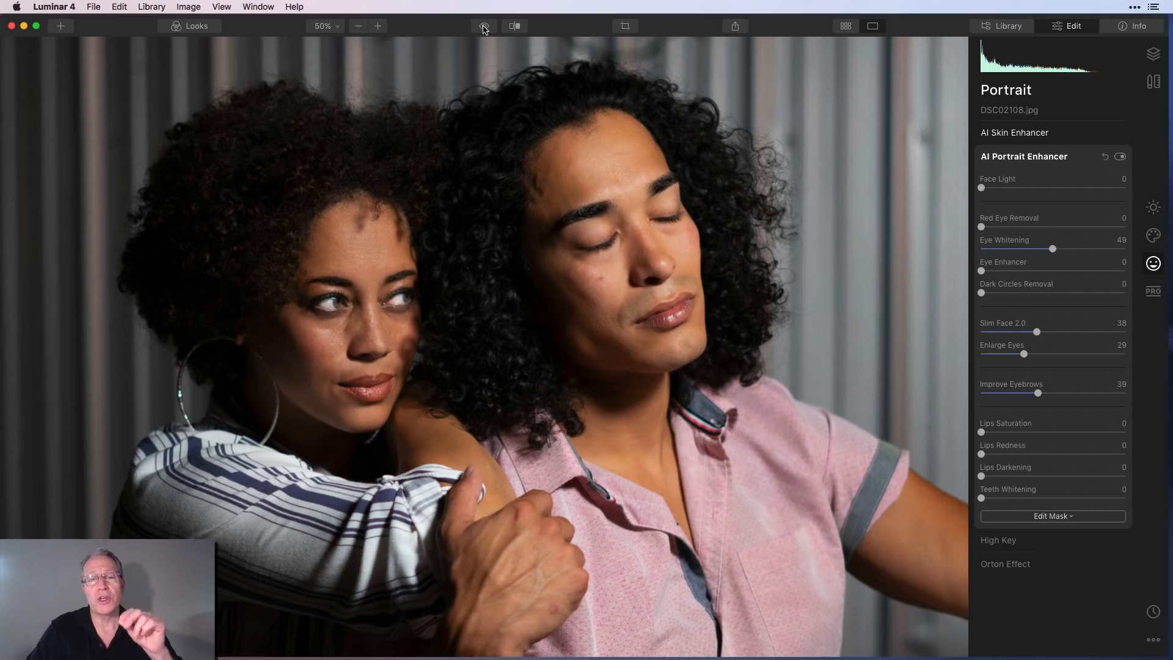
# Step: Fit the whole couple photo to the window and bring up the Luminar 4 application menu
pyautogui.click(325, 26)
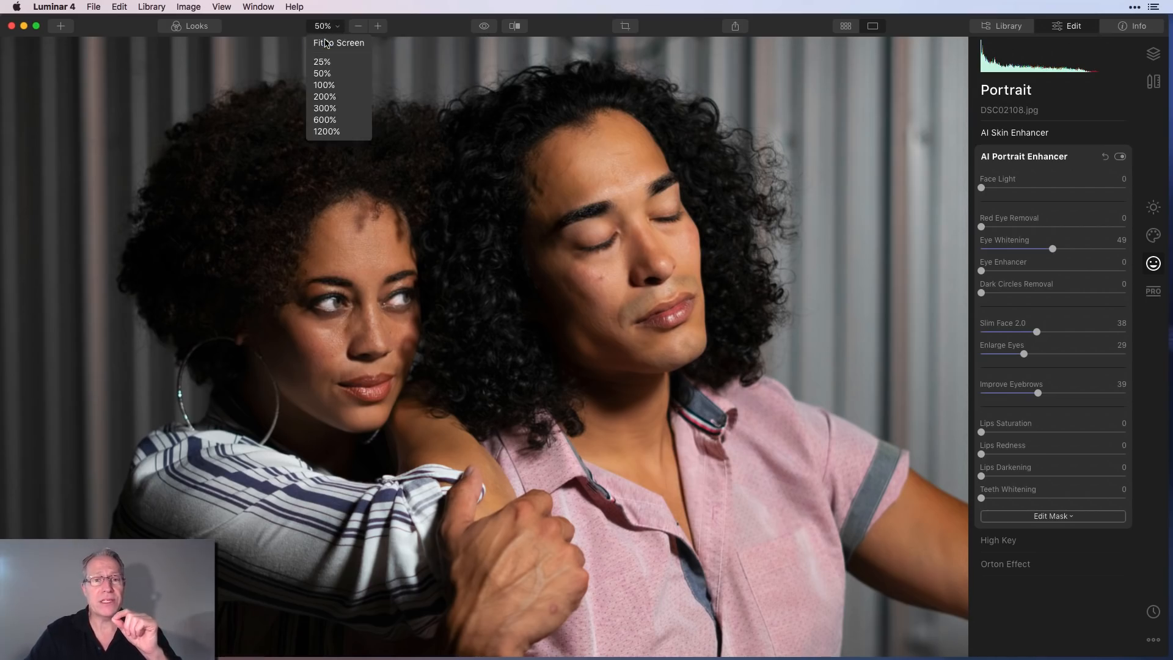
pyautogui.click(338, 43)
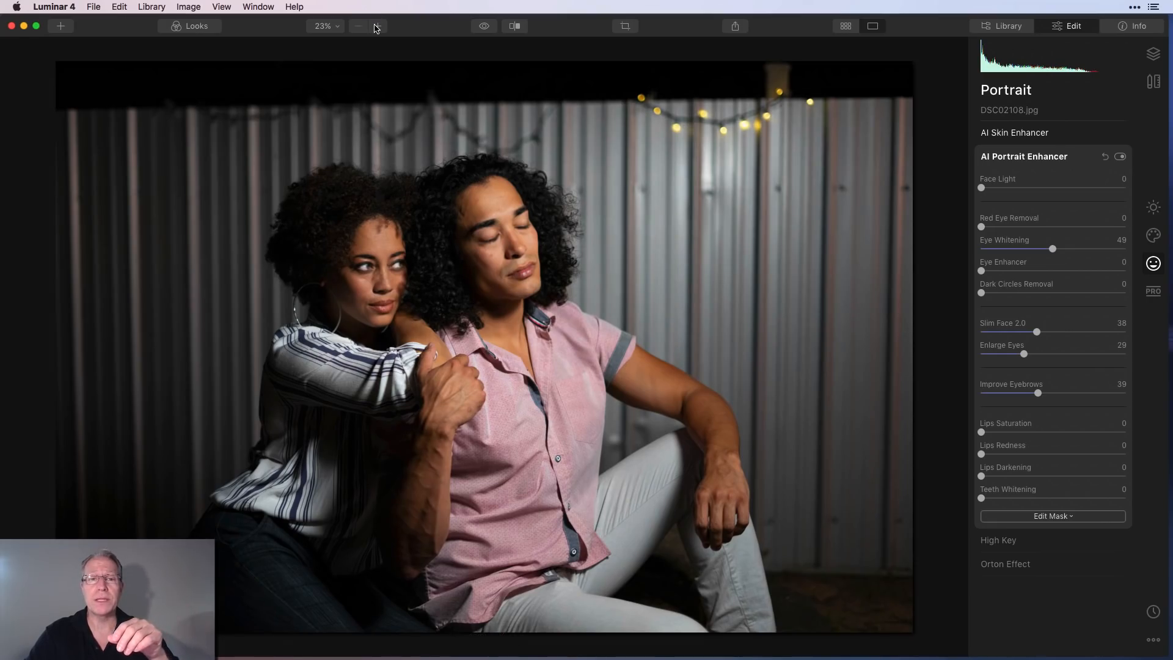
pyautogui.click(378, 26)
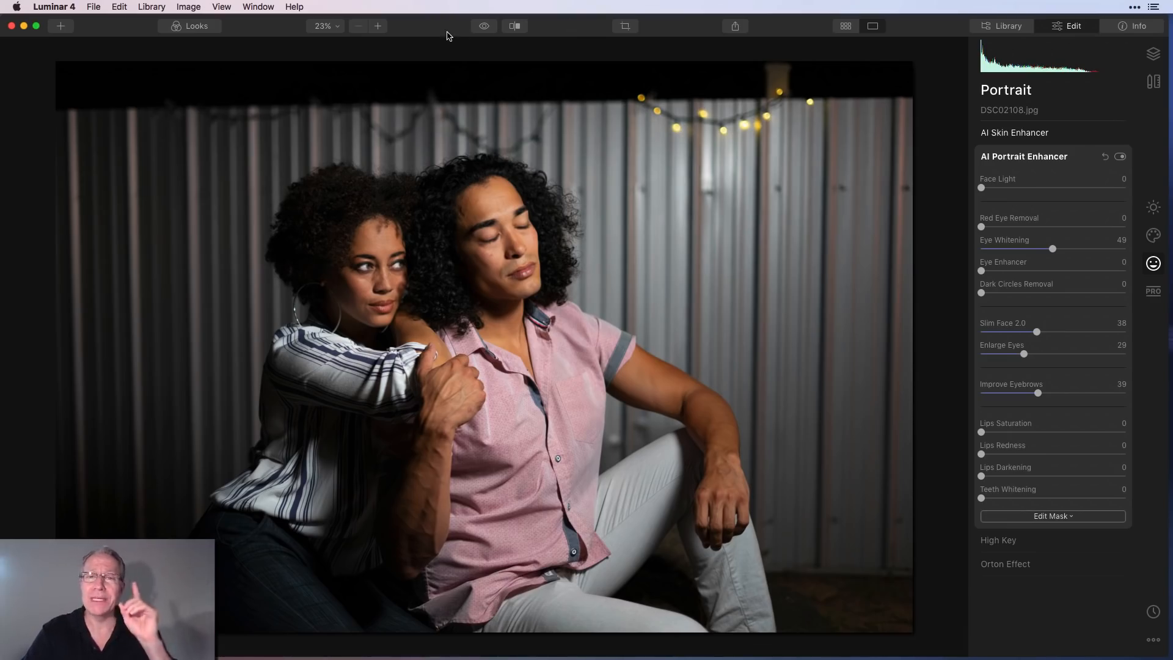
pyautogui.click(52, 6)
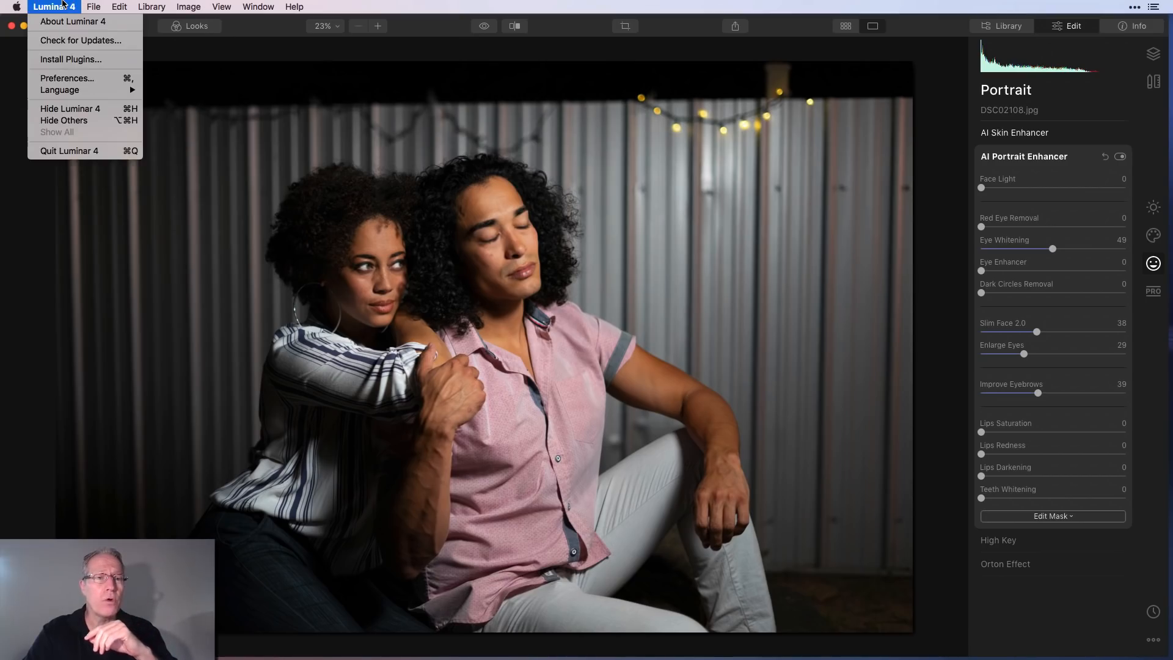